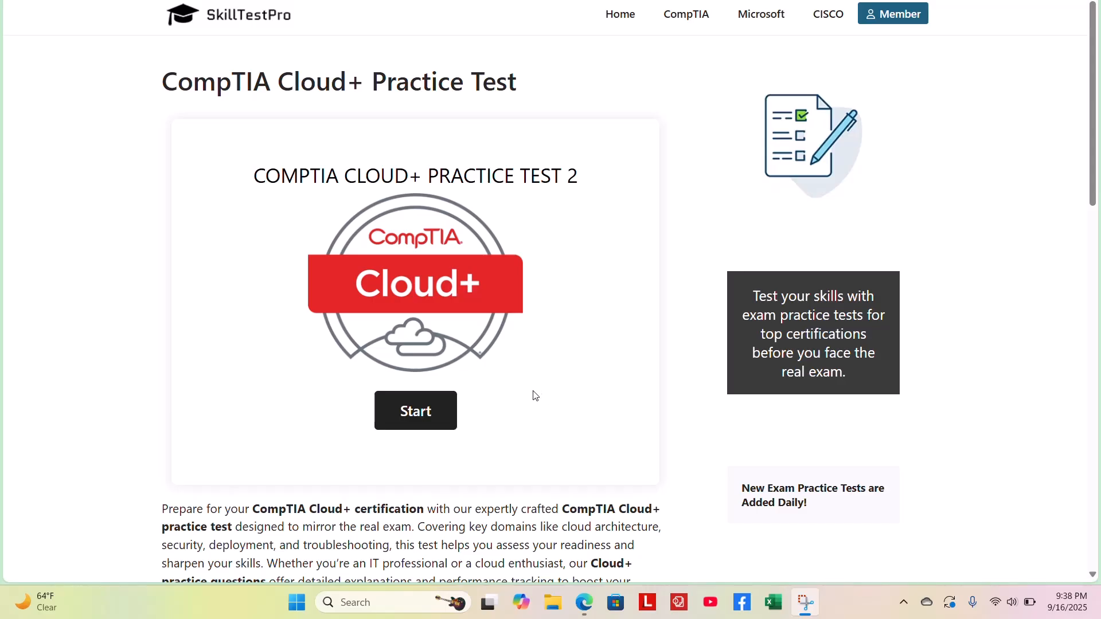
Start the CompTIA Cloud+ Practice Test 2 so question 1 on backup types appears.
{"action": "left_click", "coordinate": [415, 410]}
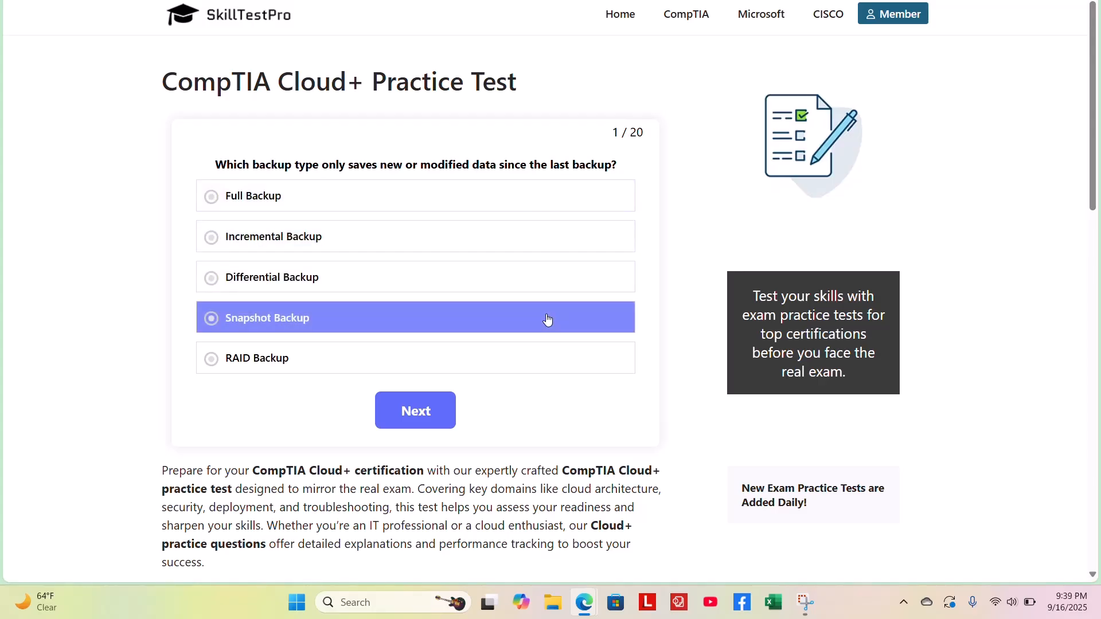
Answer question 1 with Incremental Backup, reveal its explanation, and continue to question 2.
{"action": "left_click", "coordinate": [414, 358]}
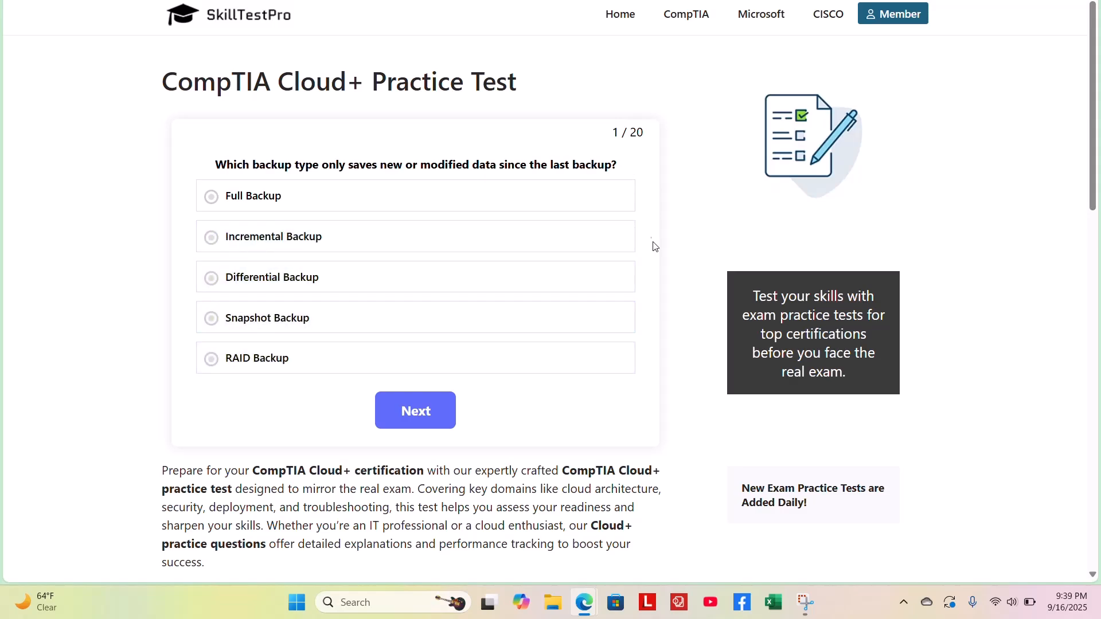
{"action": "mouse_move", "coordinate": [649, 338]}
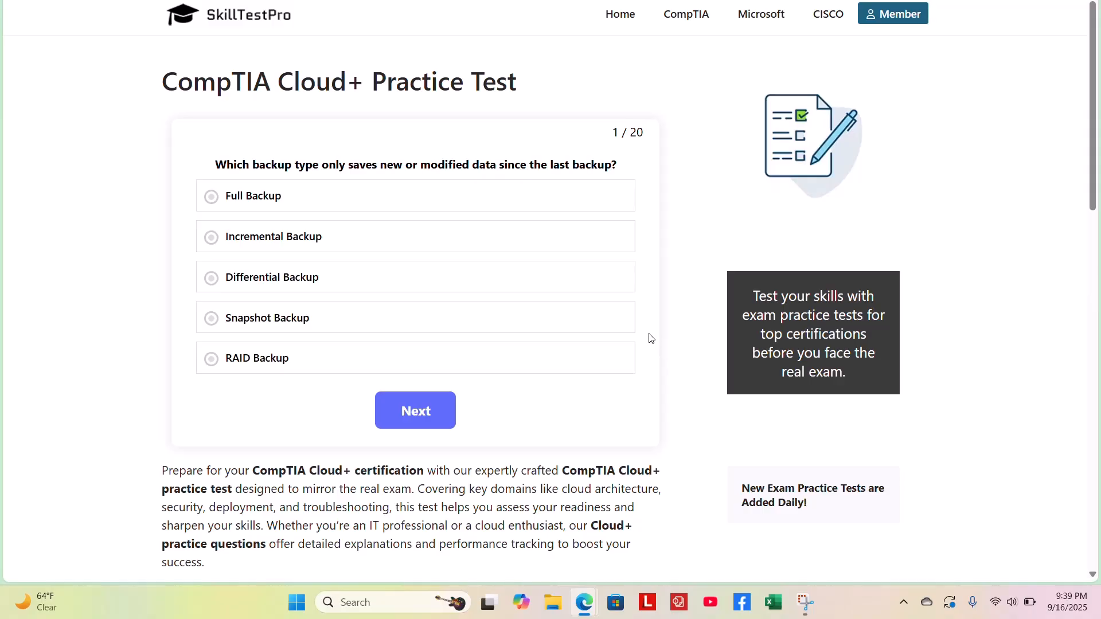
{"action": "mouse_move", "coordinate": [634, 249]}
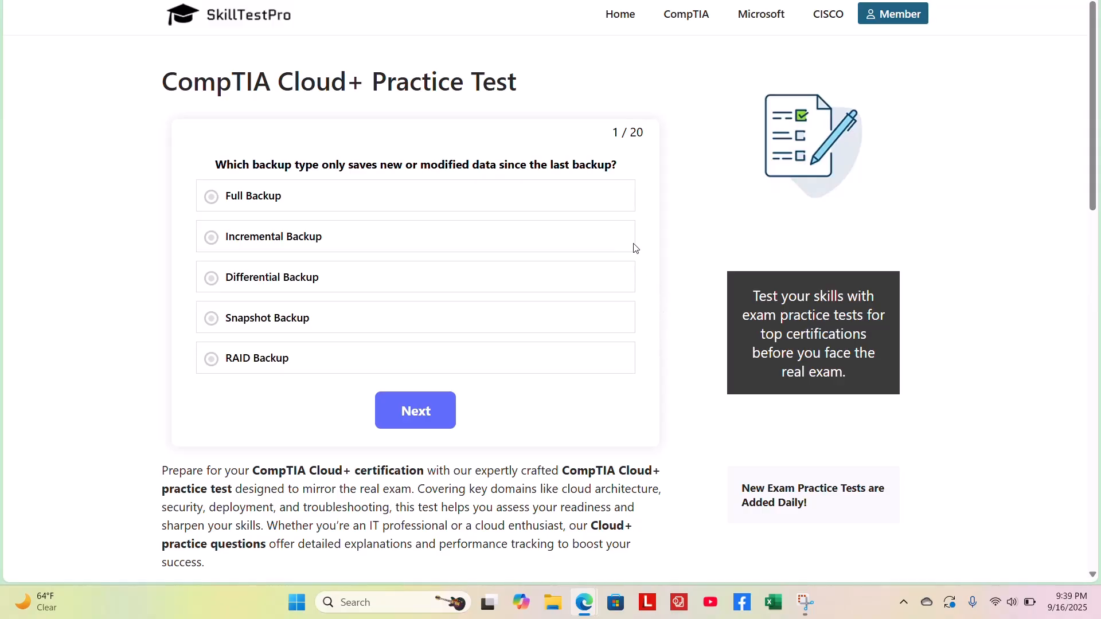
{"action": "left_click", "coordinate": [274, 237]}
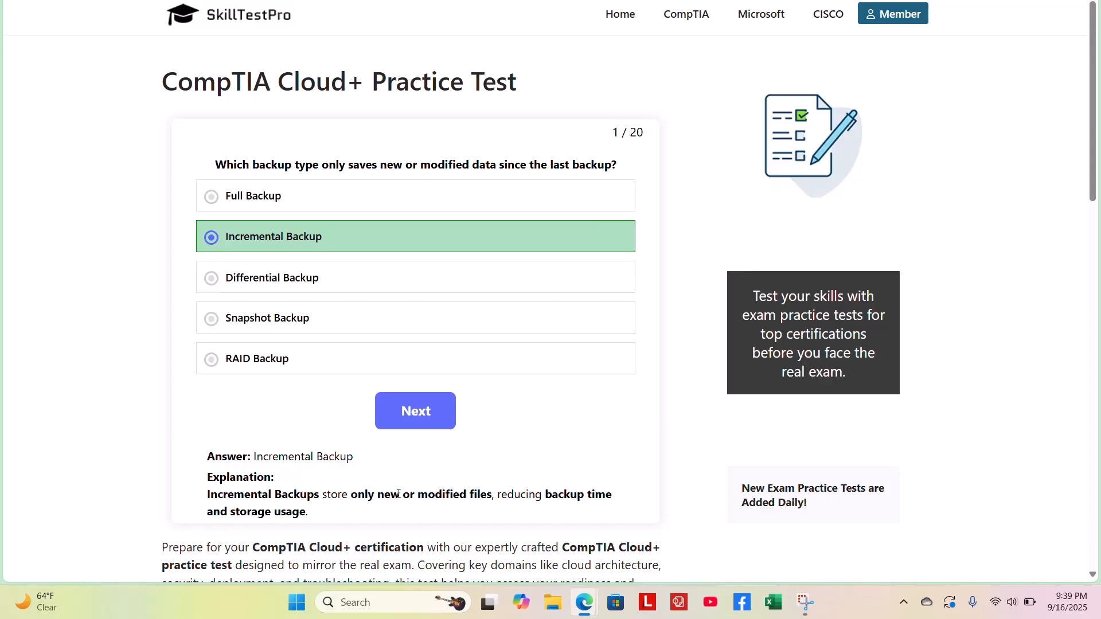
{"action": "mouse_move", "coordinate": [463, 479]}
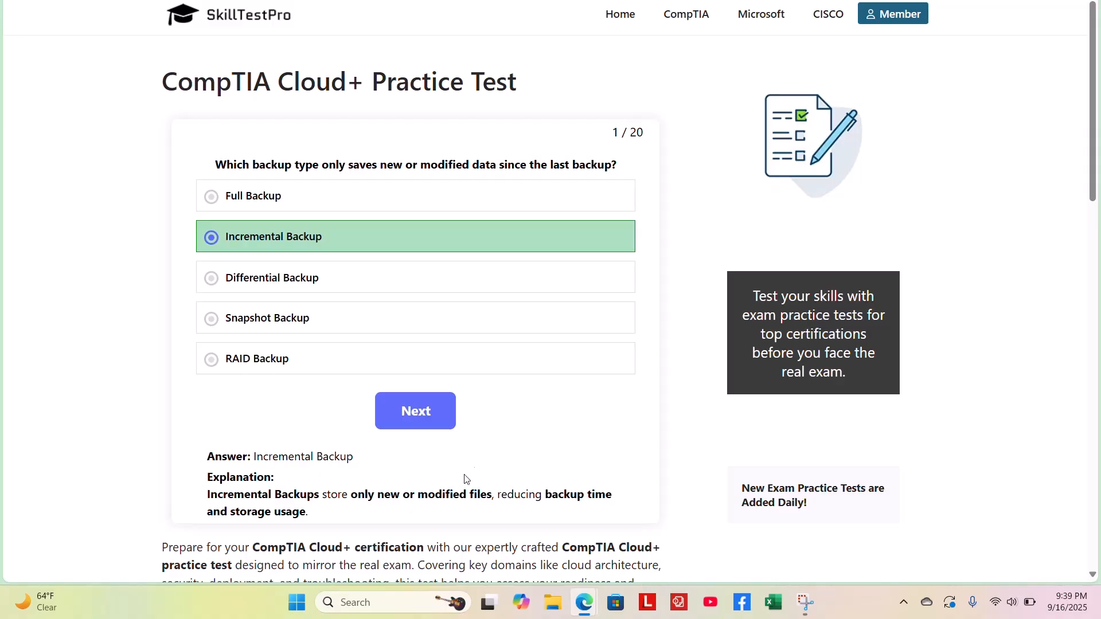
{"action": "left_click", "coordinate": [416, 410]}
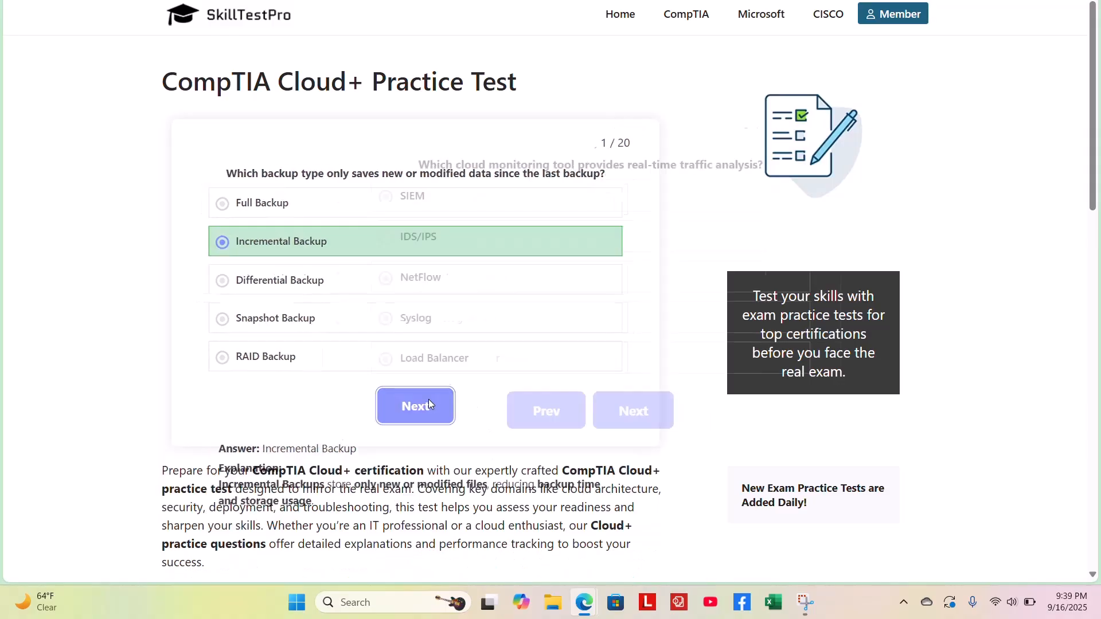
Answer question 2 on real-time traffic analysis with NetFlow and reveal its explanation.
{"action": "left_click", "coordinate": [415, 405]}
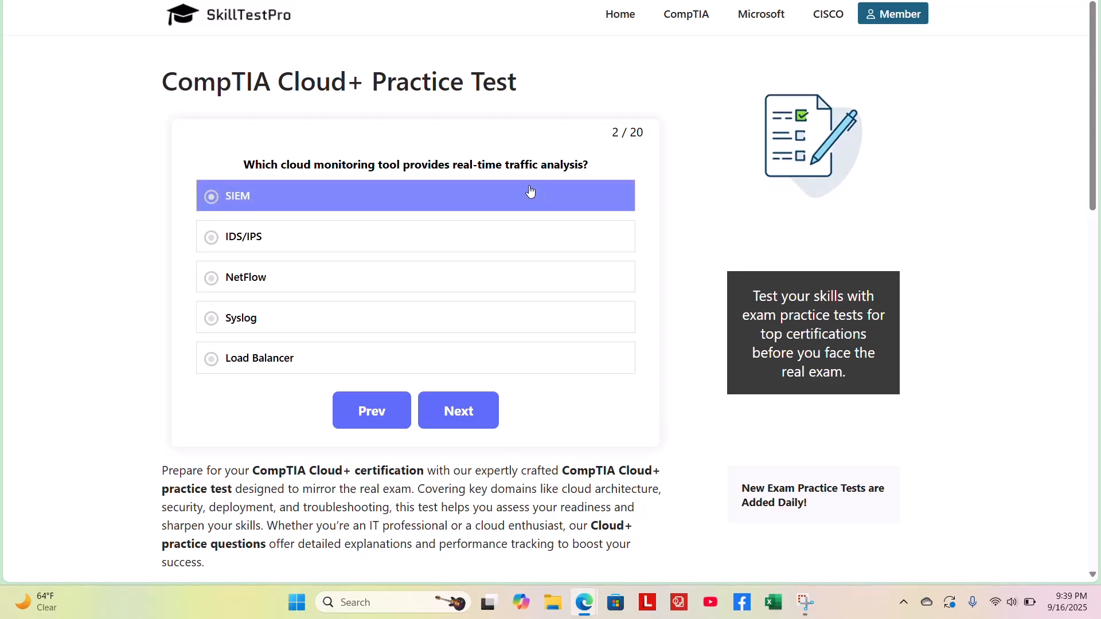
{"action": "left_click", "coordinate": [414, 237]}
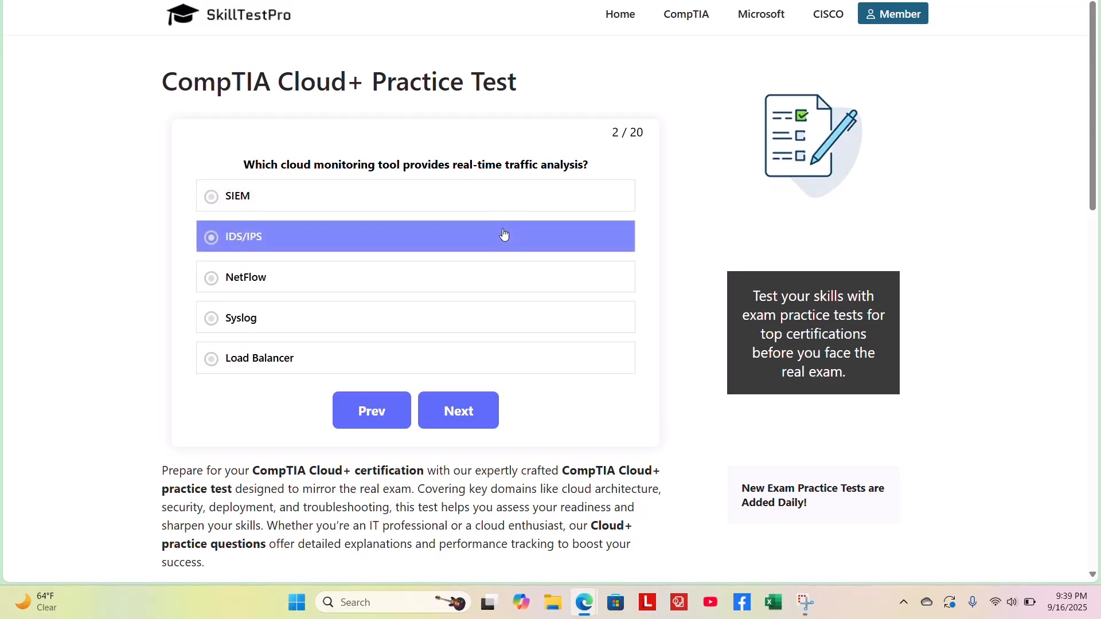
{"action": "left_click", "coordinate": [416, 277]}
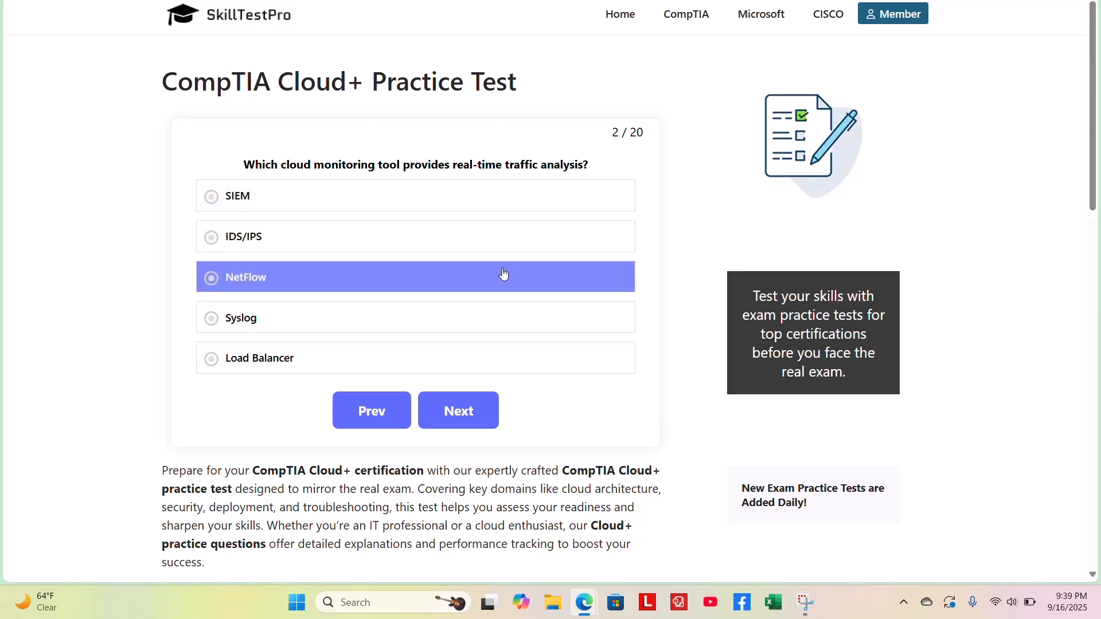
{"action": "left_click", "coordinate": [415, 358]}
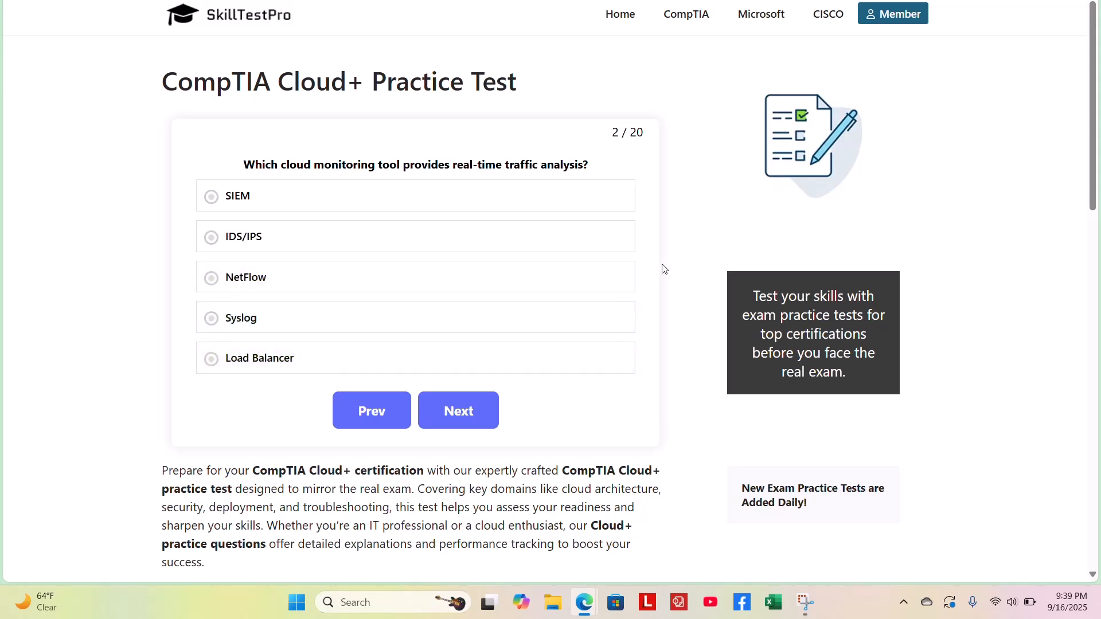
{"action": "mouse_move", "coordinate": [639, 263]}
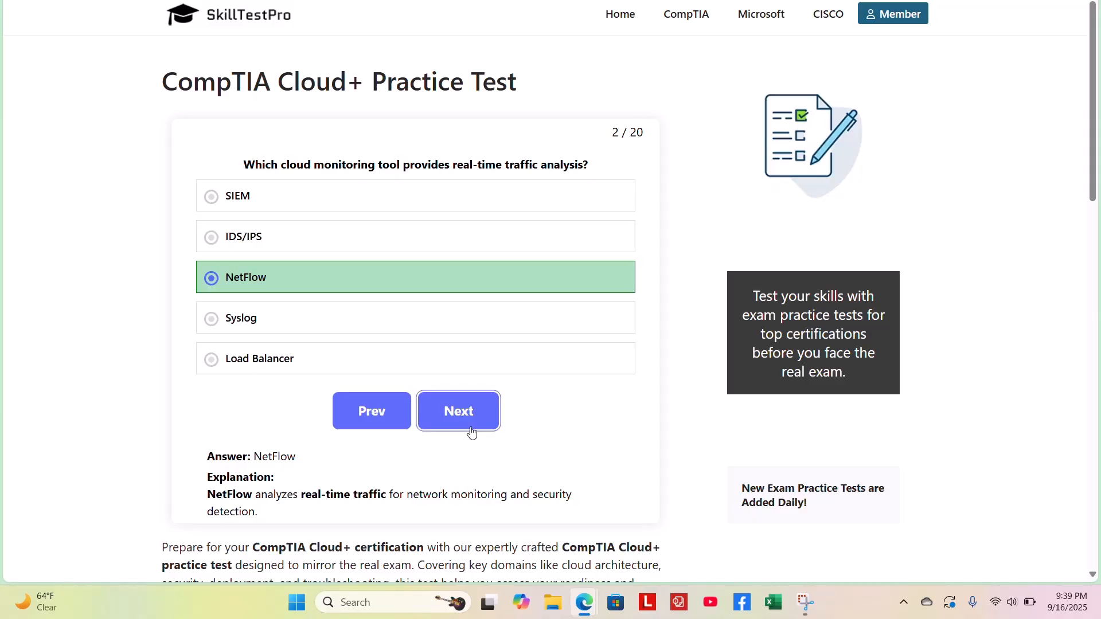
Answer question 3 with Container Sandboxing and advance to question 4 on compliance frameworks.
{"action": "left_click", "coordinate": [458, 410]}
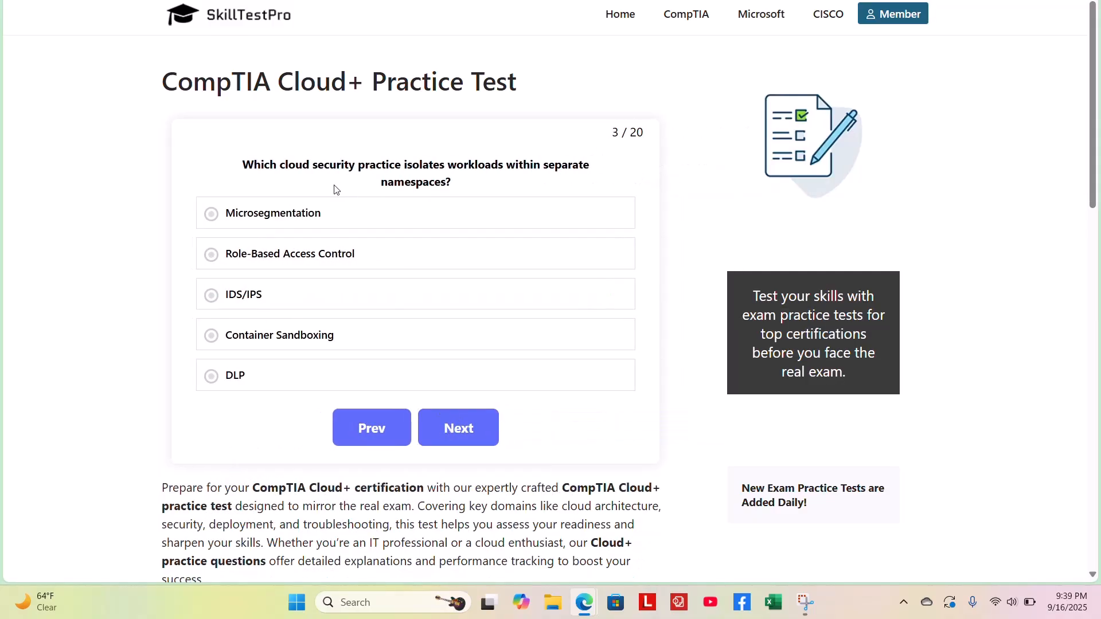
{"action": "mouse_move", "coordinate": [333, 167]}
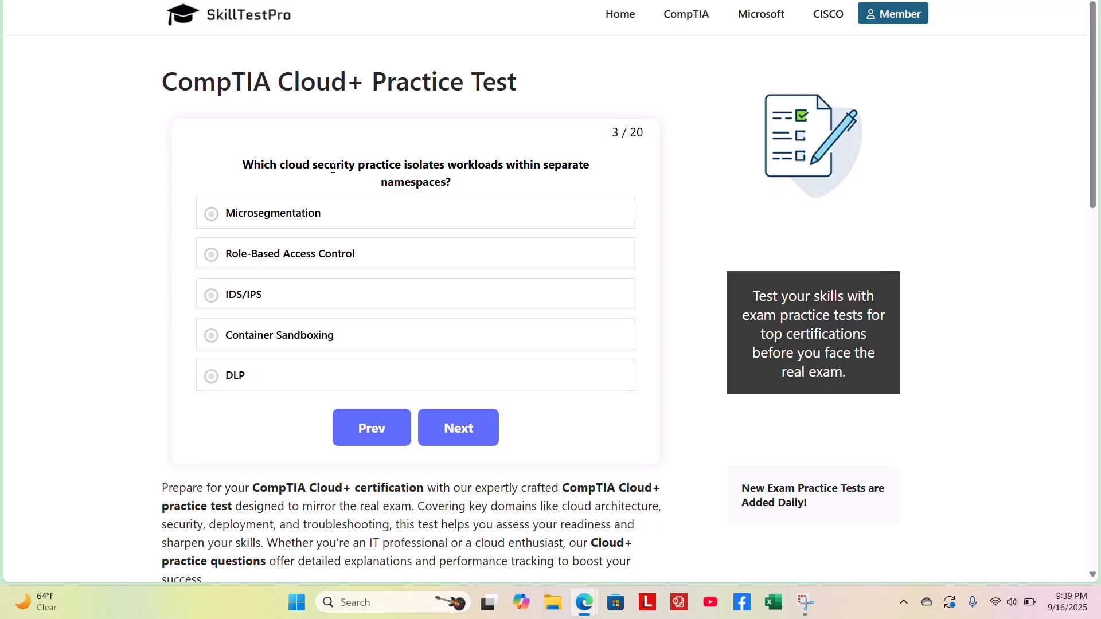
{"action": "mouse_move", "coordinate": [477, 177]}
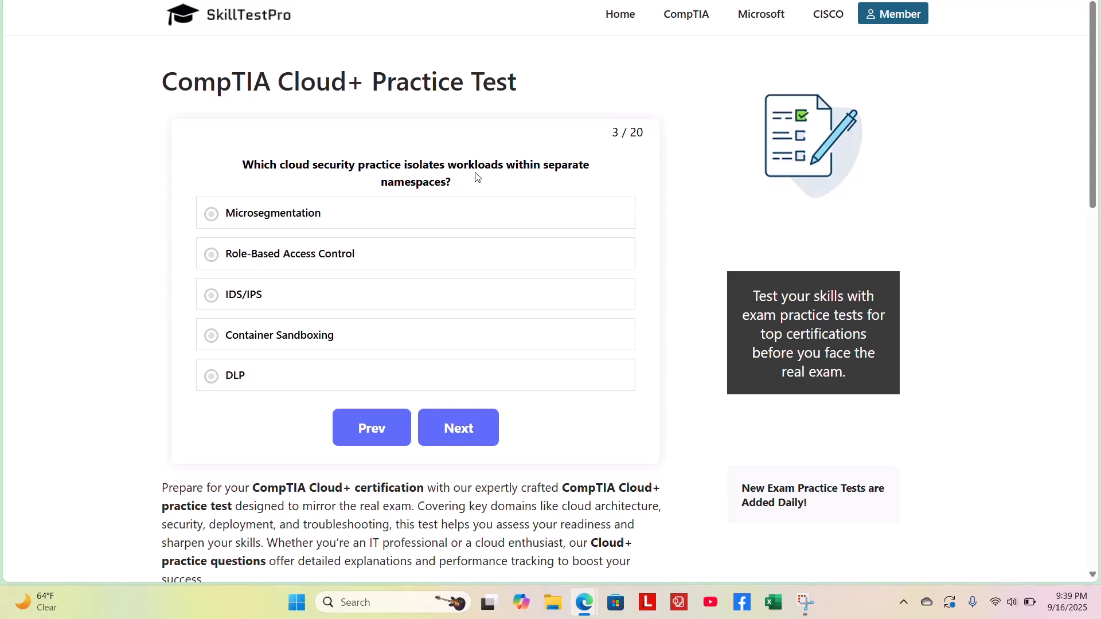
{"action": "mouse_move", "coordinate": [512, 184]}
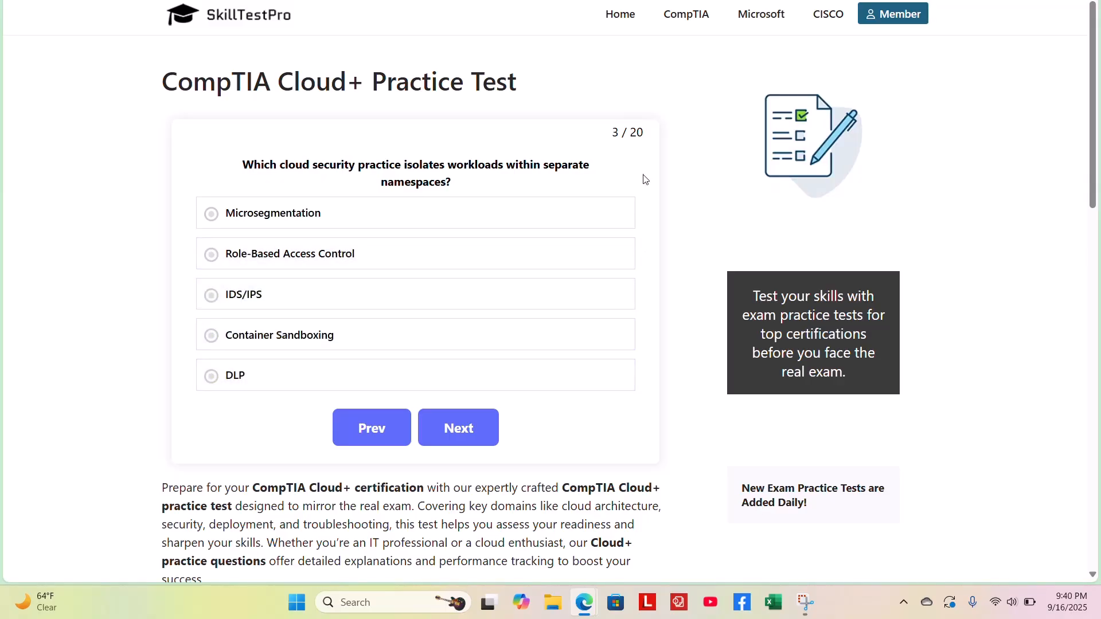
{"action": "mouse_move", "coordinate": [648, 257]}
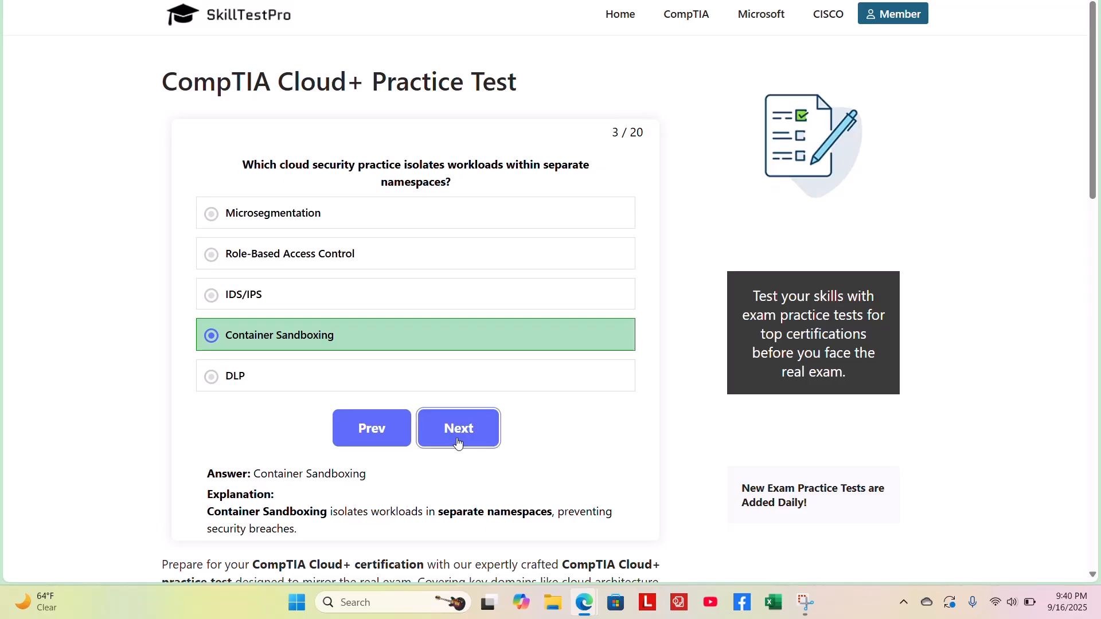
{"action": "left_click", "coordinate": [457, 428]}
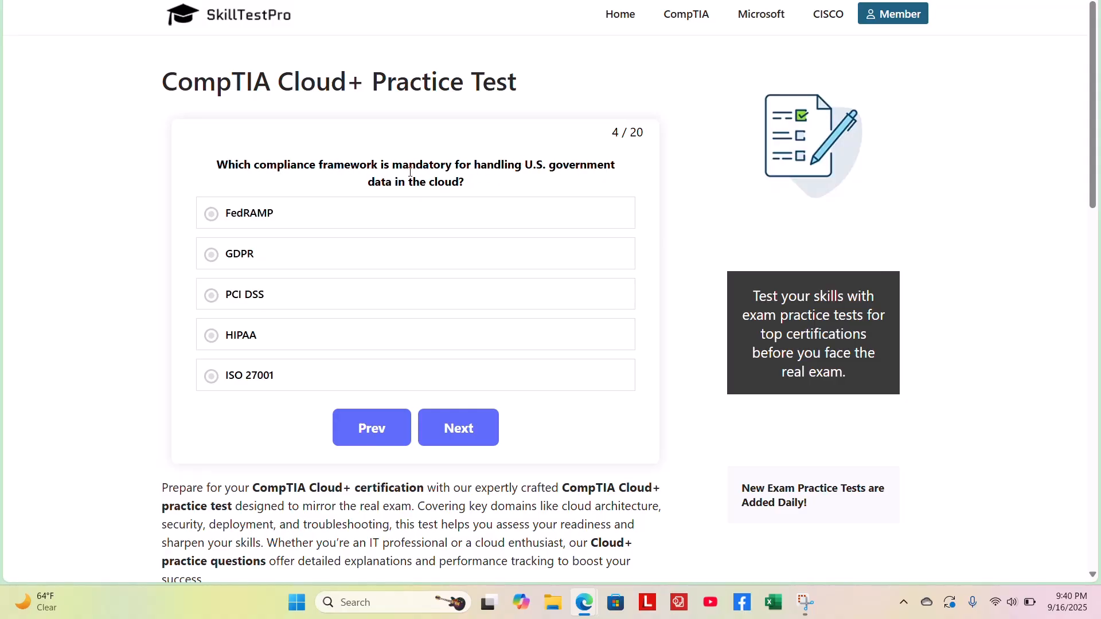
Answer question 4 with FedRAMP, reveal its explanation, and continue to question 5.
{"action": "left_click", "coordinate": [415, 213]}
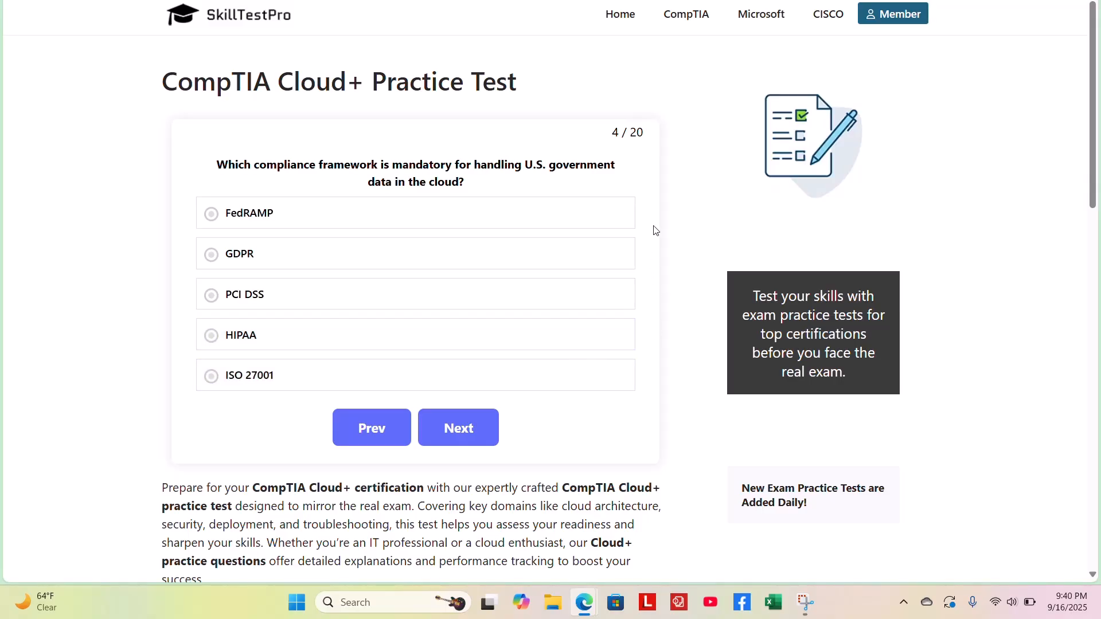
{"action": "left_click", "coordinate": [415, 214]}
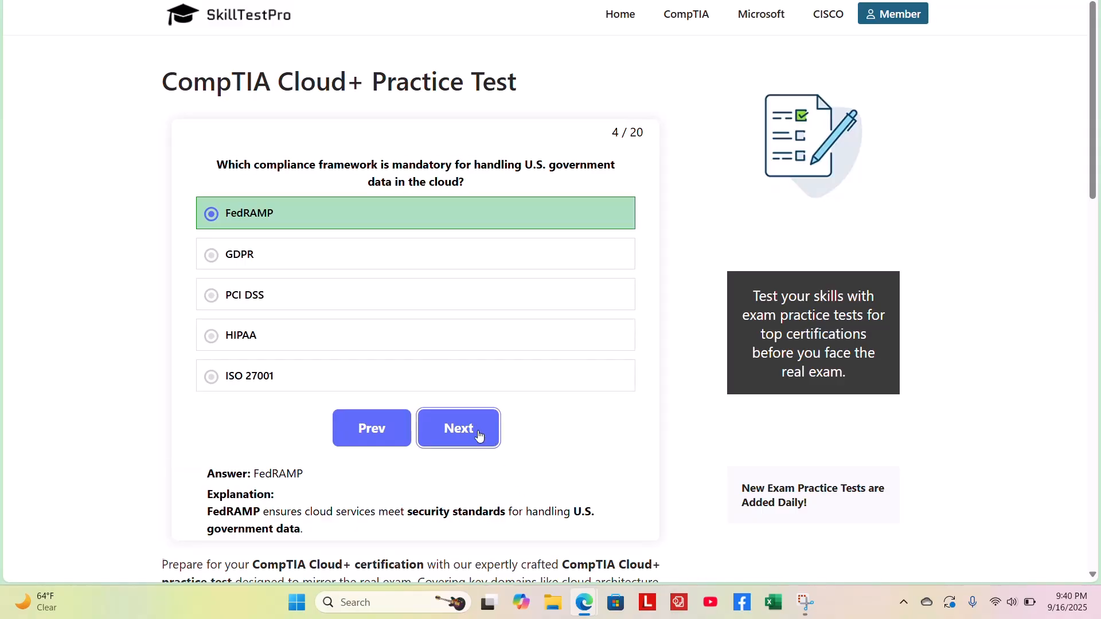
{"action": "left_click", "coordinate": [457, 428]}
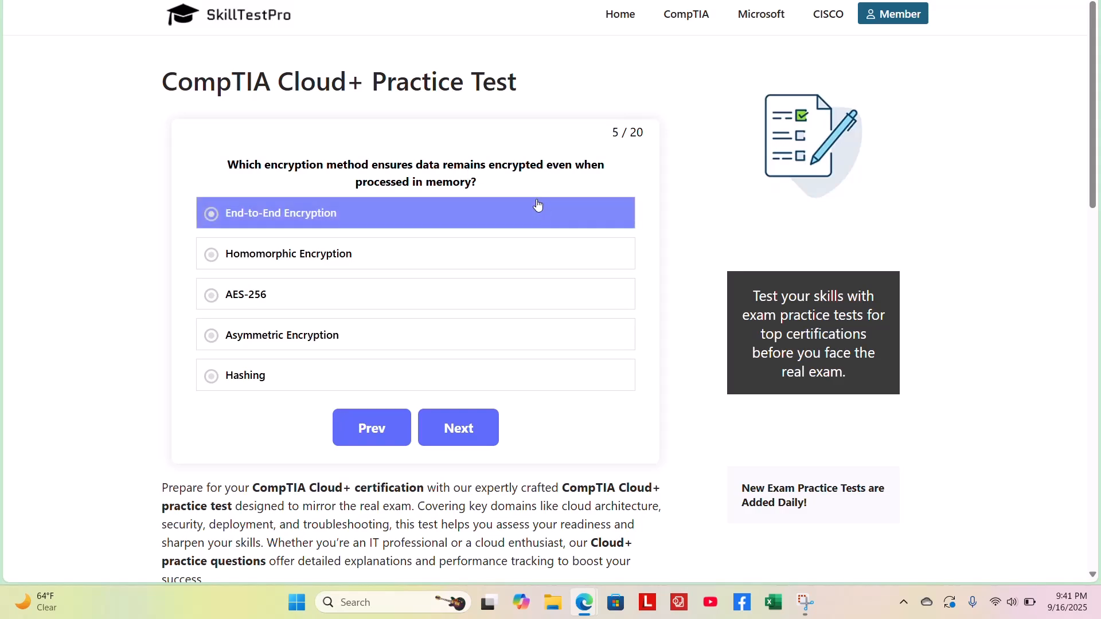
Answer question 5 on encryption methods with Homomorphic Encryption and reveal its explanation.
{"action": "left_click", "coordinate": [287, 253]}
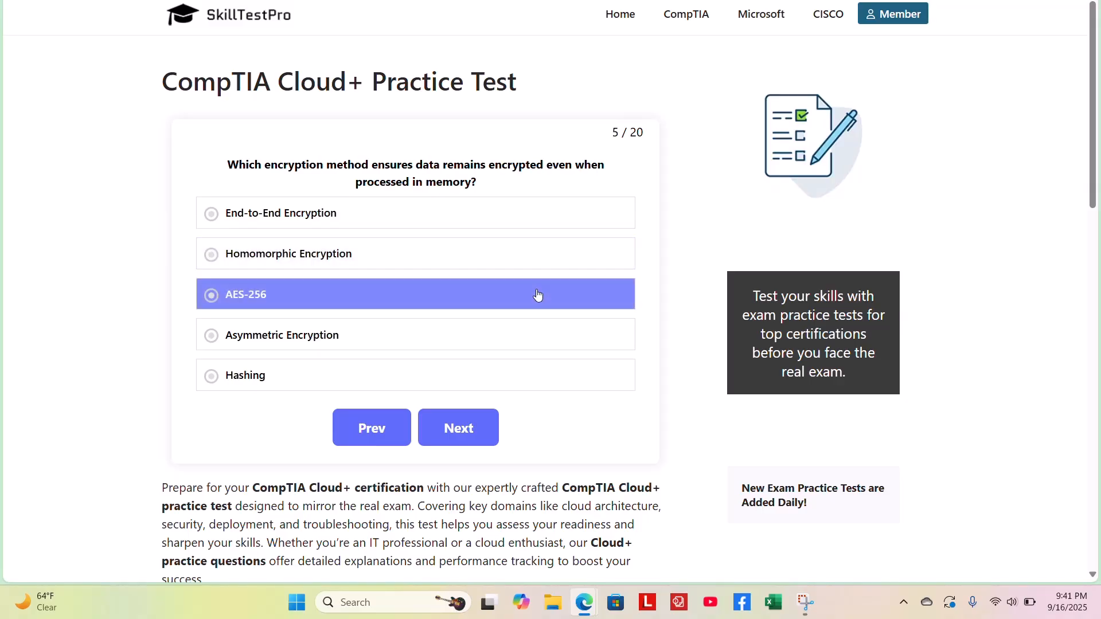
{"action": "left_click", "coordinate": [414, 335]}
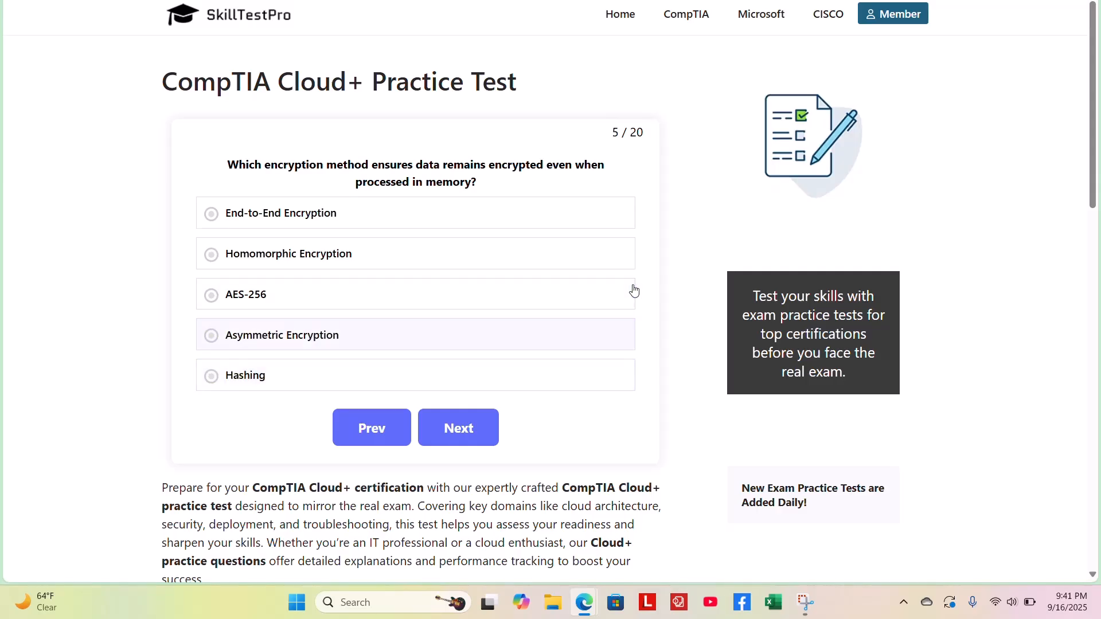
{"action": "mouse_move", "coordinate": [648, 283]}
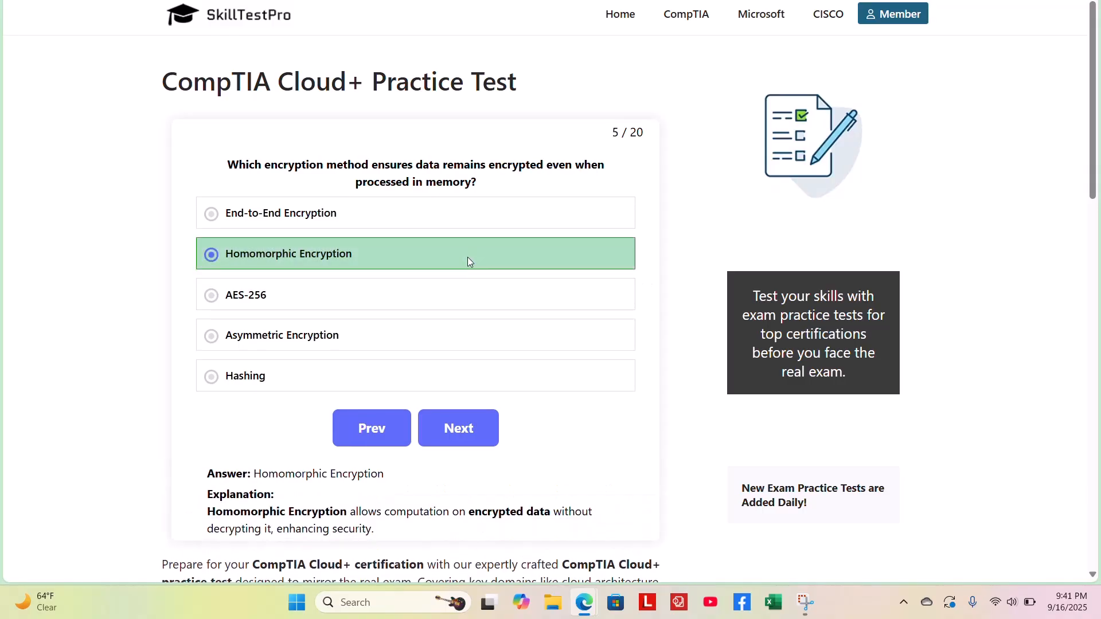
{"action": "mouse_move", "coordinate": [352, 461]}
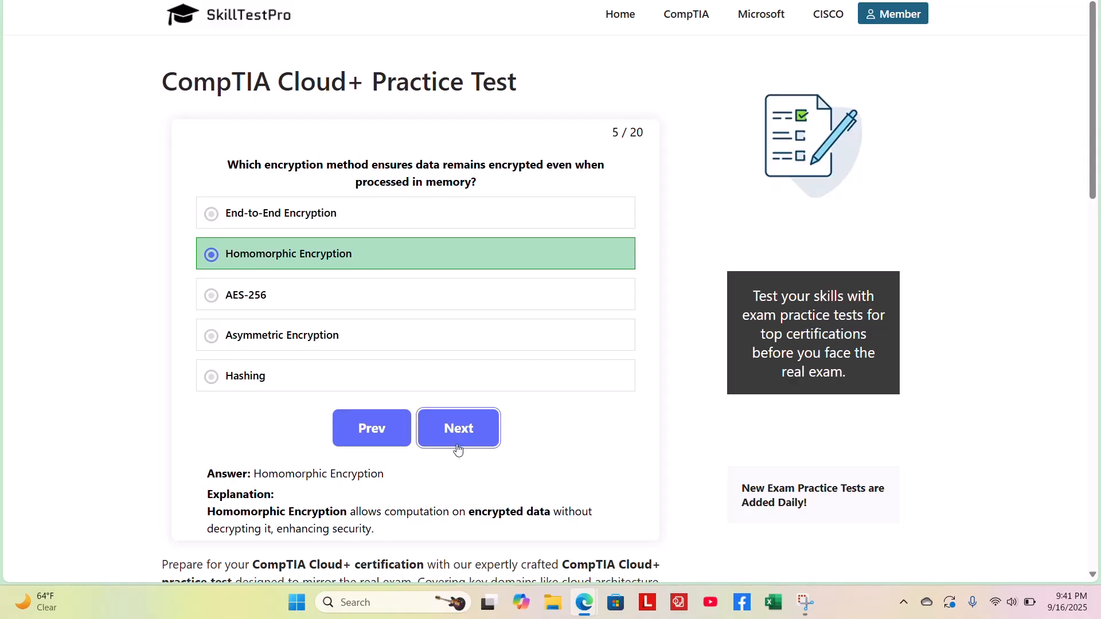
Move to question 6 and answer it with Reserved Instances, confirming the green explanation.
{"action": "left_click", "coordinate": [458, 427]}
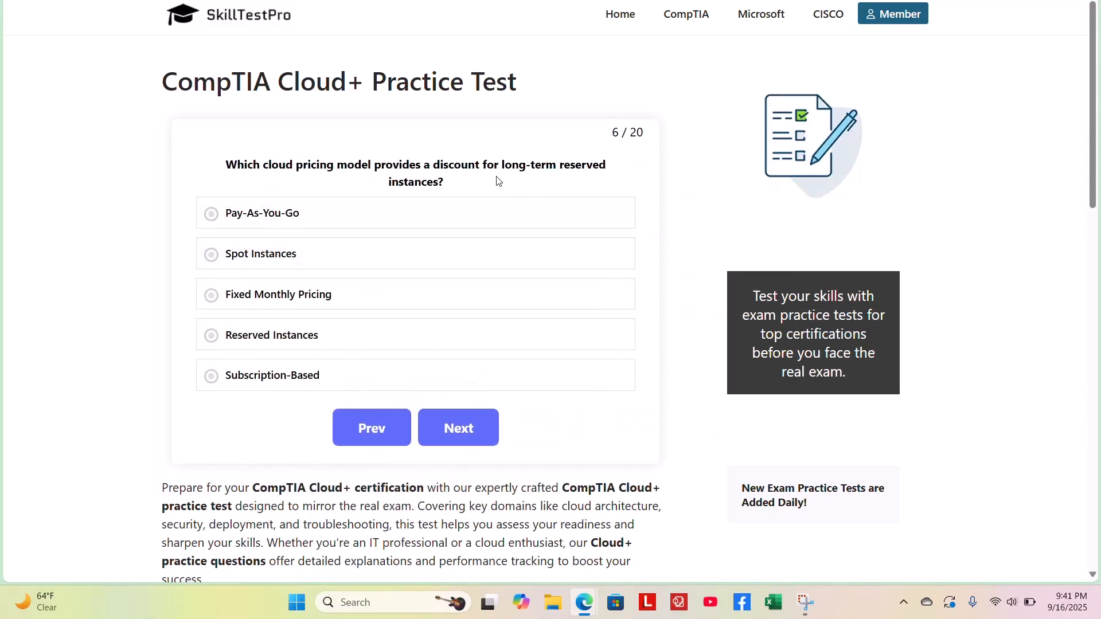
{"action": "mouse_move", "coordinate": [337, 166]}
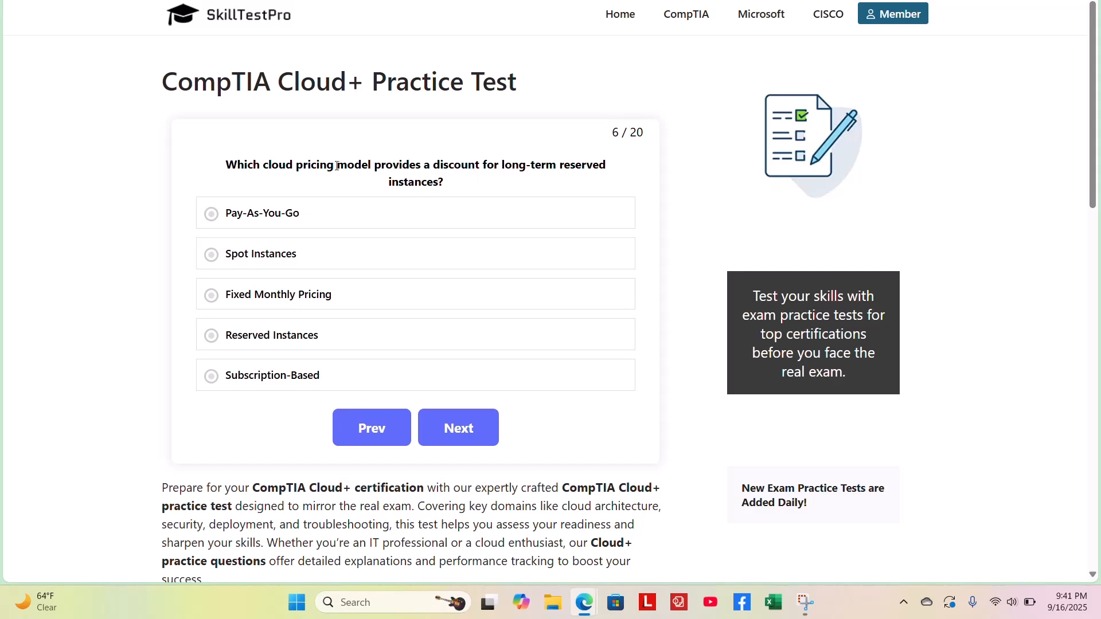
{"action": "mouse_move", "coordinate": [487, 175]}
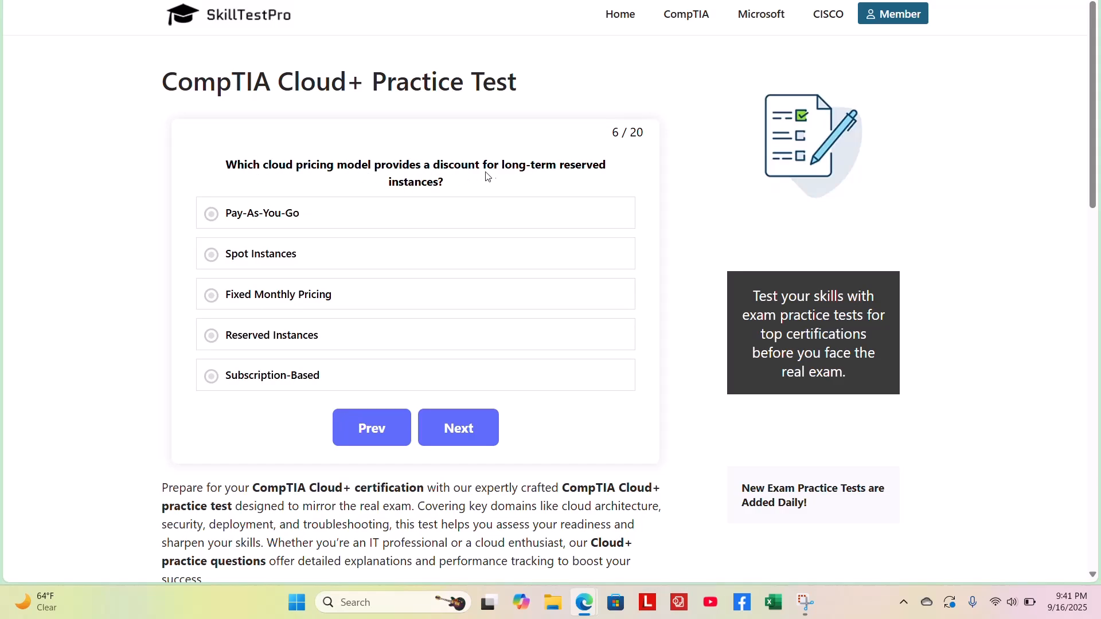
{"action": "mouse_move", "coordinate": [507, 192]}
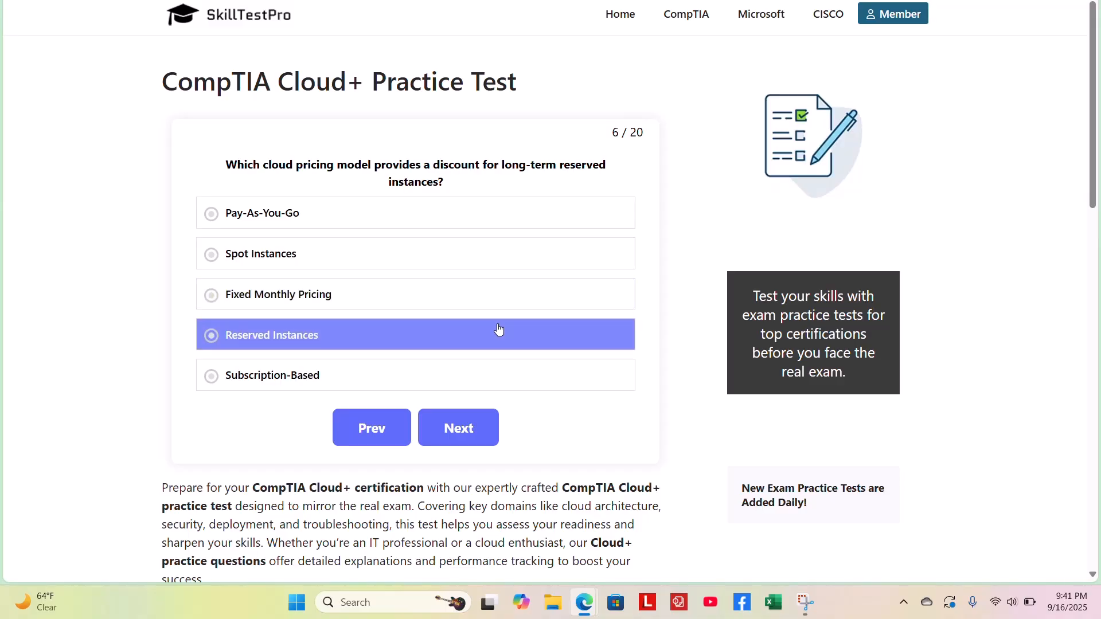
{"action": "left_click", "coordinate": [414, 375]}
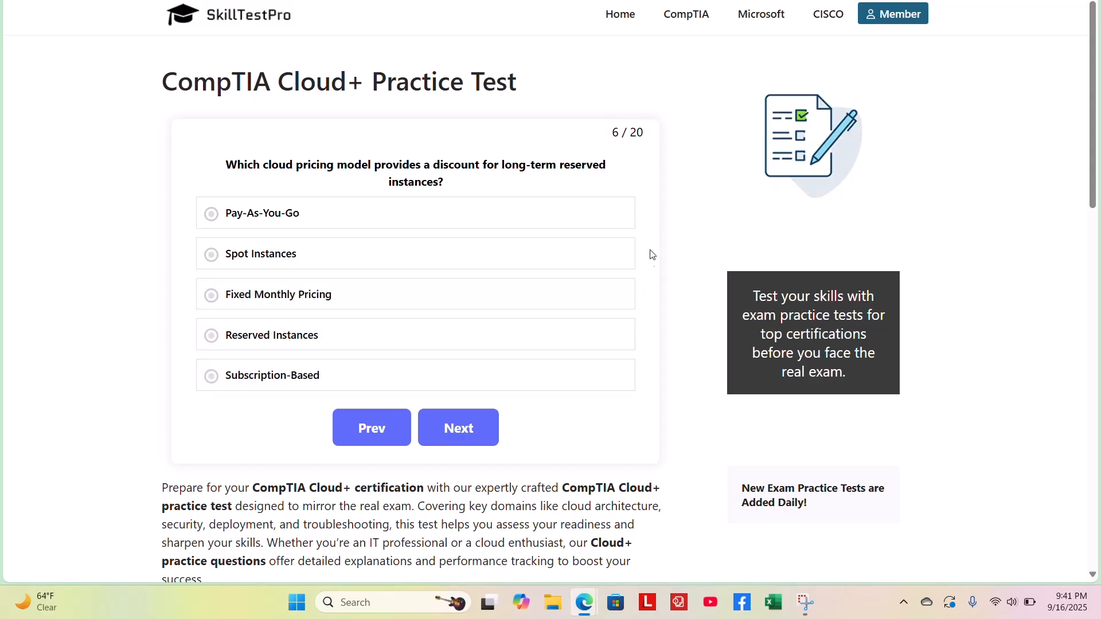
{"action": "mouse_move", "coordinate": [646, 241]}
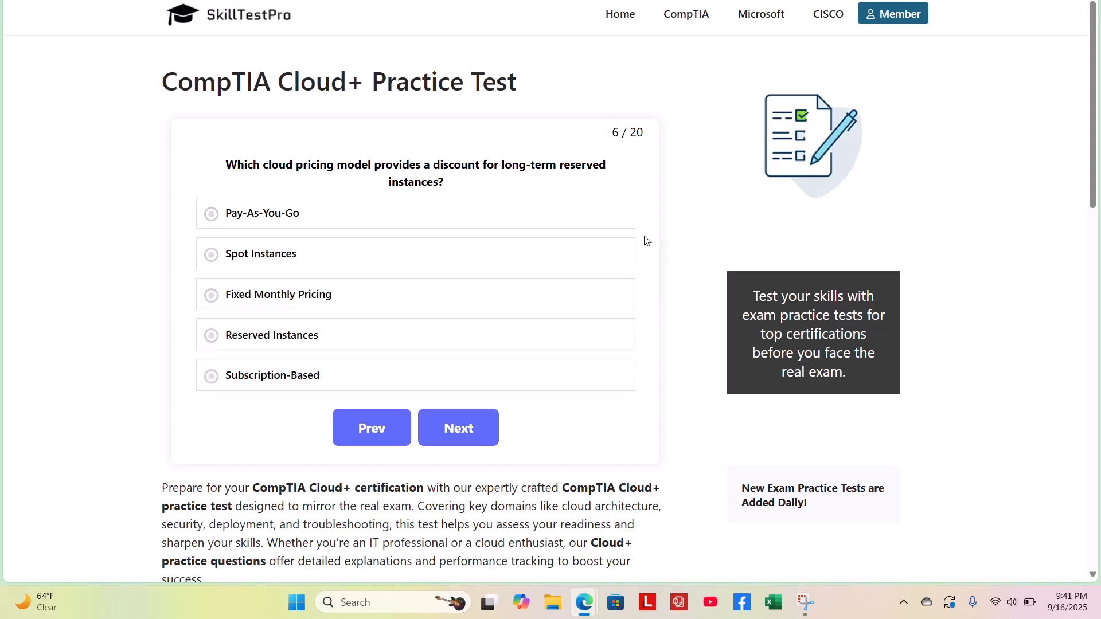
{"action": "mouse_move", "coordinate": [648, 227]}
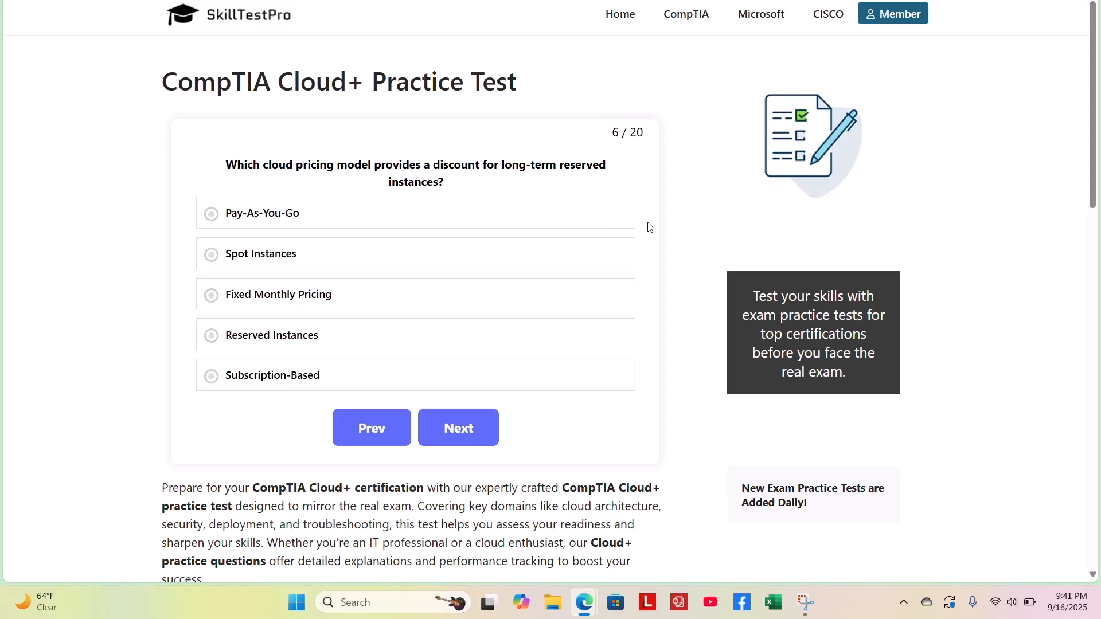
{"action": "left_click", "coordinate": [415, 295]}
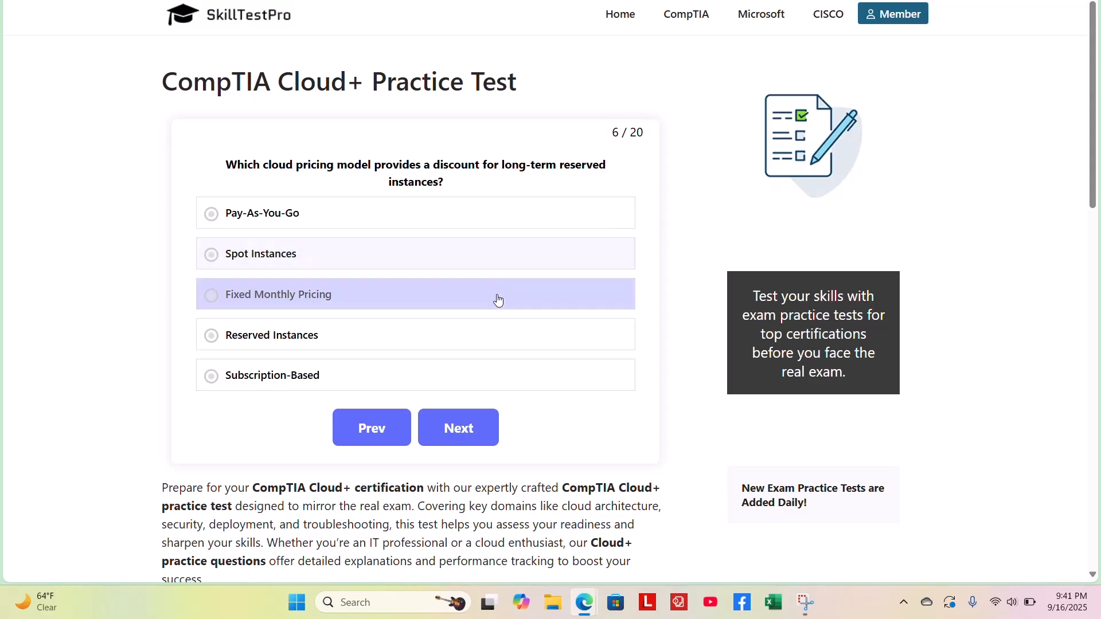
{"action": "left_click", "coordinate": [270, 335]}
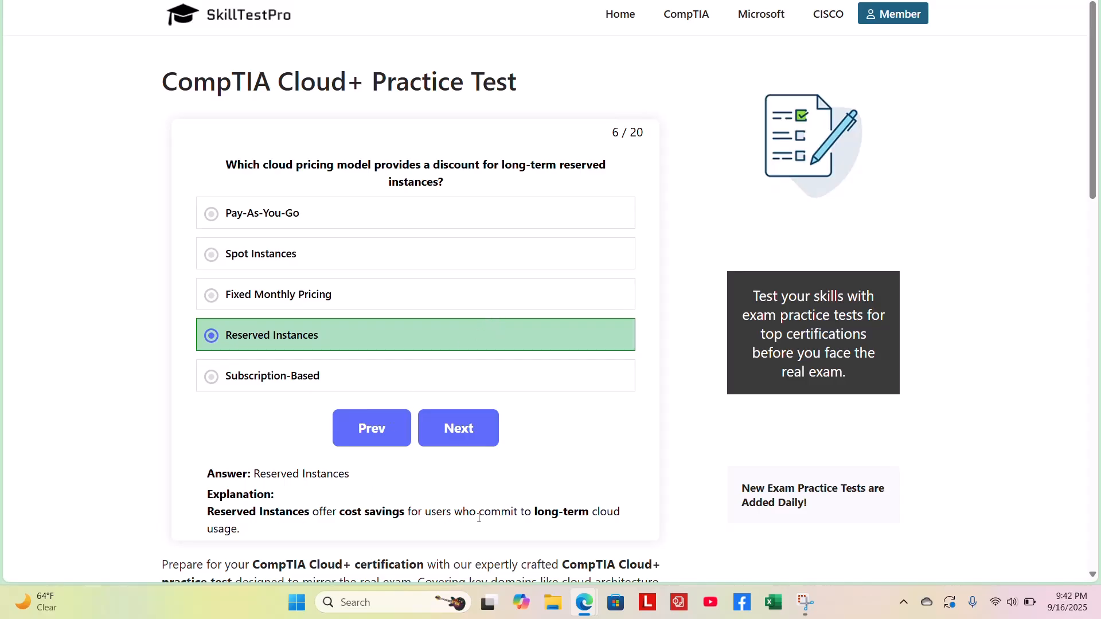
{"action": "mouse_move", "coordinate": [502, 483]}
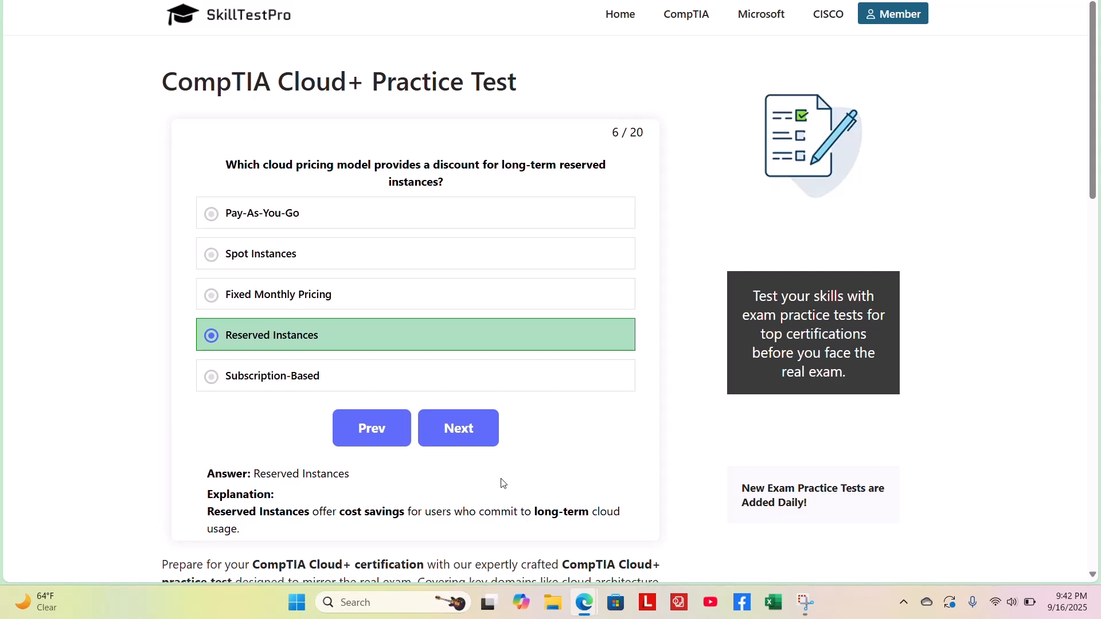
Answer question 7 on extending on-premises networks with Hybrid Cloud, then continue to question 8.
{"action": "left_click", "coordinate": [458, 428]}
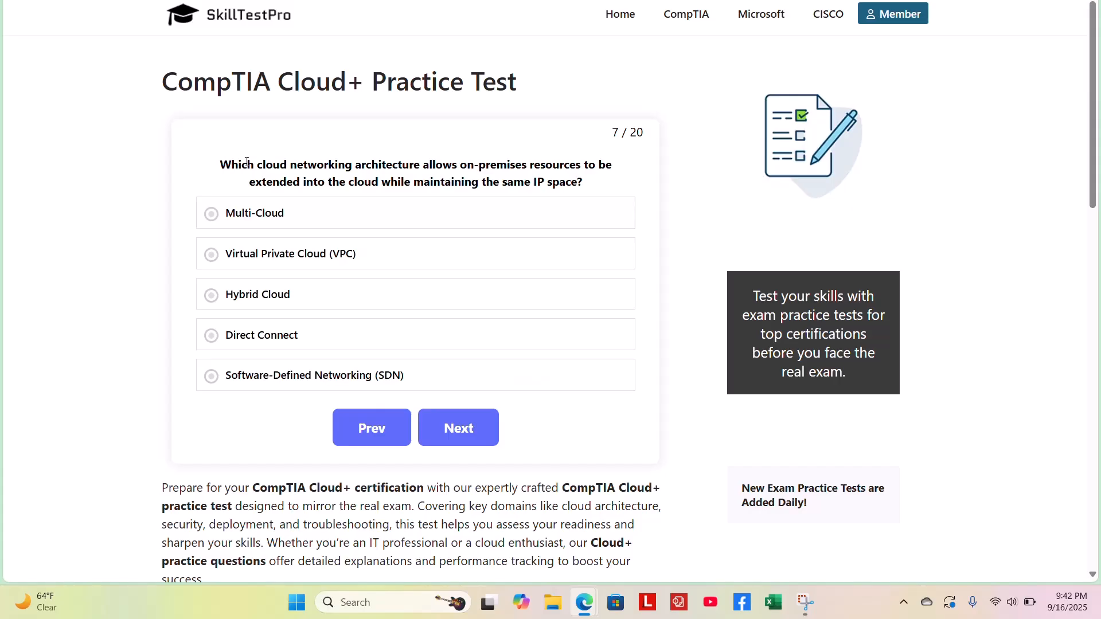
{"action": "mouse_move", "coordinate": [549, 170]}
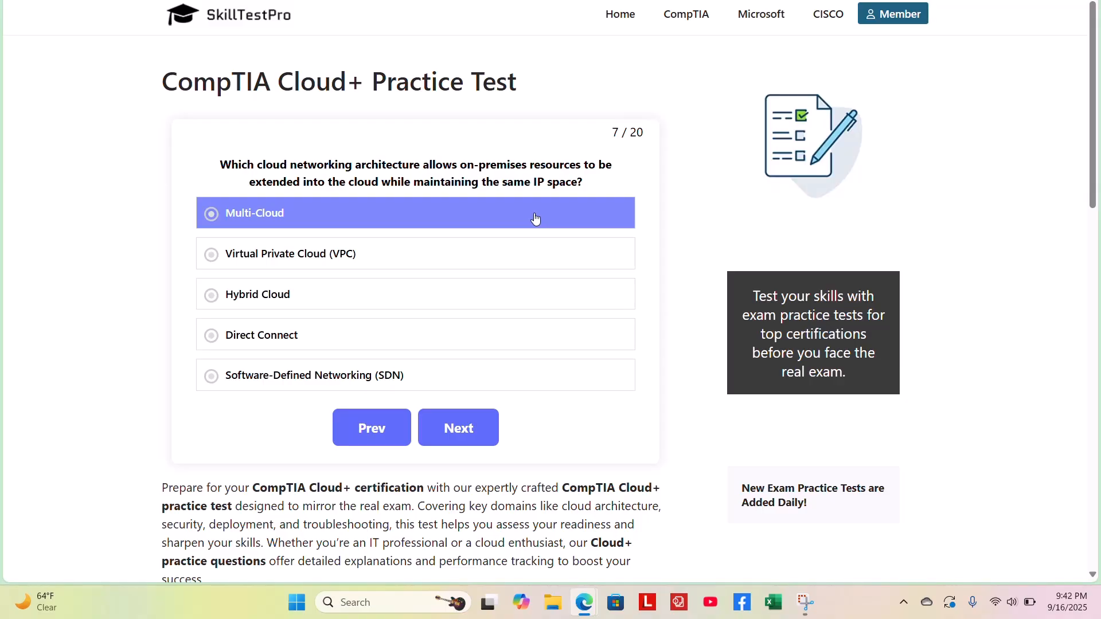
{"action": "left_click", "coordinate": [415, 254]}
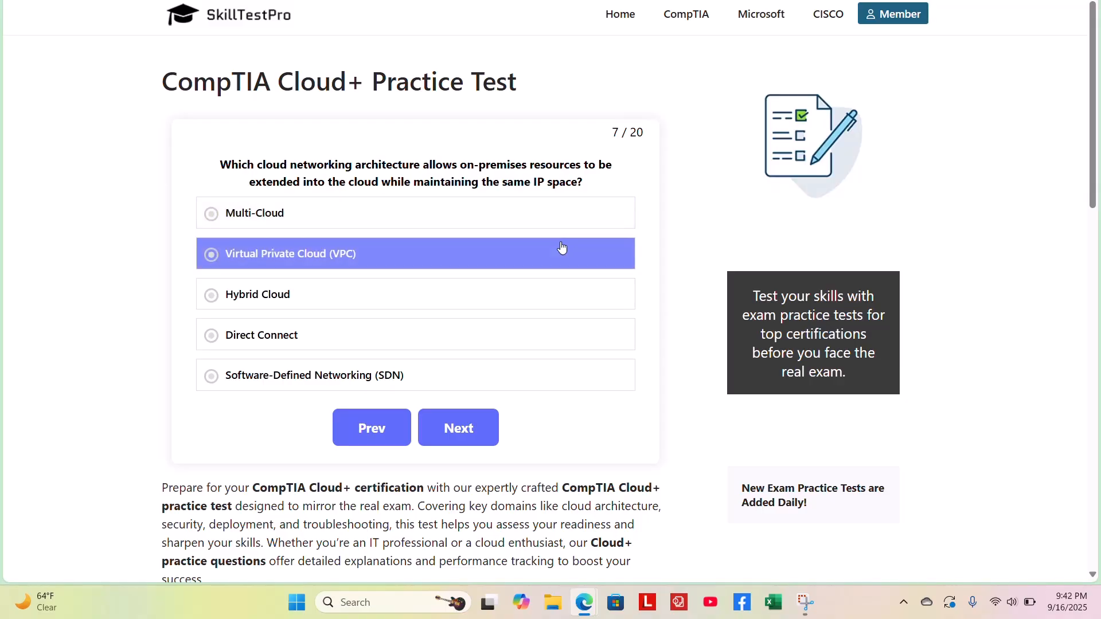
{"action": "left_click", "coordinate": [257, 295]}
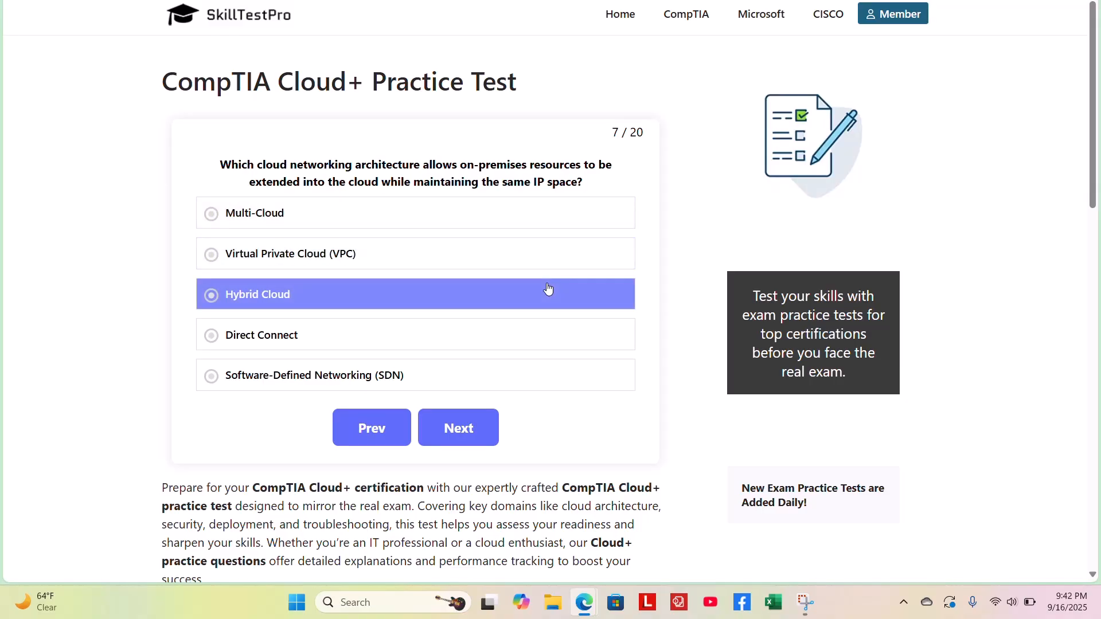
{"action": "left_click", "coordinate": [414, 333]}
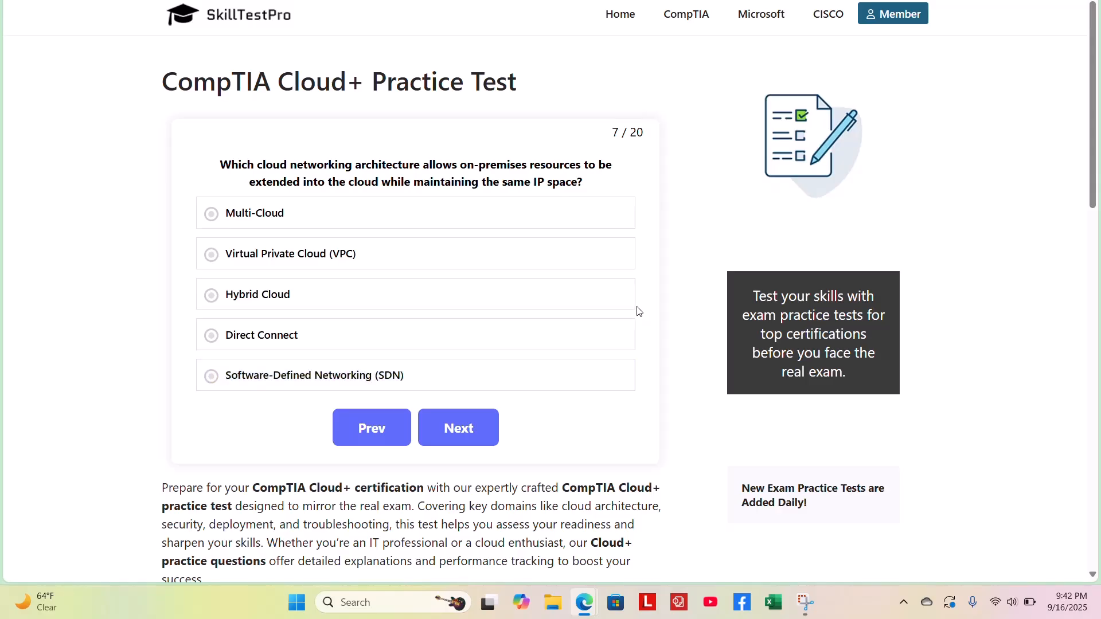
{"action": "mouse_move", "coordinate": [650, 342]}
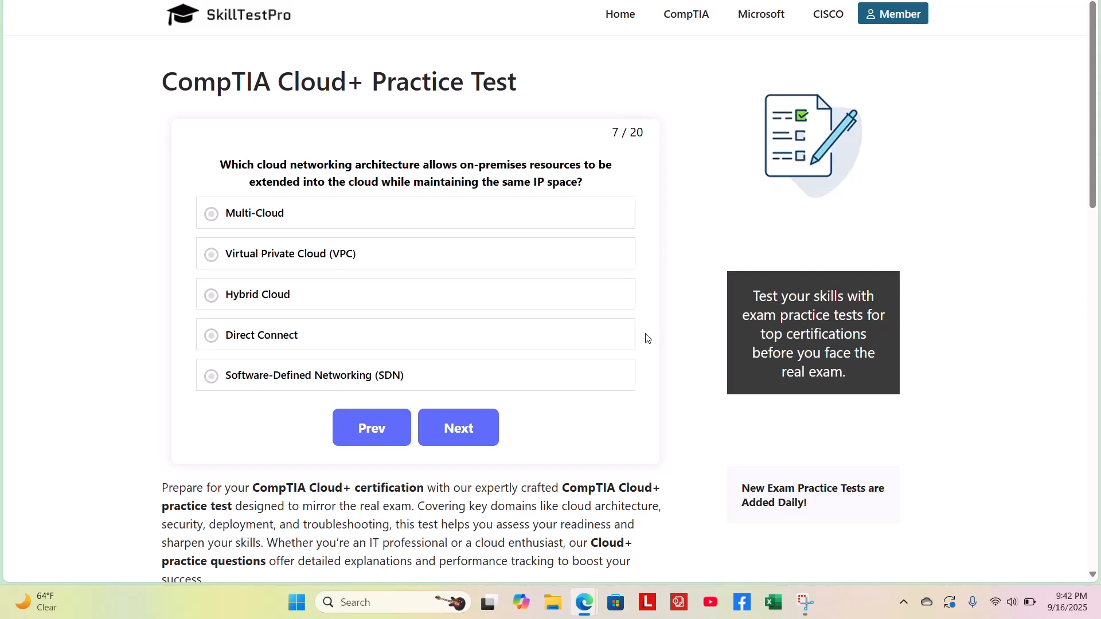
{"action": "left_click", "coordinate": [256, 294]}
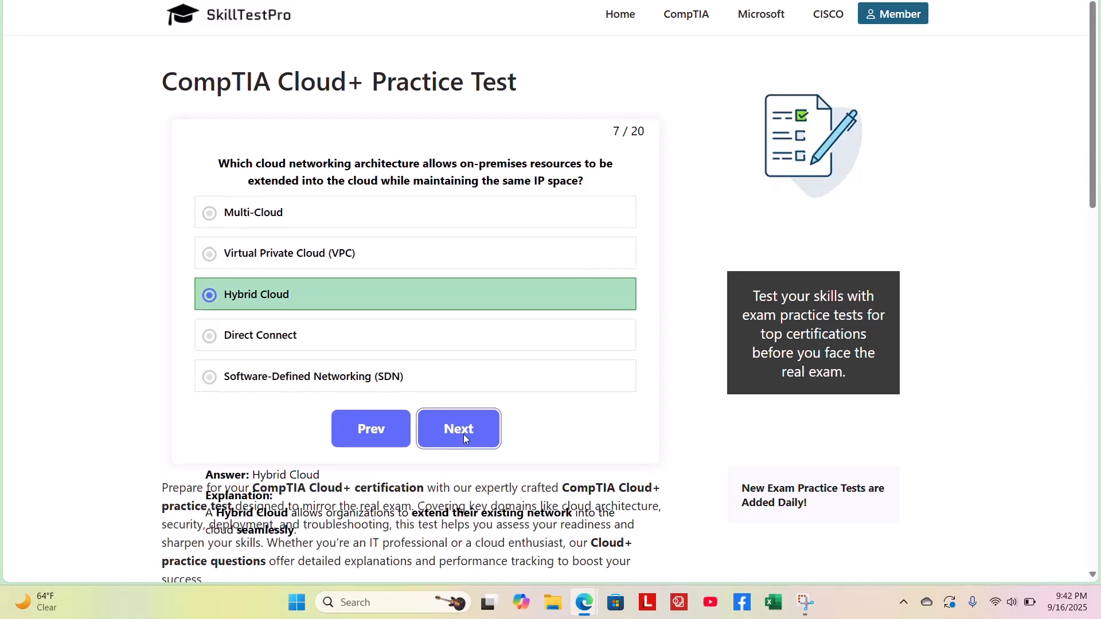
{"action": "left_click", "coordinate": [458, 427]}
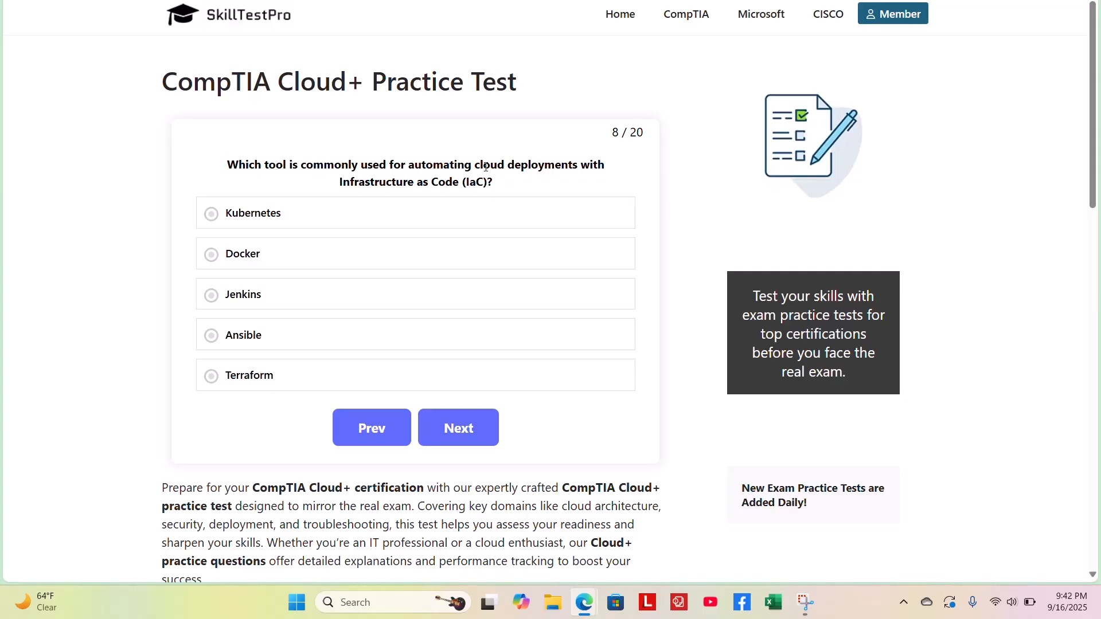
{"action": "mouse_move", "coordinate": [447, 178]}
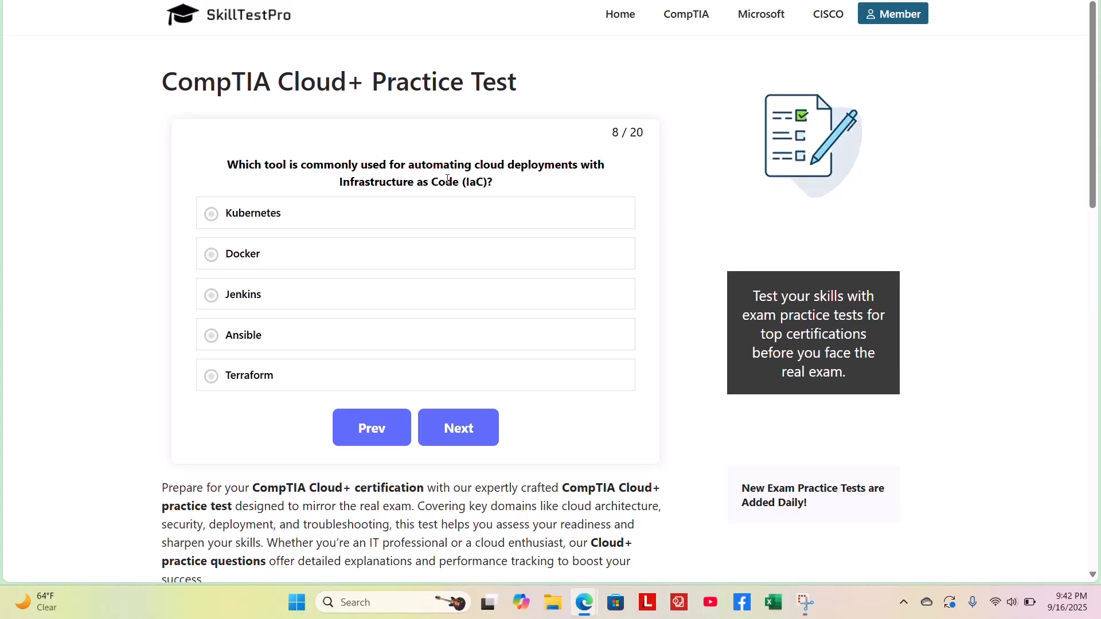
{"action": "mouse_move", "coordinate": [558, 199]}
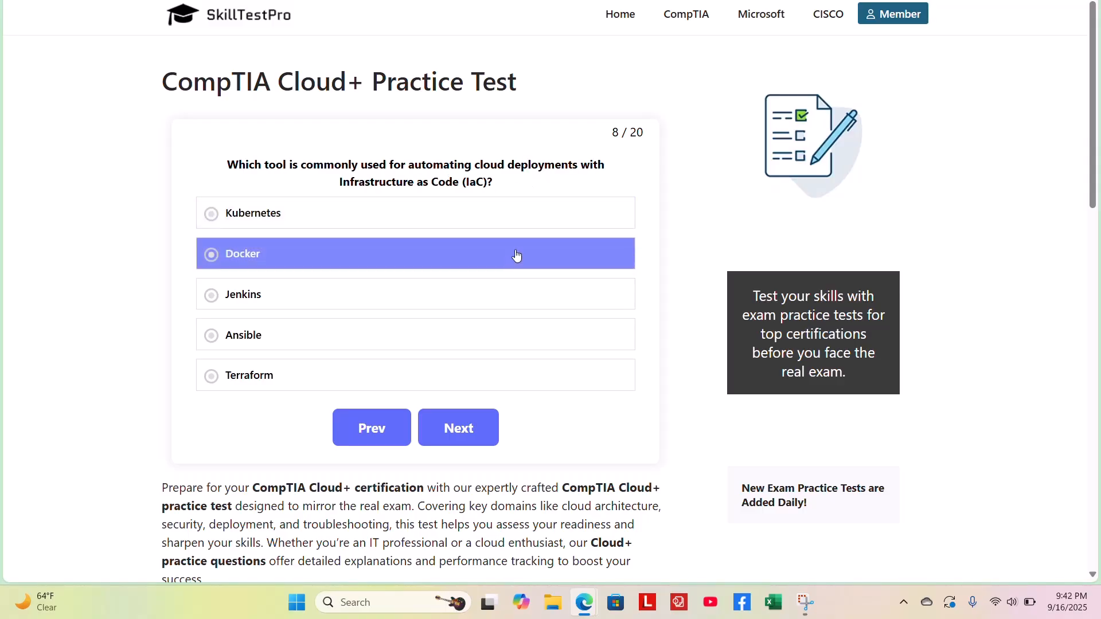
Answer question 8 with Terraform and continue to question 9 on disaster recovery sites.
{"action": "left_click", "coordinate": [415, 295]}
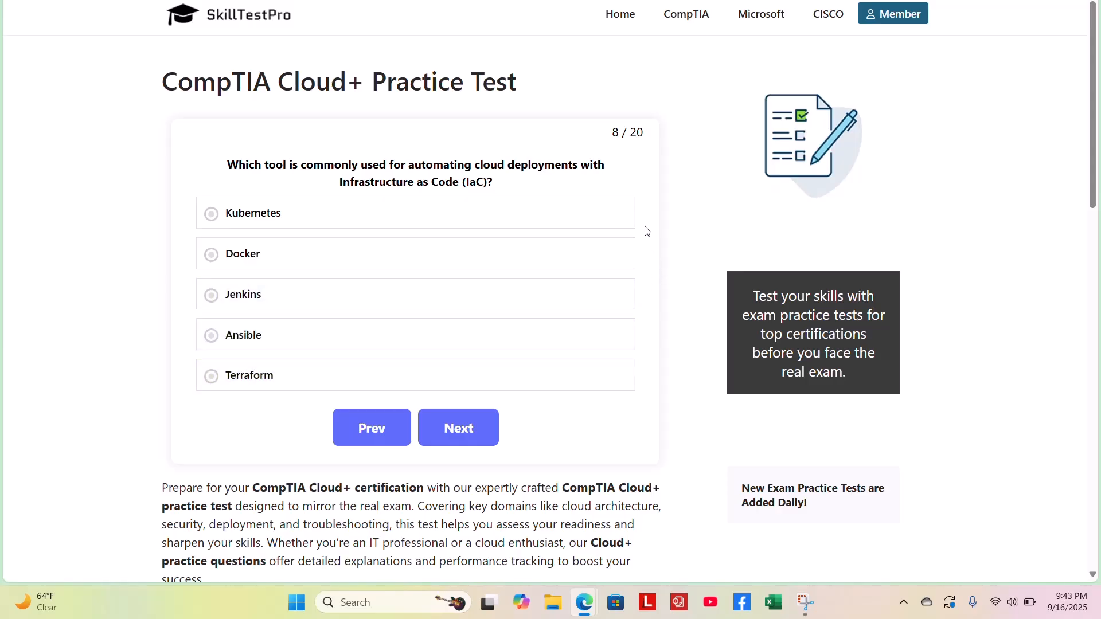
{"action": "mouse_move", "coordinate": [653, 247]}
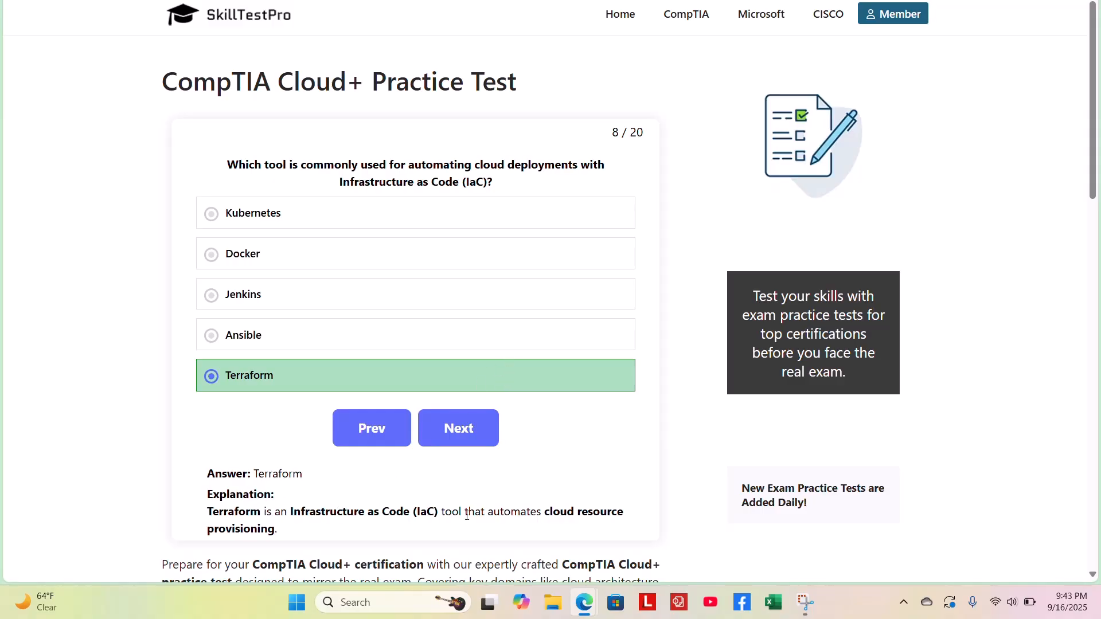
{"action": "mouse_move", "coordinate": [507, 435]}
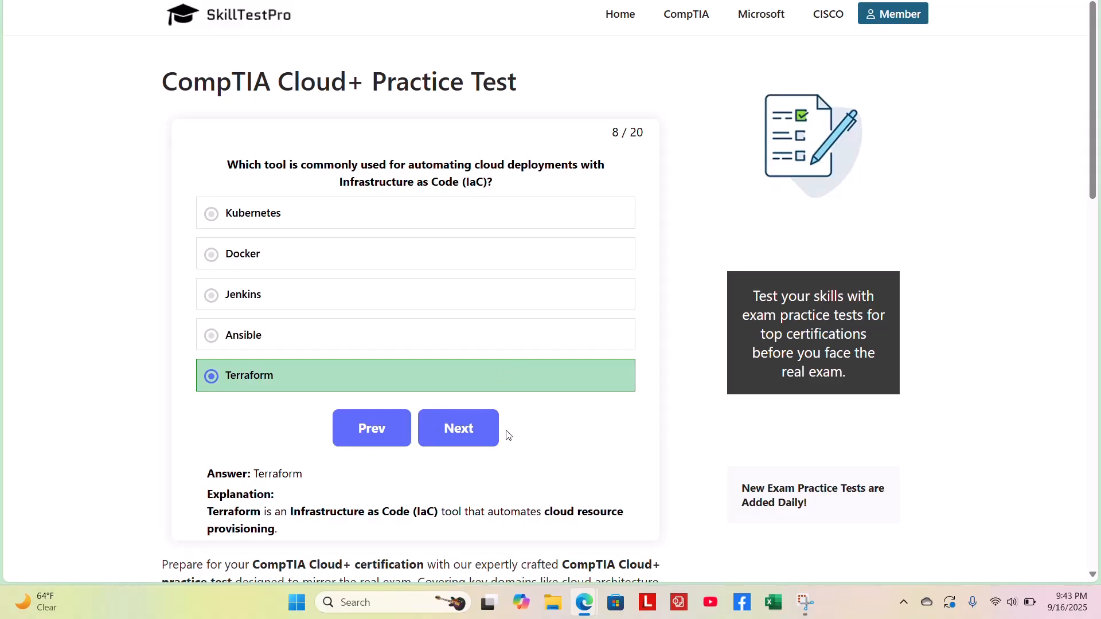
{"action": "left_click", "coordinate": [457, 428]}
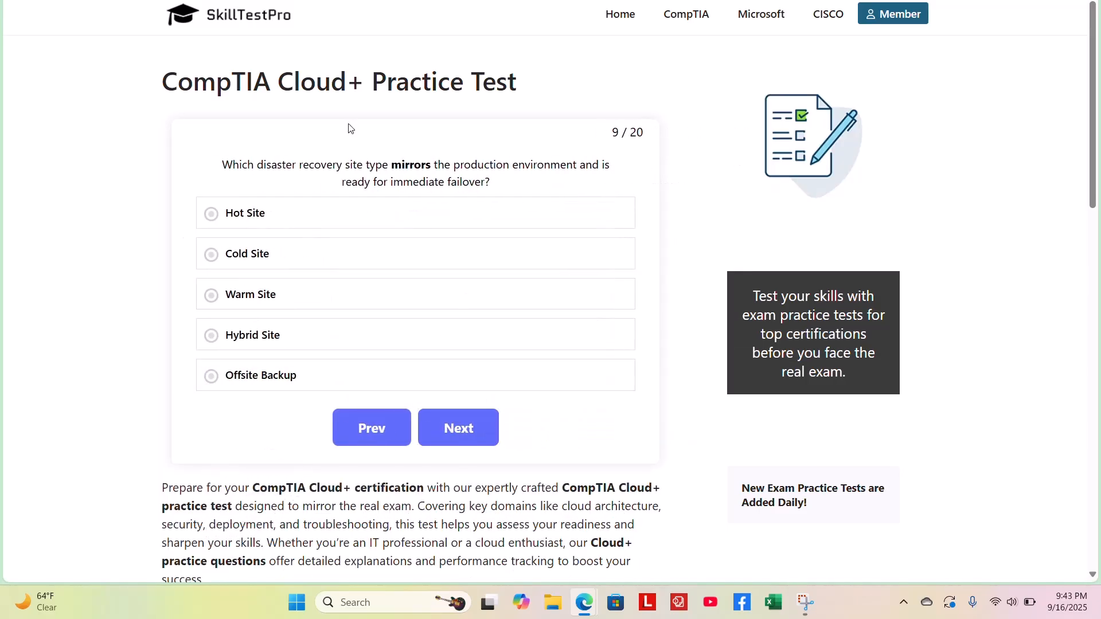
{"action": "mouse_move", "coordinate": [258, 158]}
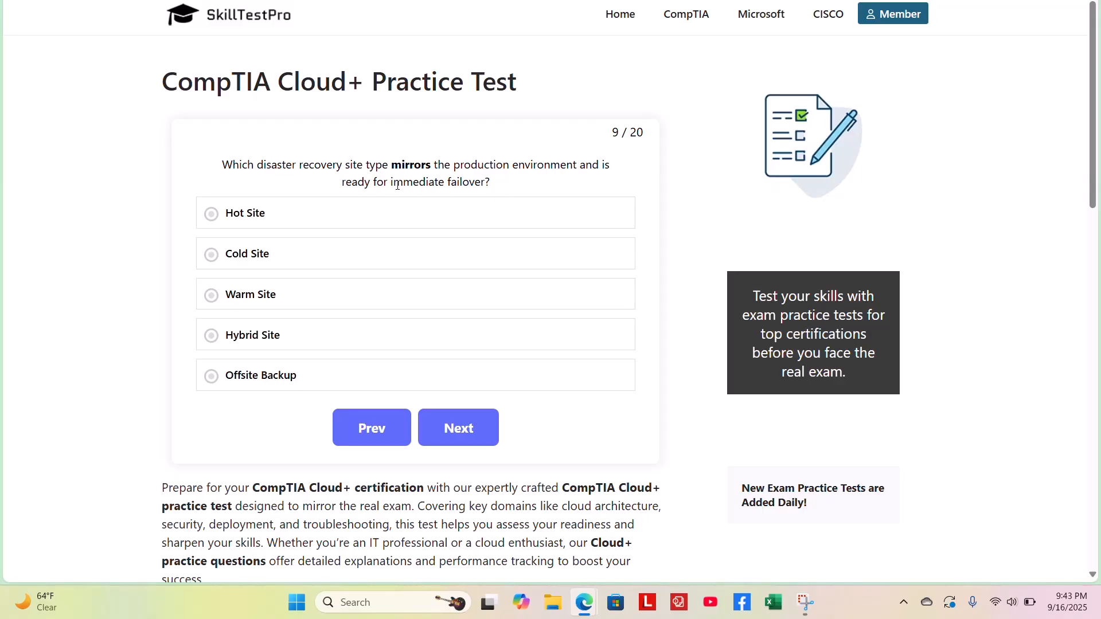
{"action": "mouse_move", "coordinate": [538, 205]}
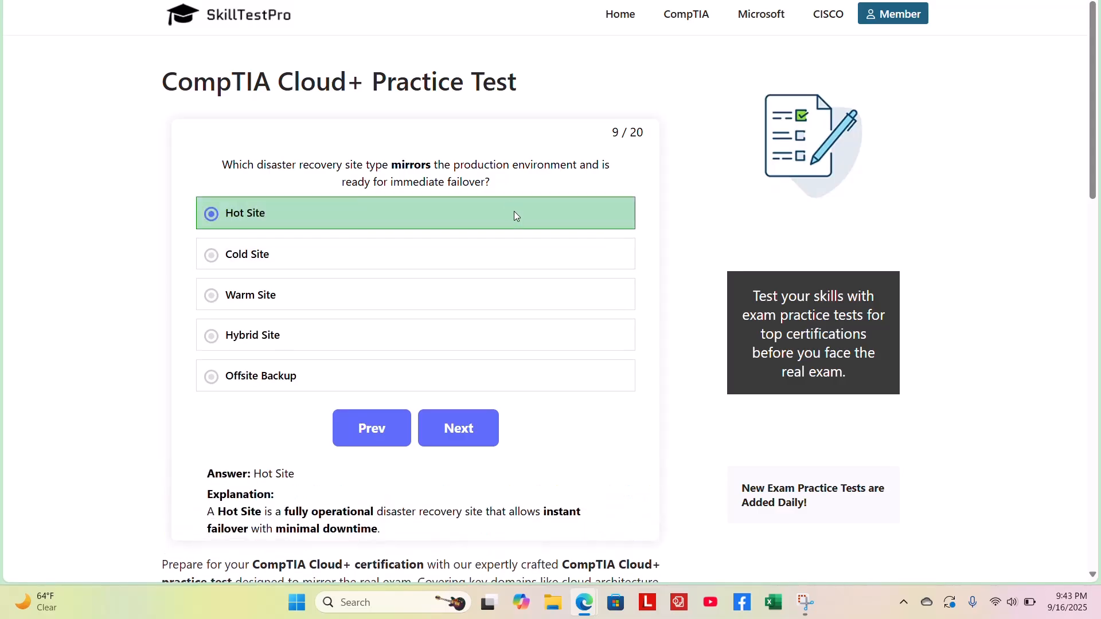
{"action": "mouse_move", "coordinate": [399, 464]}
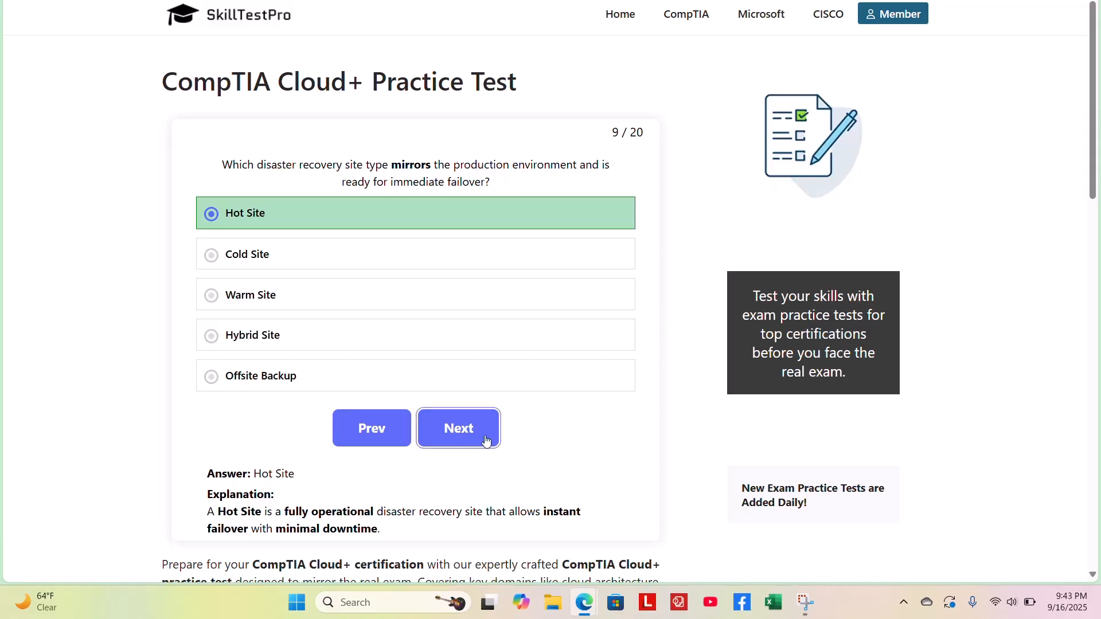
Answer question 9 with Hot Site and advance to question 10 on log-analysis tools.
{"action": "left_click", "coordinate": [458, 427]}
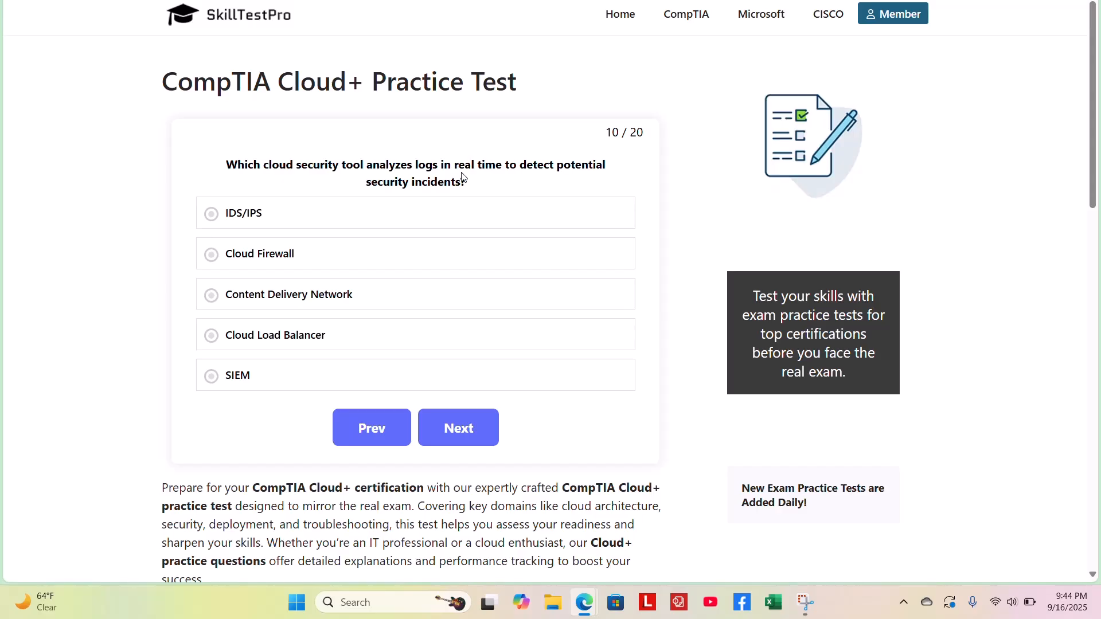
{"action": "mouse_move", "coordinate": [303, 192]}
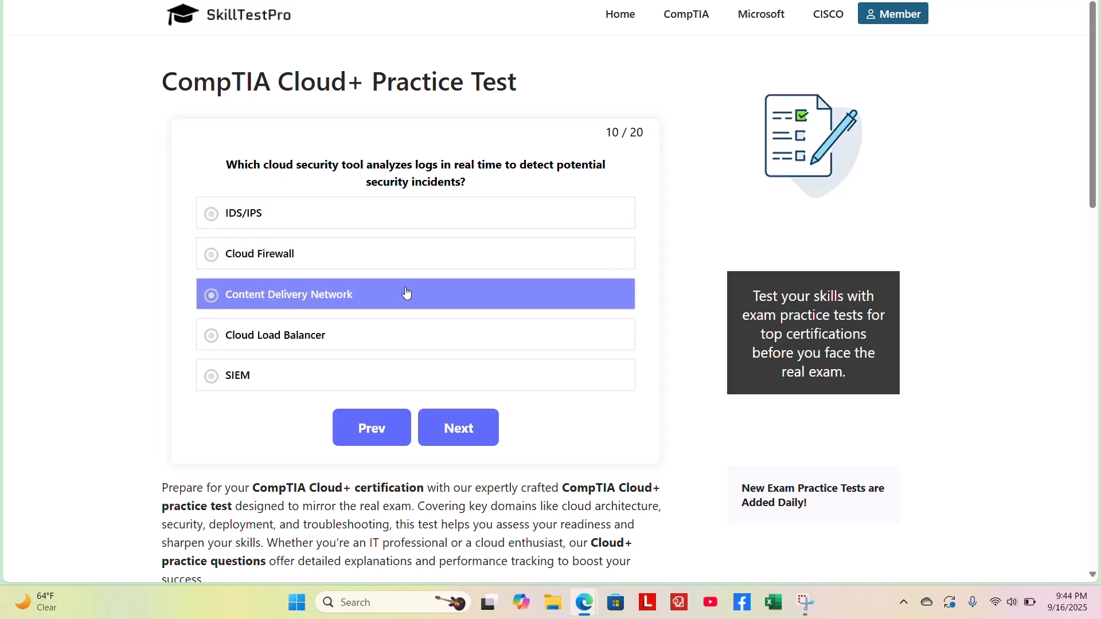
Choose SIEM as question 10's answer and advance to question 11.
{"action": "left_click", "coordinate": [415, 335]}
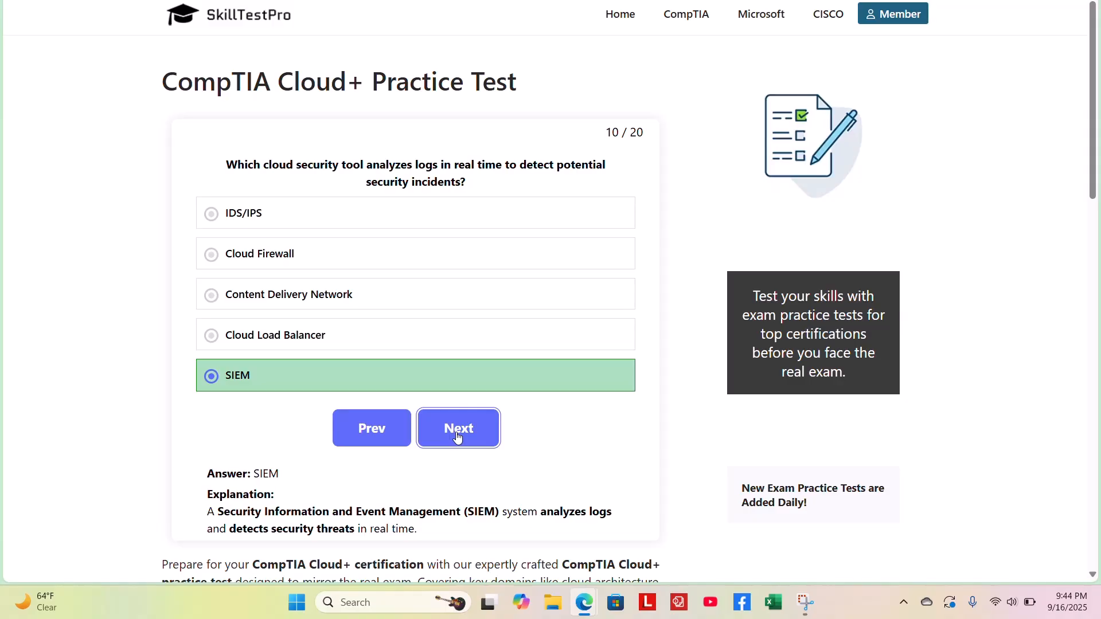
{"action": "left_click", "coordinate": [458, 428]}
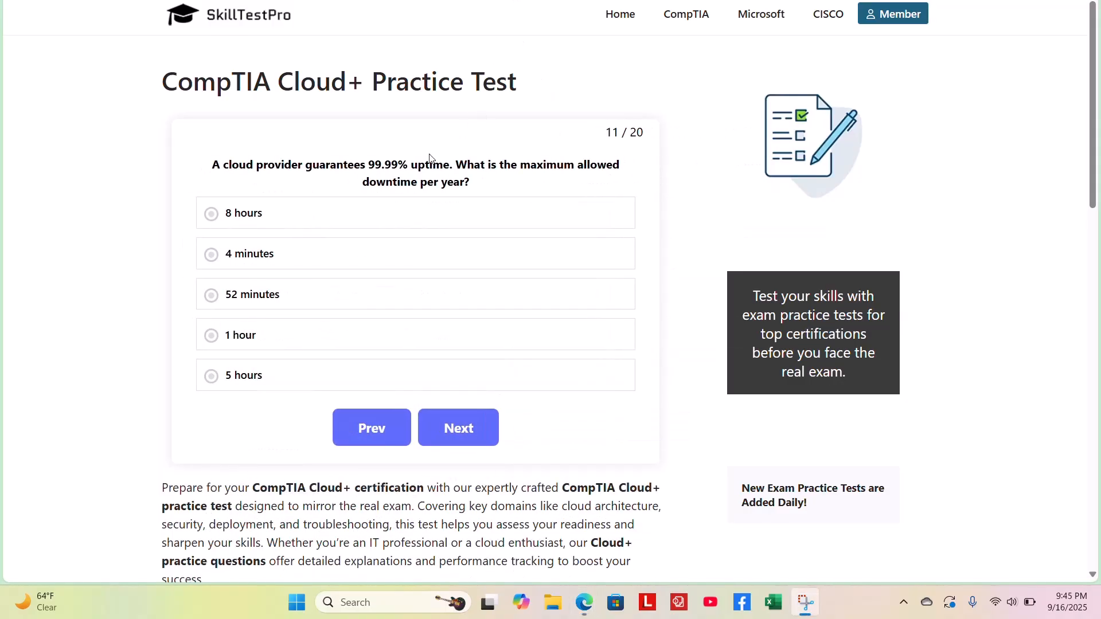
{"action": "mouse_move", "coordinate": [236, 179]}
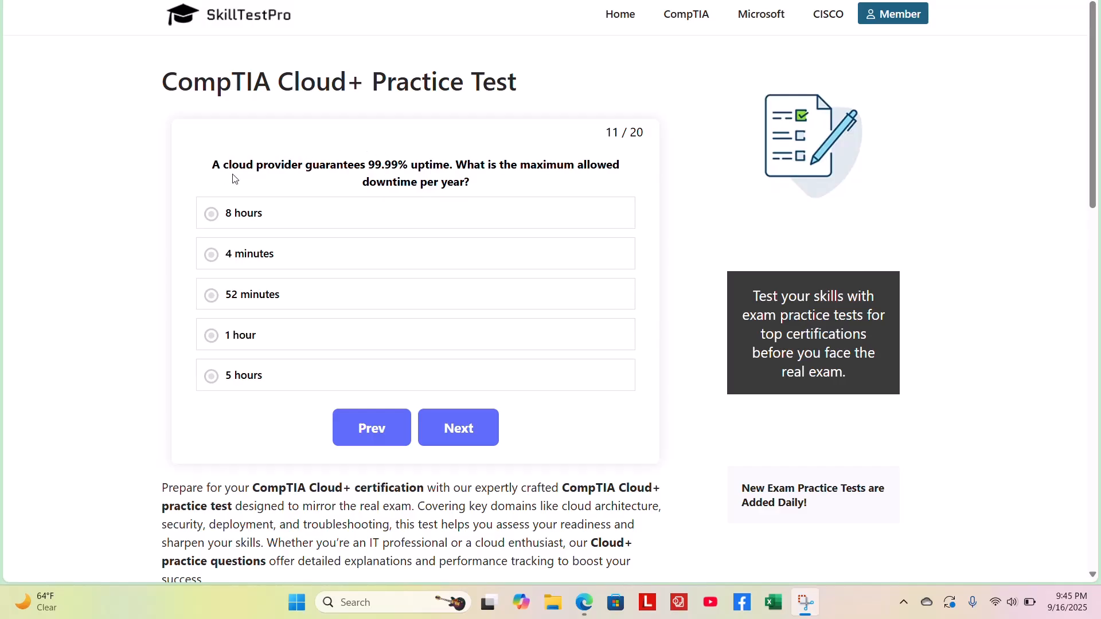
{"action": "mouse_move", "coordinate": [371, 171]}
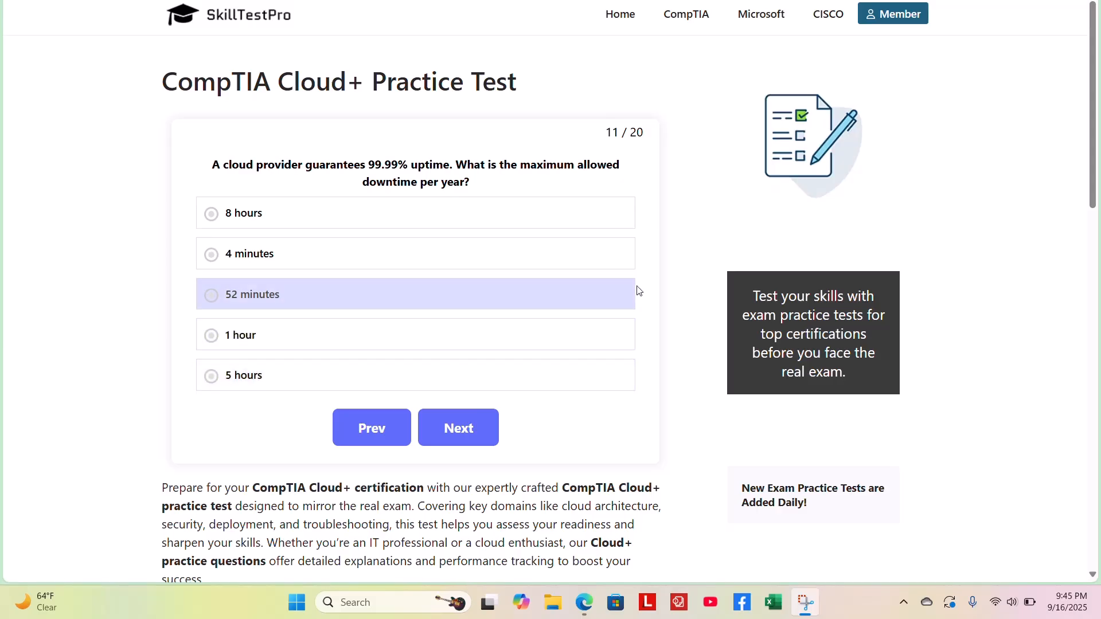
{"action": "mouse_move", "coordinate": [647, 261]}
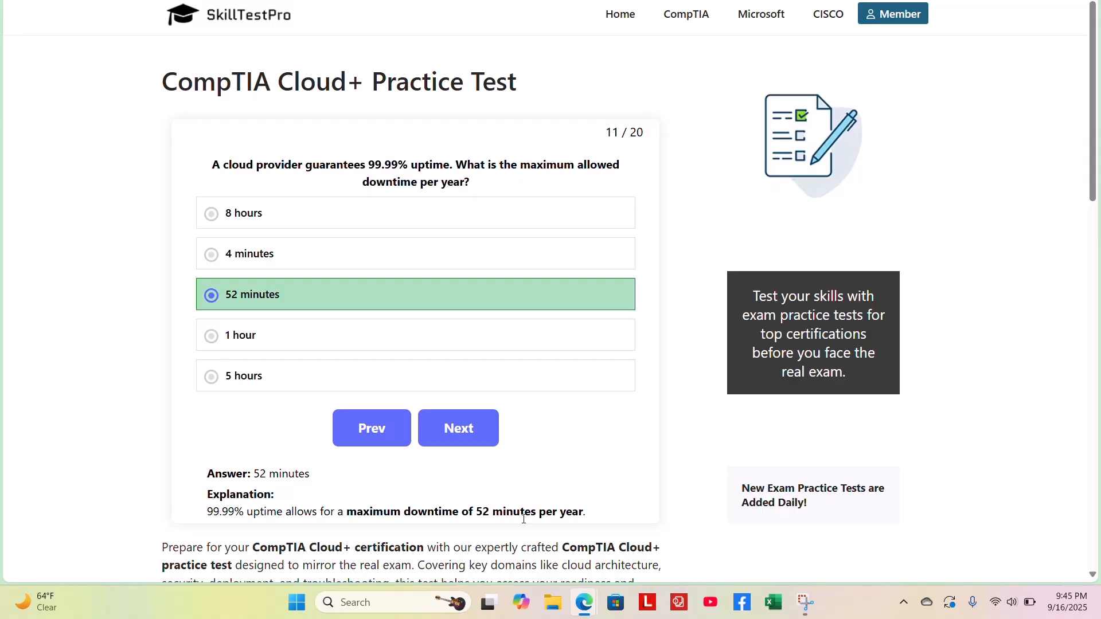
Advance from the 52-minutes answer on question 11 to question 12.
{"action": "left_click", "coordinate": [457, 427]}
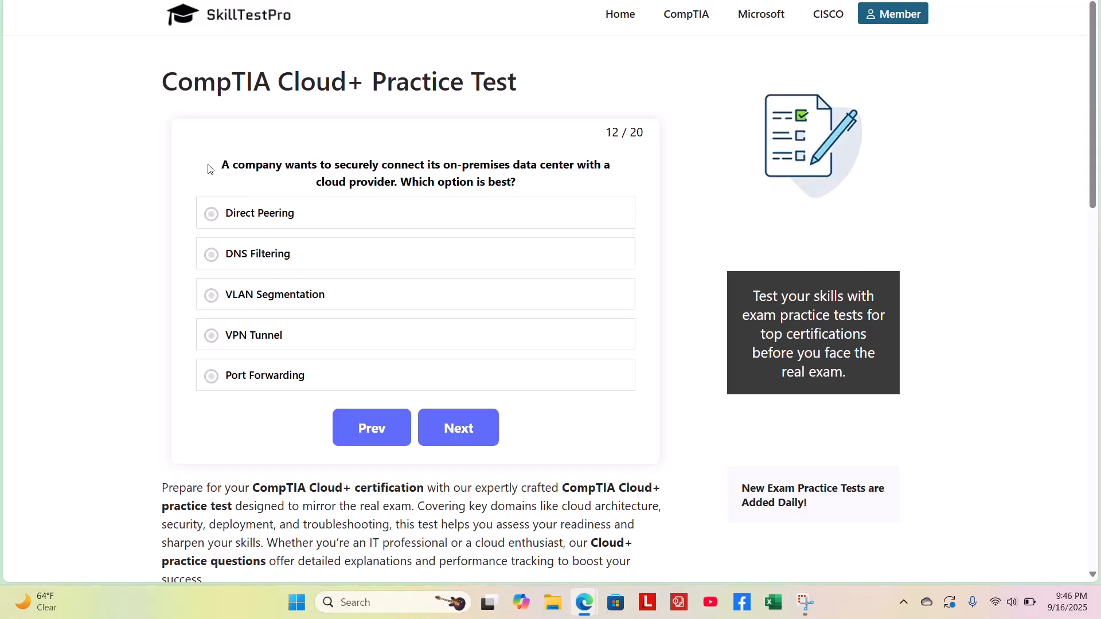
{"action": "mouse_move", "coordinate": [248, 164]}
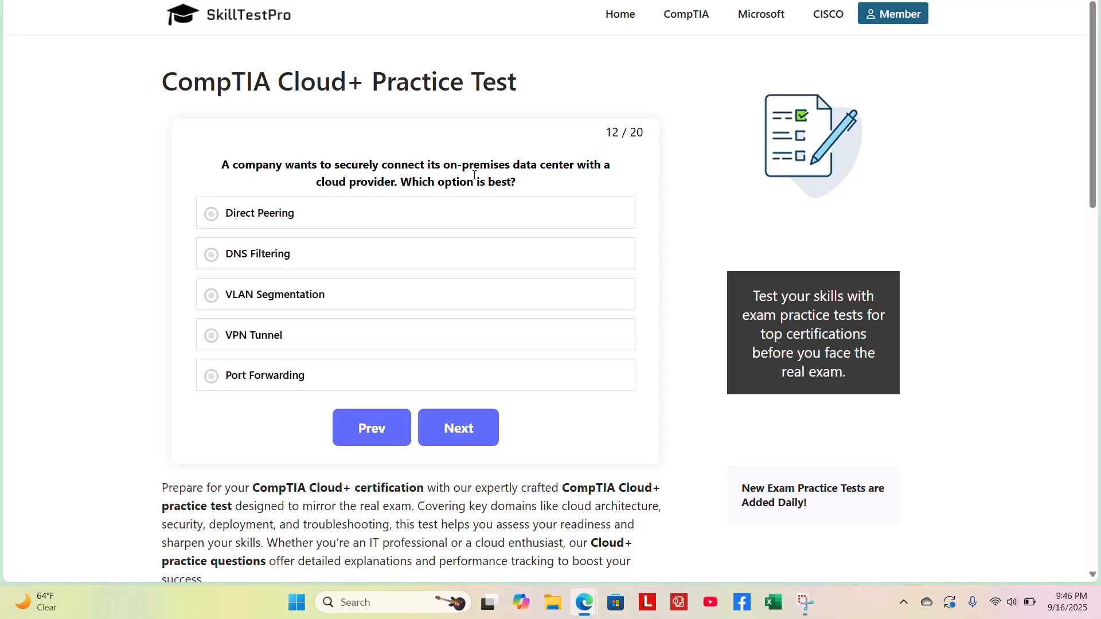
Reveal VPN Tunnel as question 12's answer with its explanation, then advance to question 13.
{"action": "left_click", "coordinate": [414, 213]}
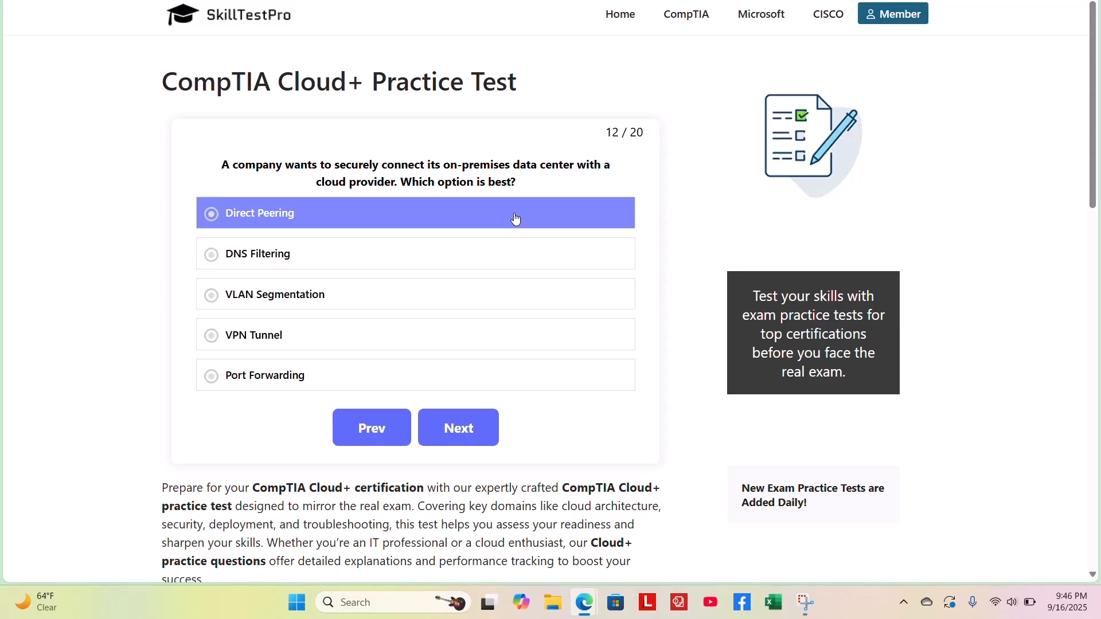
{"action": "left_click", "coordinate": [414, 254]}
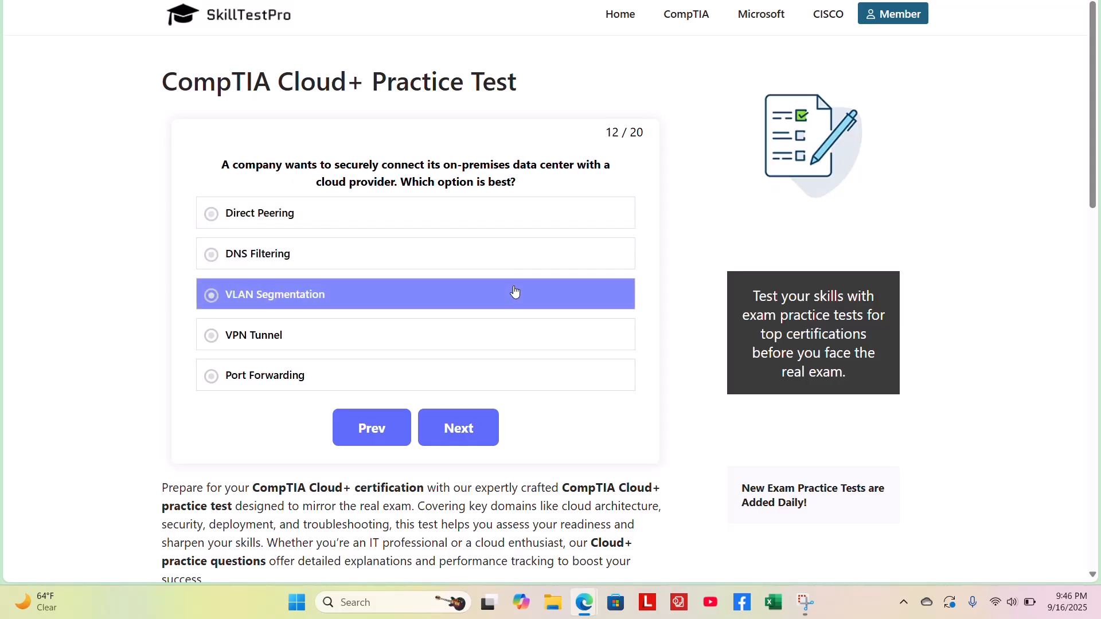
{"action": "left_click", "coordinate": [414, 335]}
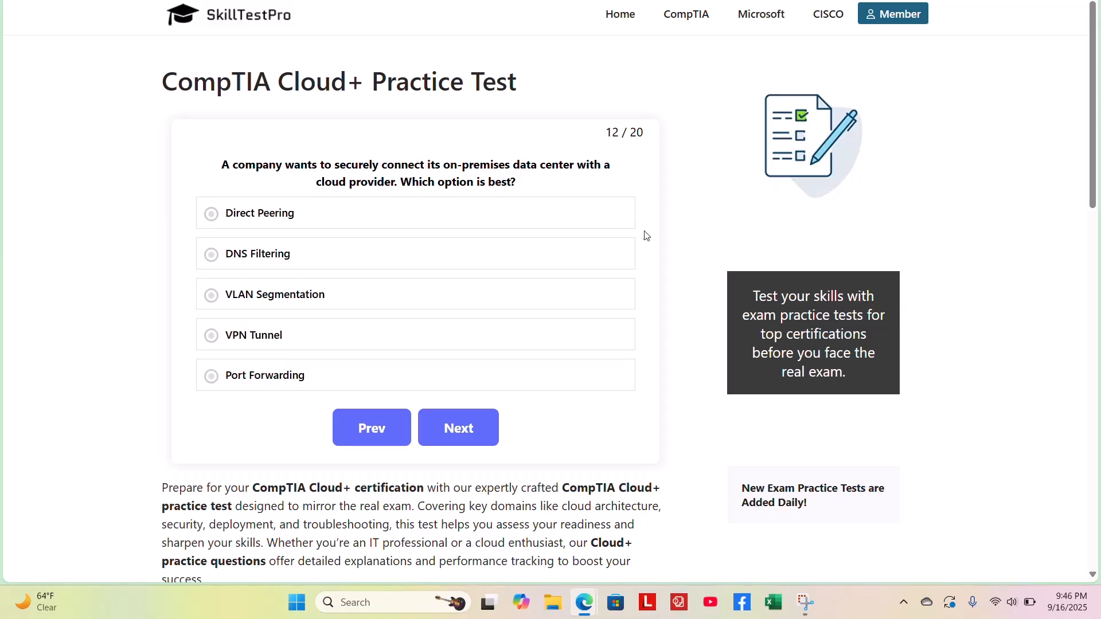
{"action": "mouse_move", "coordinate": [667, 353]}
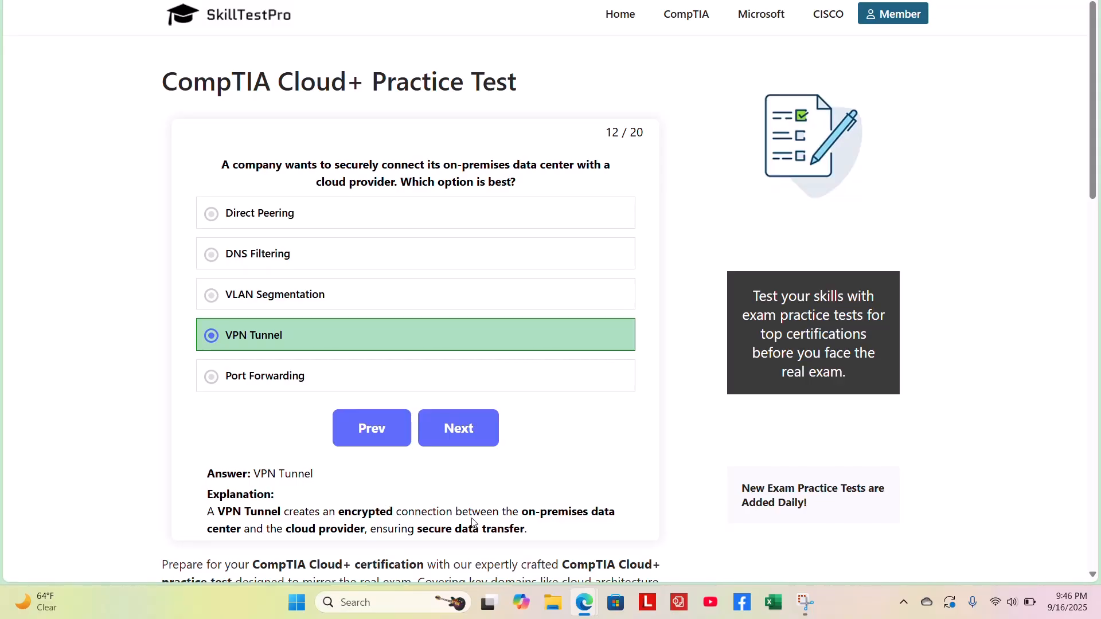
{"action": "mouse_move", "coordinate": [410, 530]}
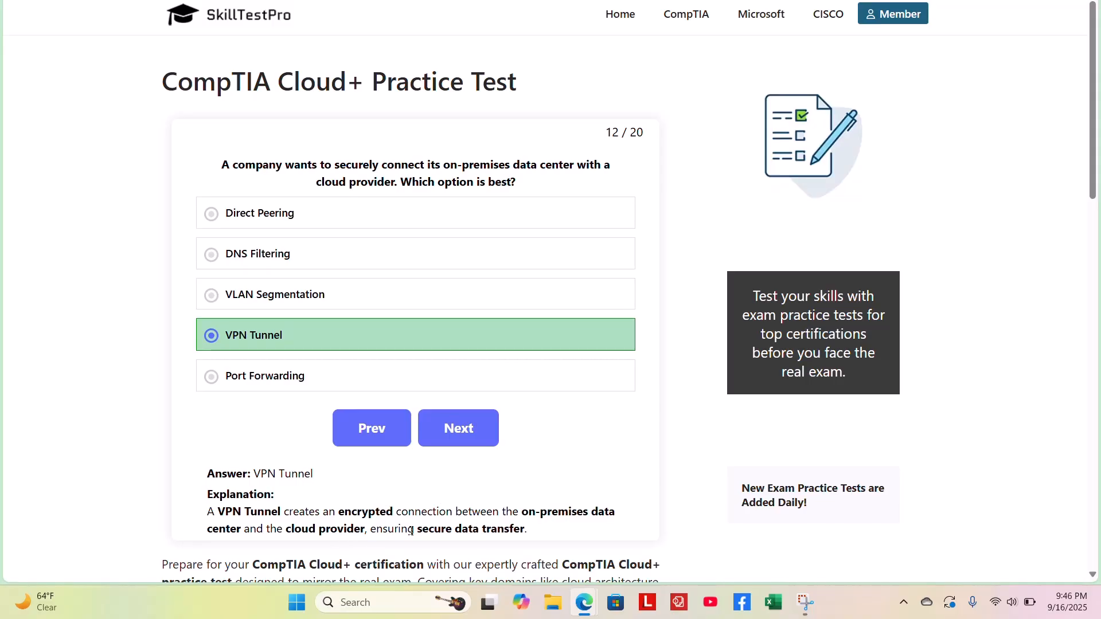
{"action": "left_click", "coordinate": [458, 428]}
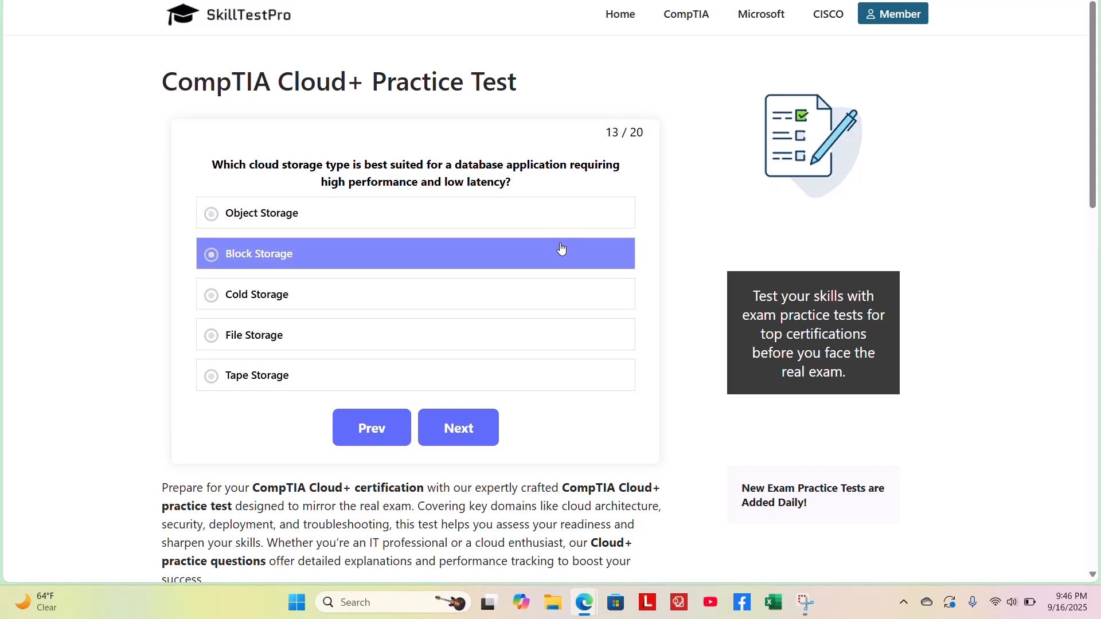
Choose Block Storage as question 13's answer to show its explanation.
{"action": "left_click", "coordinate": [415, 335]}
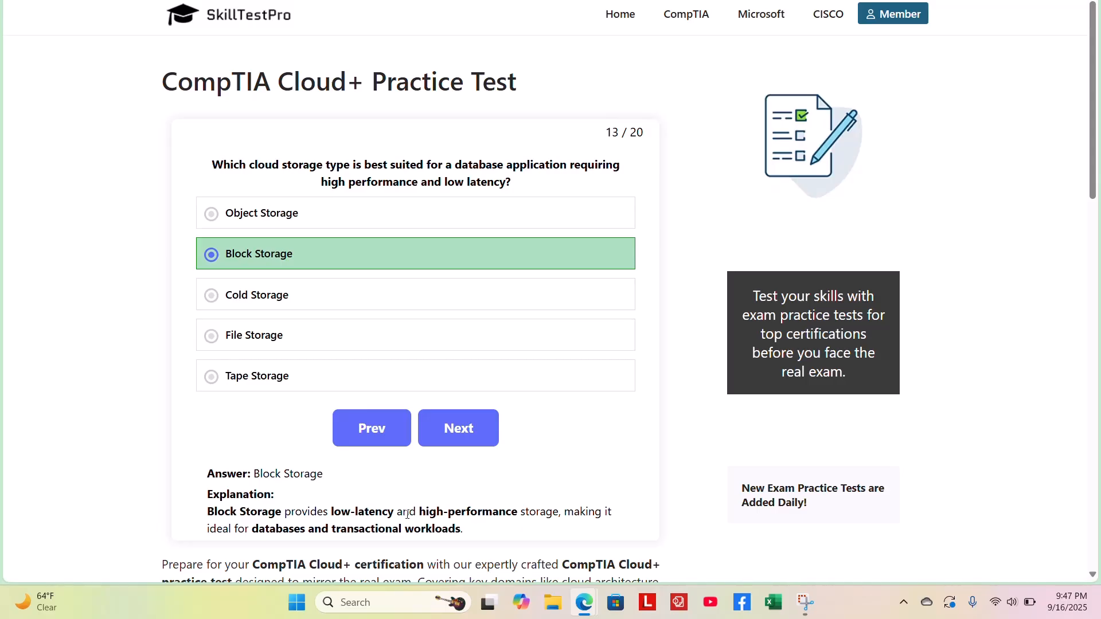
{"action": "mouse_move", "coordinate": [385, 521]}
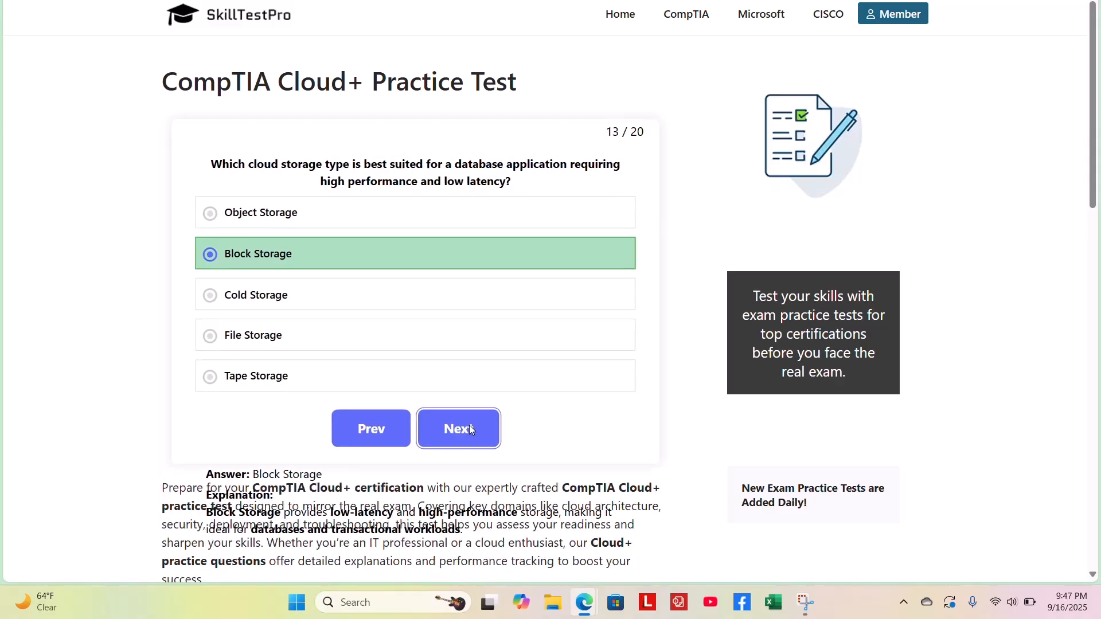
Advance to question 14 and choose Least Privilege as its answer.
{"action": "left_click", "coordinate": [458, 428]}
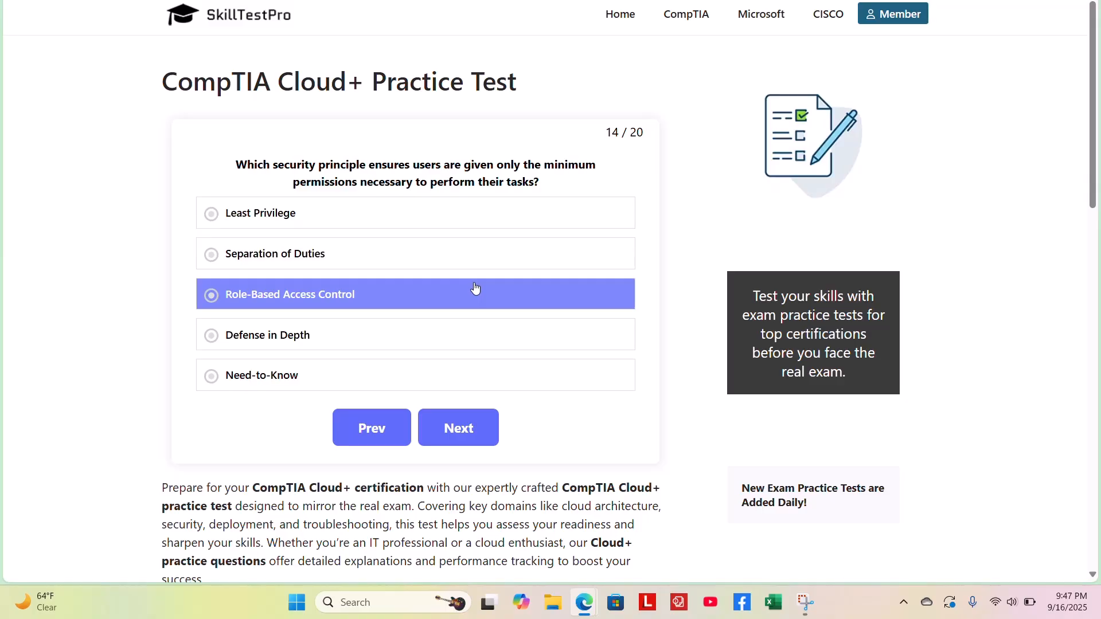
{"action": "left_click", "coordinate": [267, 335]}
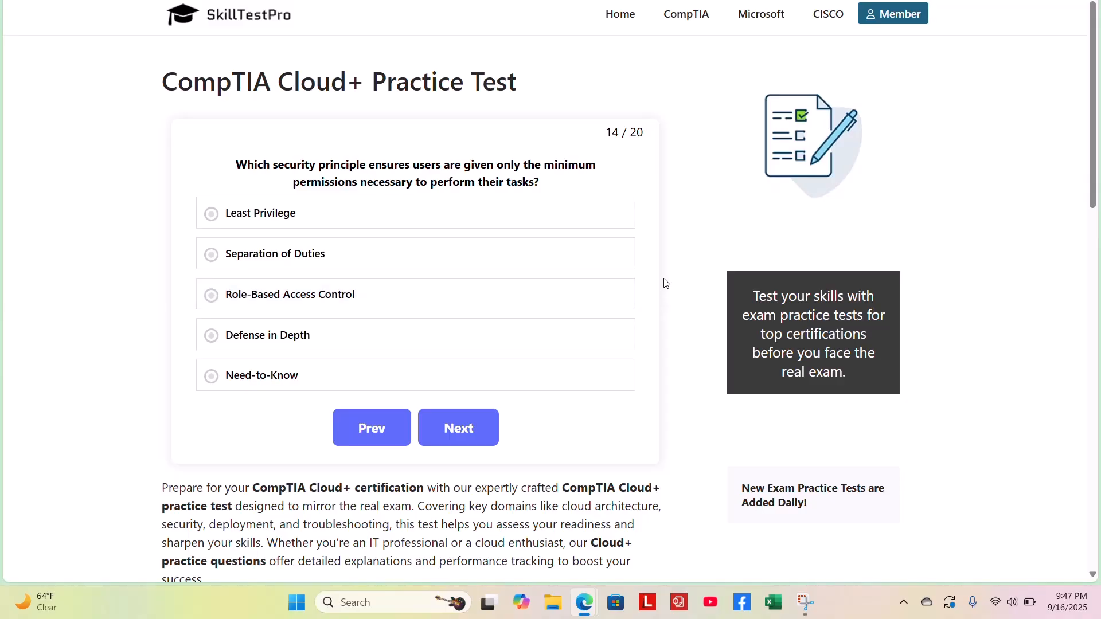
{"action": "mouse_move", "coordinate": [654, 284]}
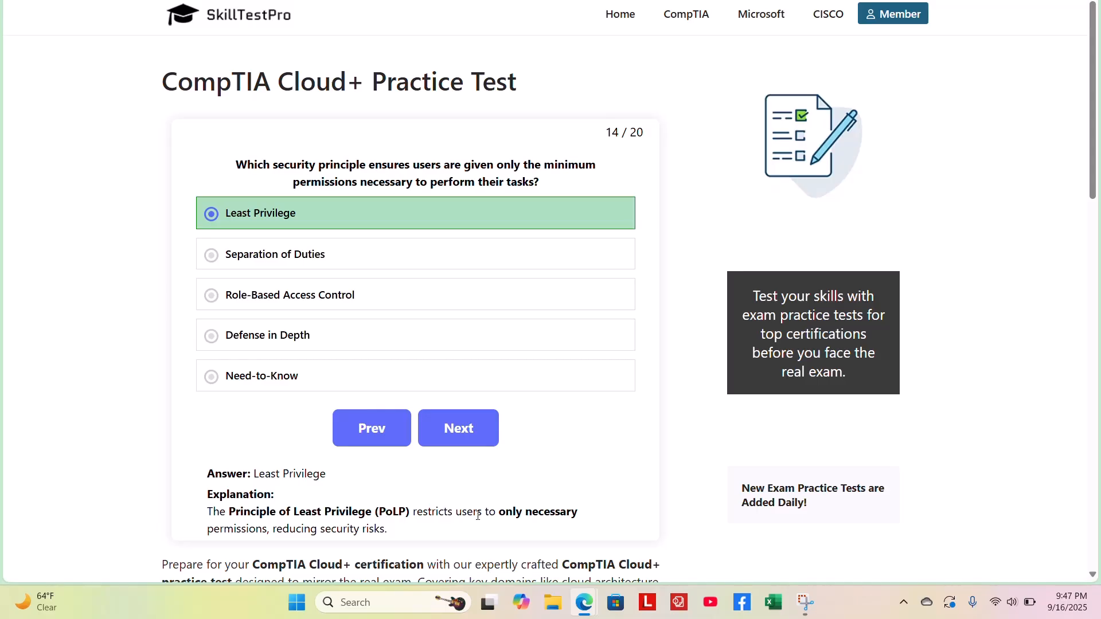
{"action": "mouse_move", "coordinate": [403, 535]}
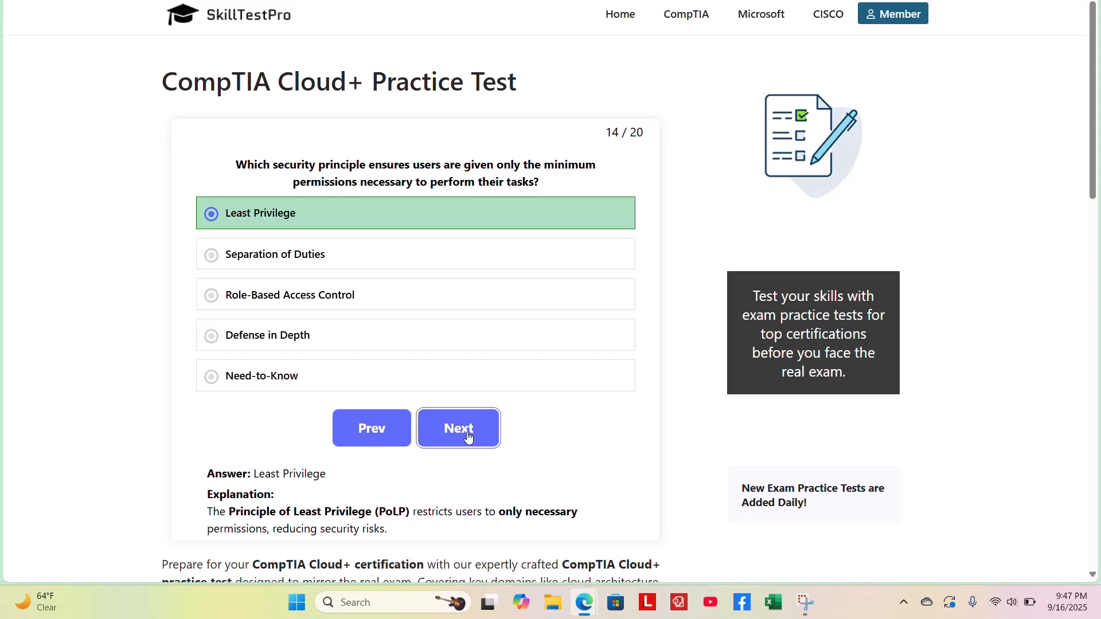
Advance to question 15 and choose Load Balancer as its answer.
{"action": "left_click", "coordinate": [458, 428]}
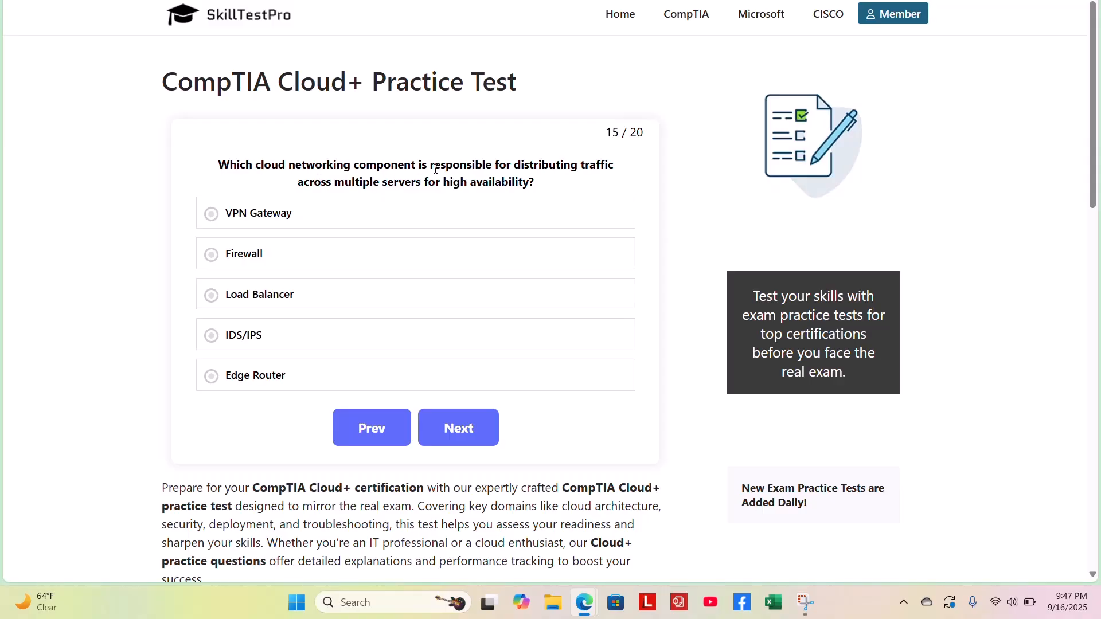
{"action": "mouse_move", "coordinate": [586, 170]}
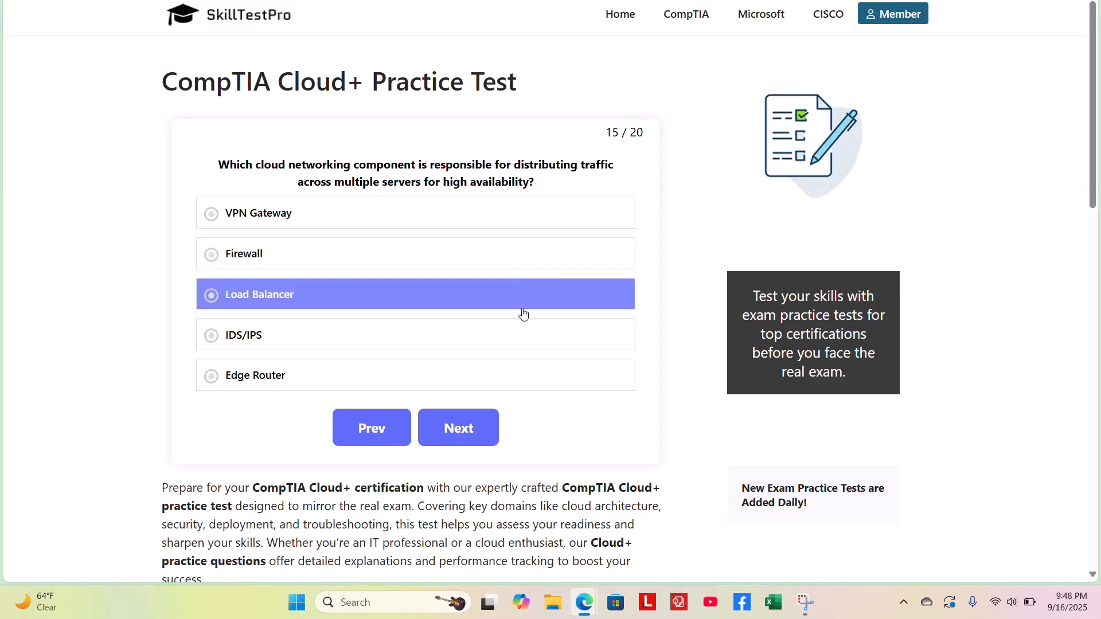
{"action": "left_click", "coordinate": [414, 335]}
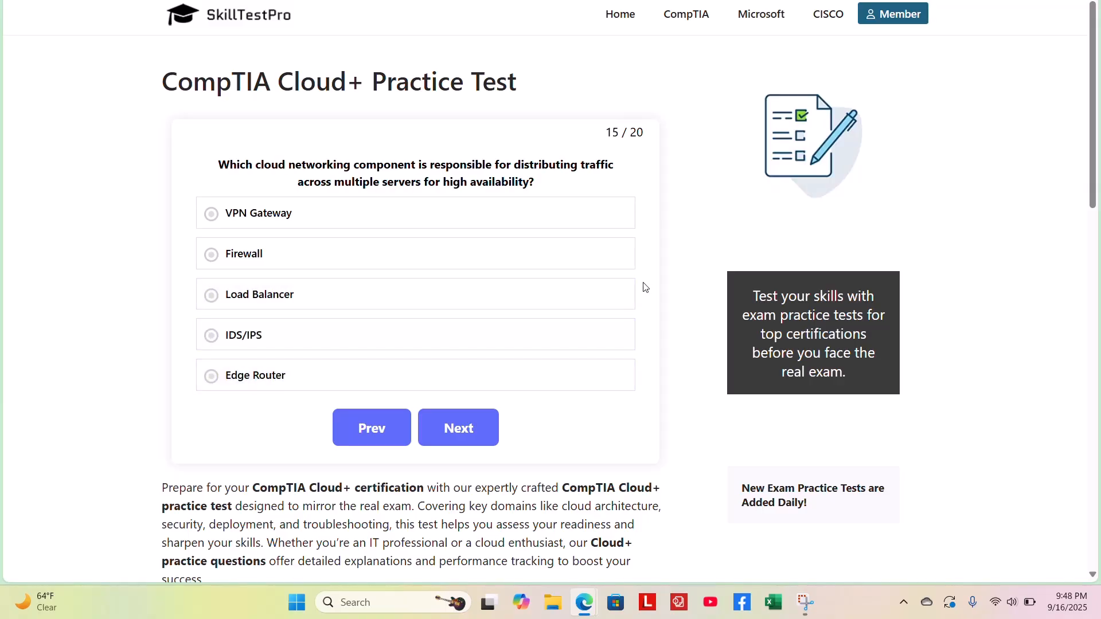
{"action": "mouse_move", "coordinate": [634, 182]}
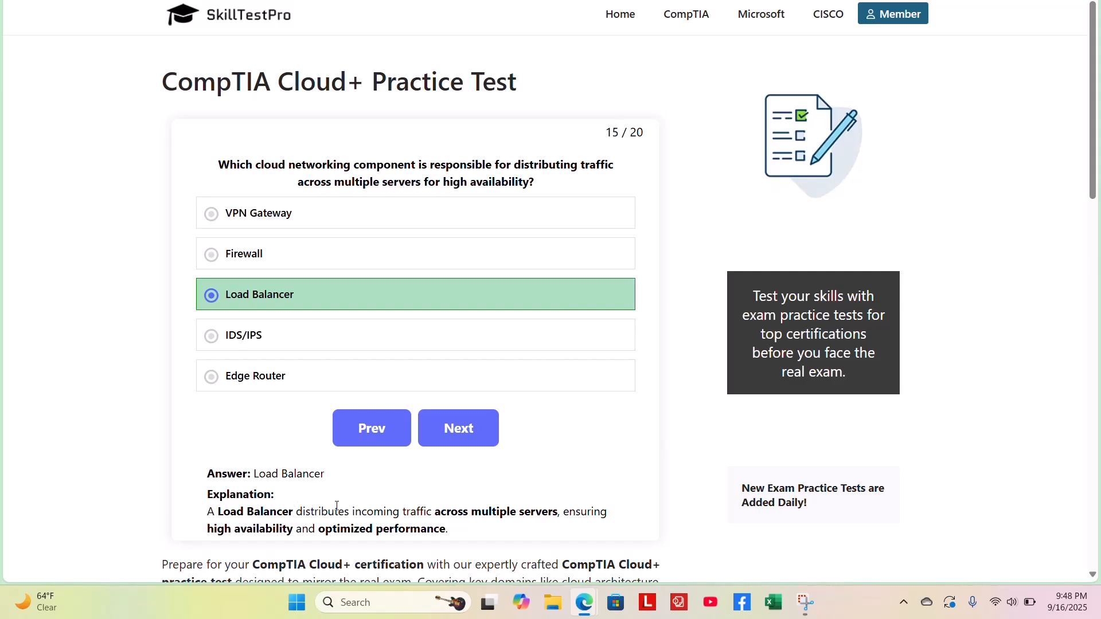
{"action": "mouse_move", "coordinate": [461, 505]}
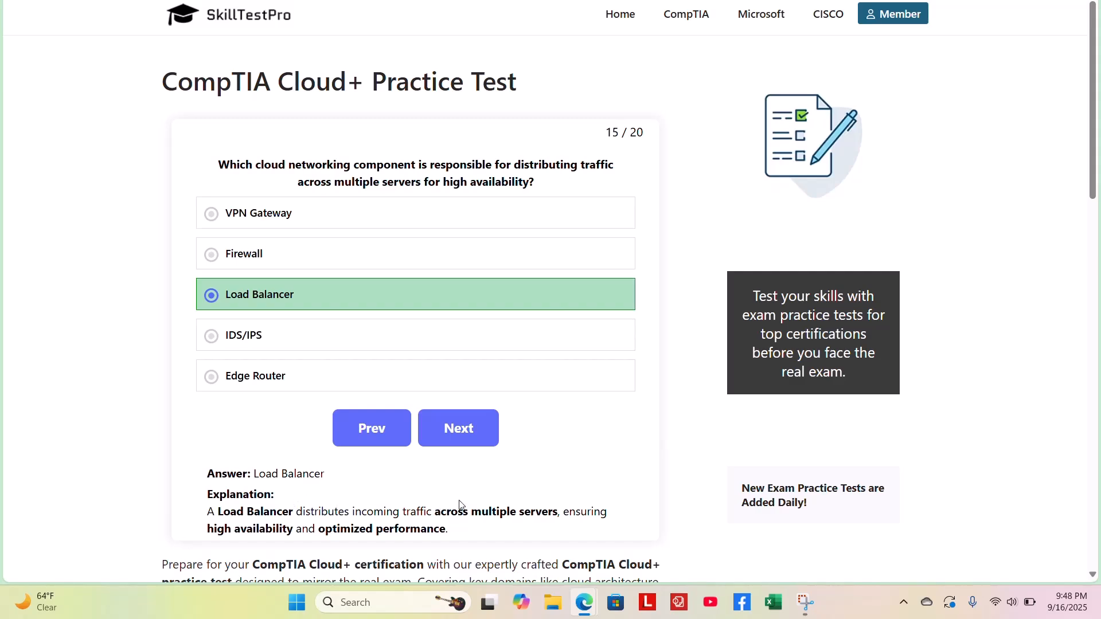
{"action": "mouse_move", "coordinate": [399, 509]}
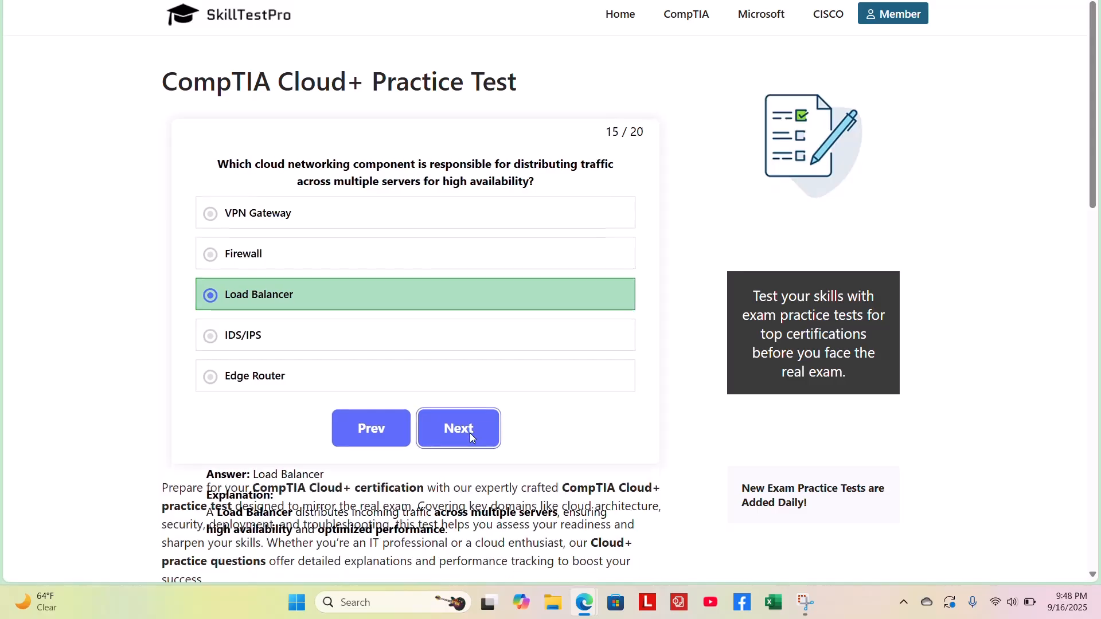
Advance to question 16, reveal 'Take a snapshot of affected VMs' as its answer, then move to question 17.
{"action": "left_click", "coordinate": [458, 428]}
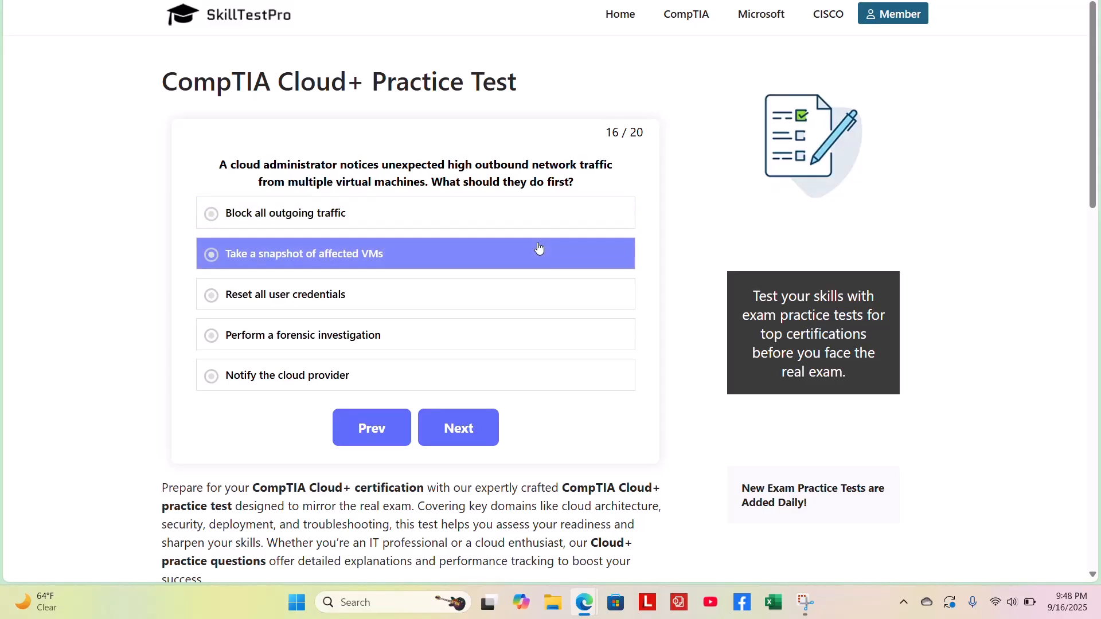
{"action": "left_click", "coordinate": [286, 294]}
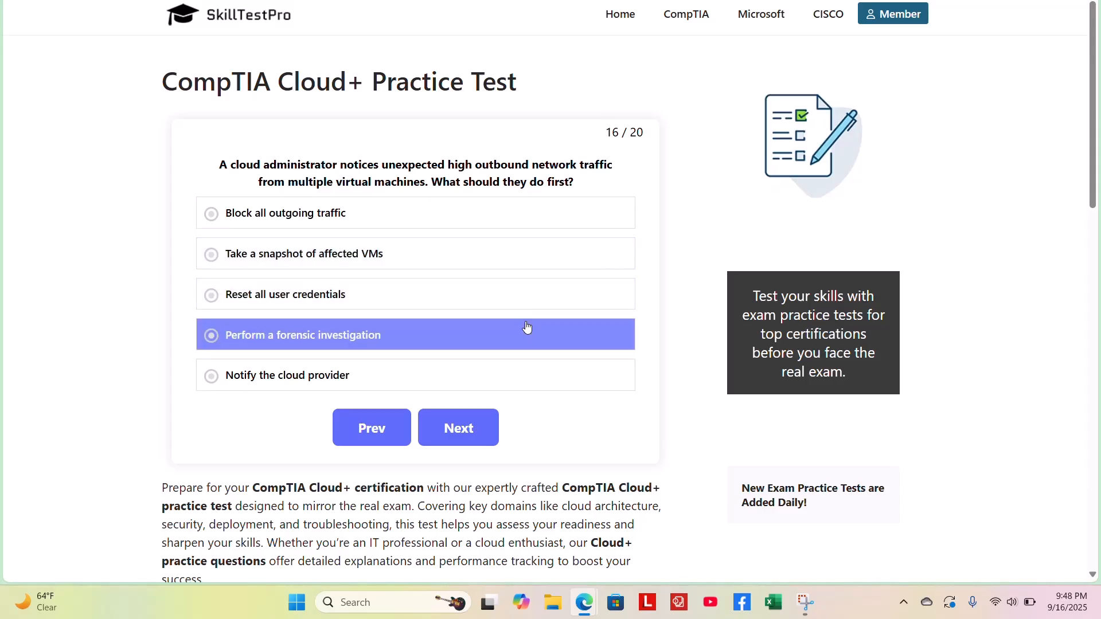
{"action": "mouse_move", "coordinate": [550, 331]}
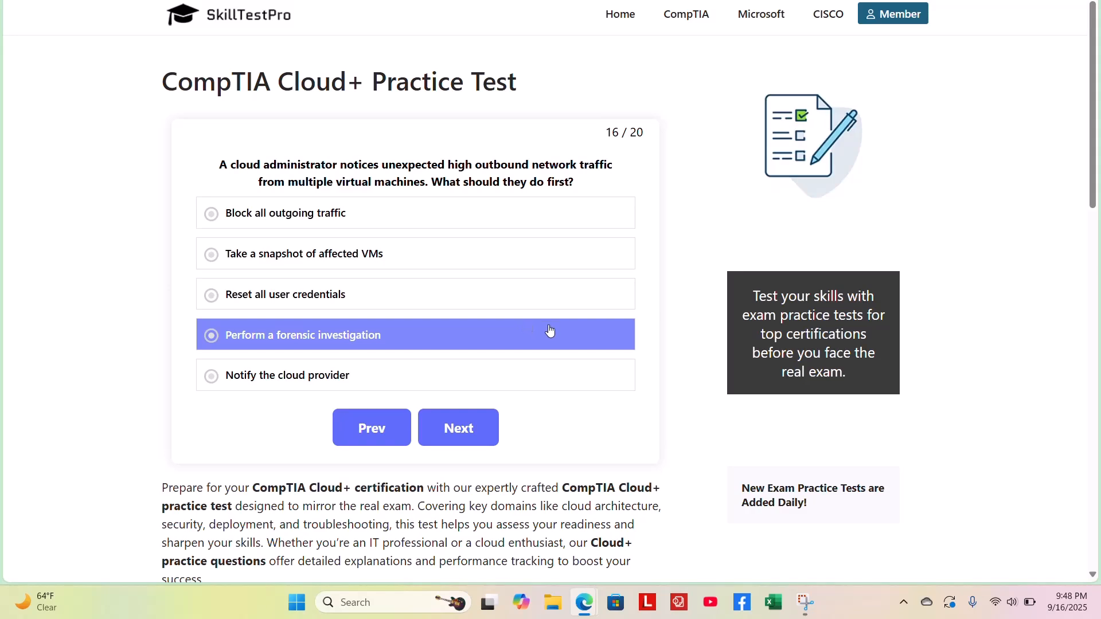
{"action": "left_click", "coordinate": [286, 375]}
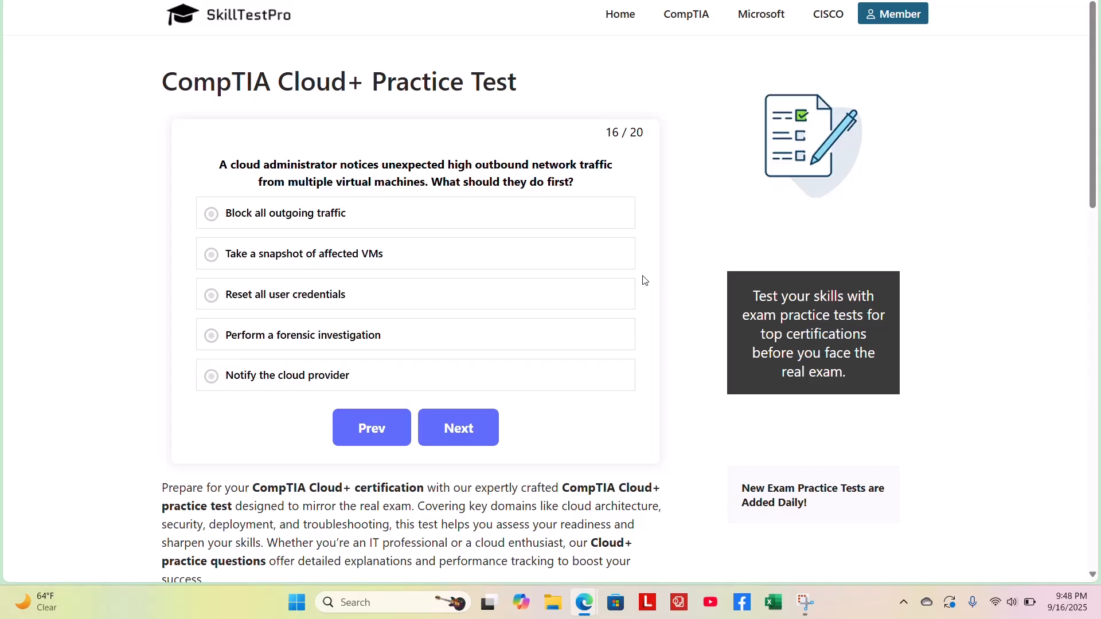
{"action": "left_click", "coordinate": [414, 253]}
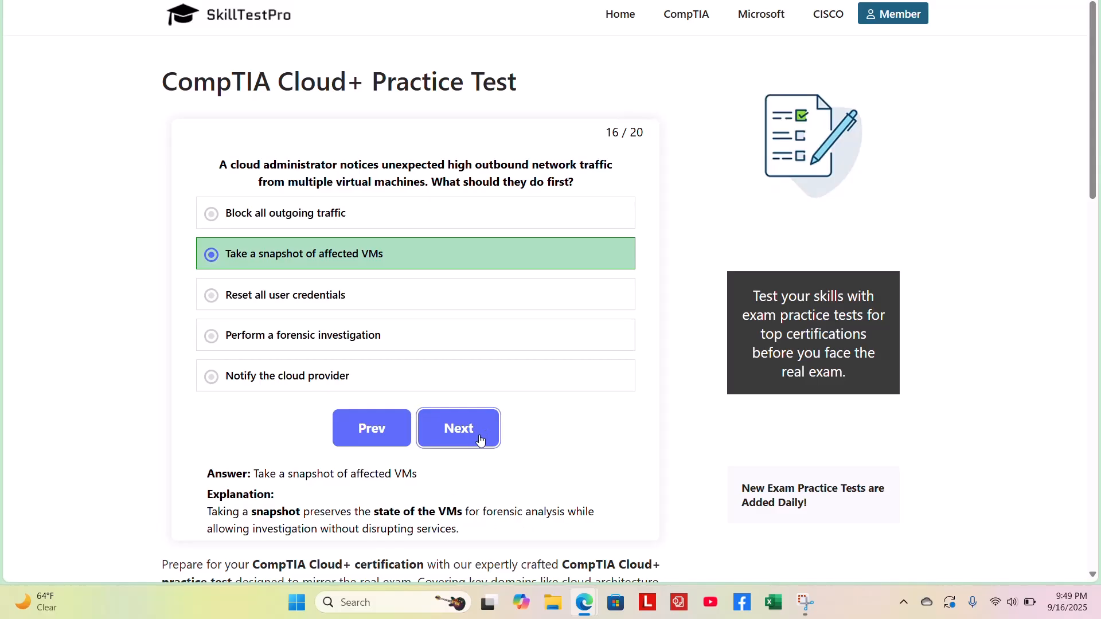
{"action": "left_click", "coordinate": [457, 428]}
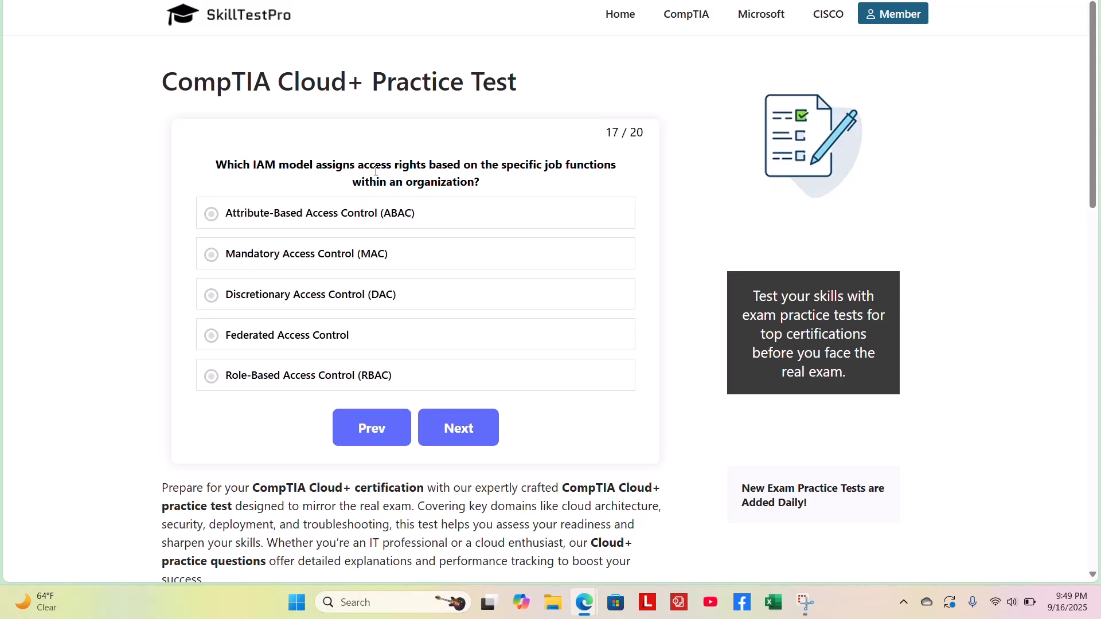
Reveal Role-Based Access Control (RBAC) as question 17's answer with its explanation.
{"action": "left_click", "coordinate": [415, 214]}
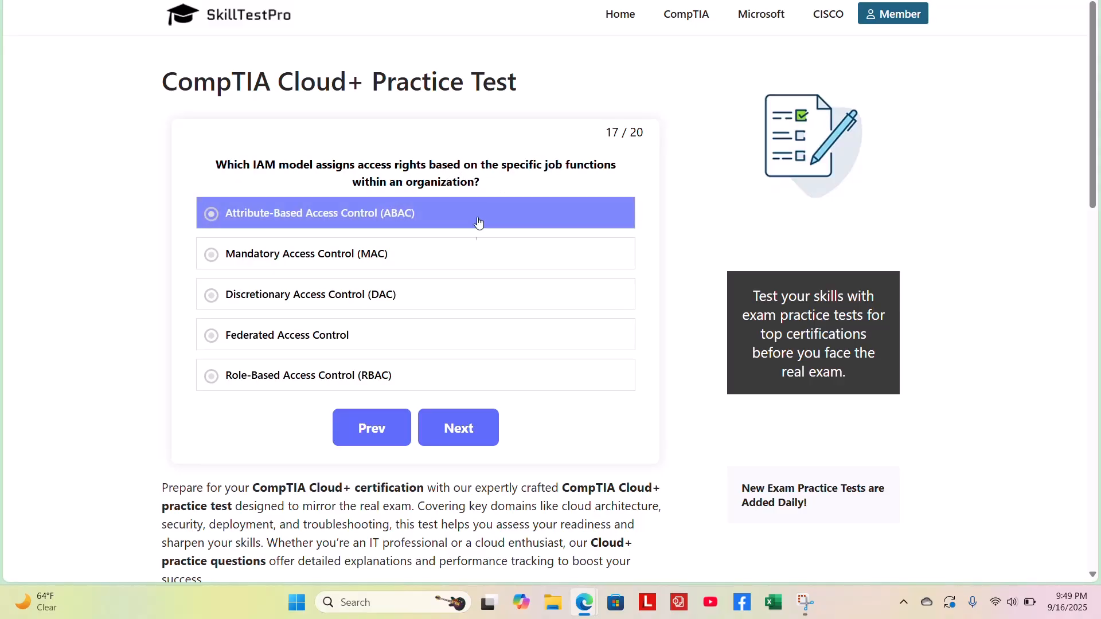
{"action": "left_click", "coordinate": [306, 253]}
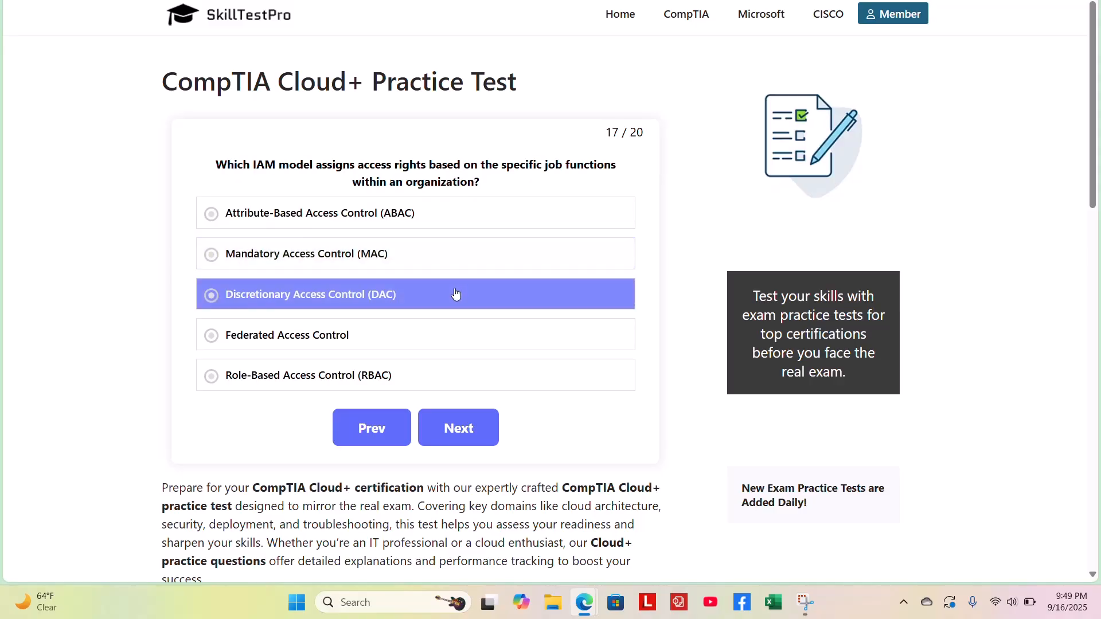
{"action": "left_click", "coordinate": [416, 335]}
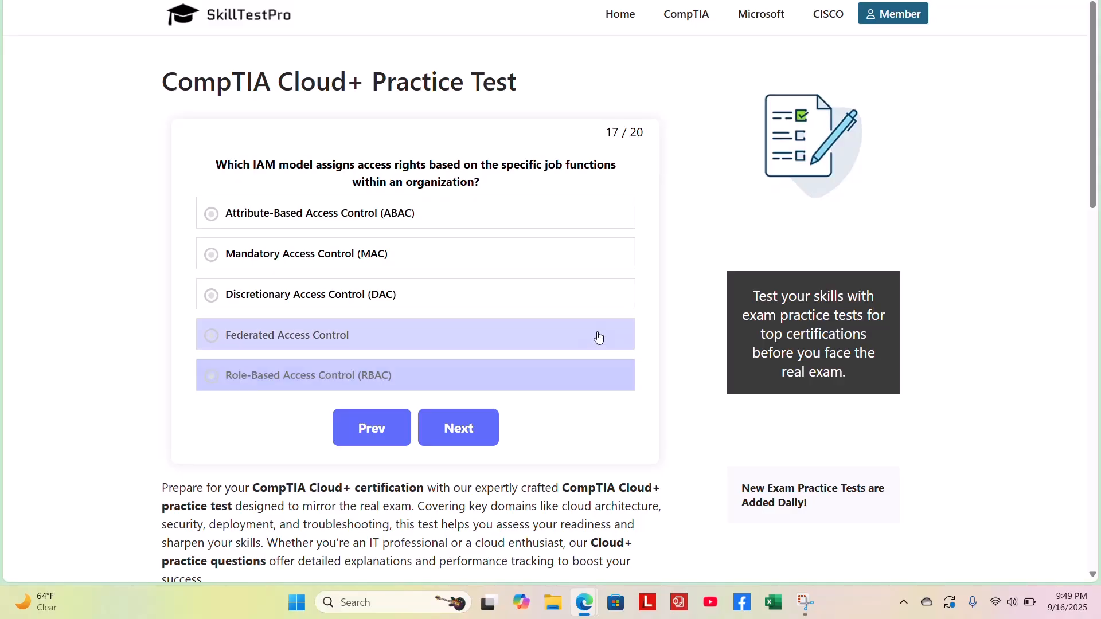
{"action": "mouse_move", "coordinate": [653, 274]}
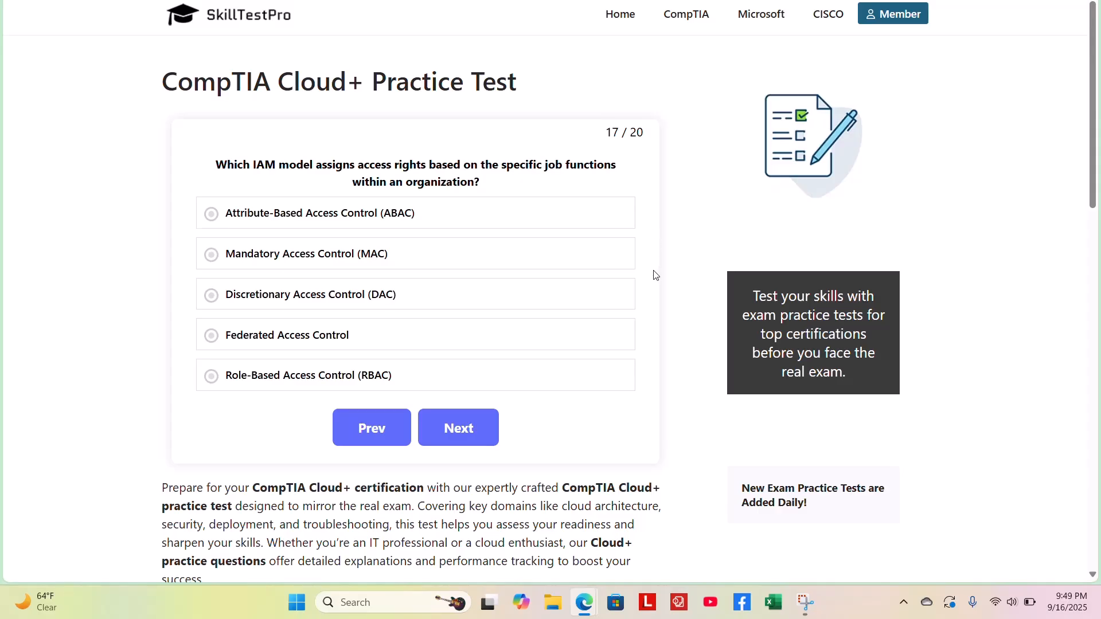
{"action": "mouse_move", "coordinate": [663, 249]}
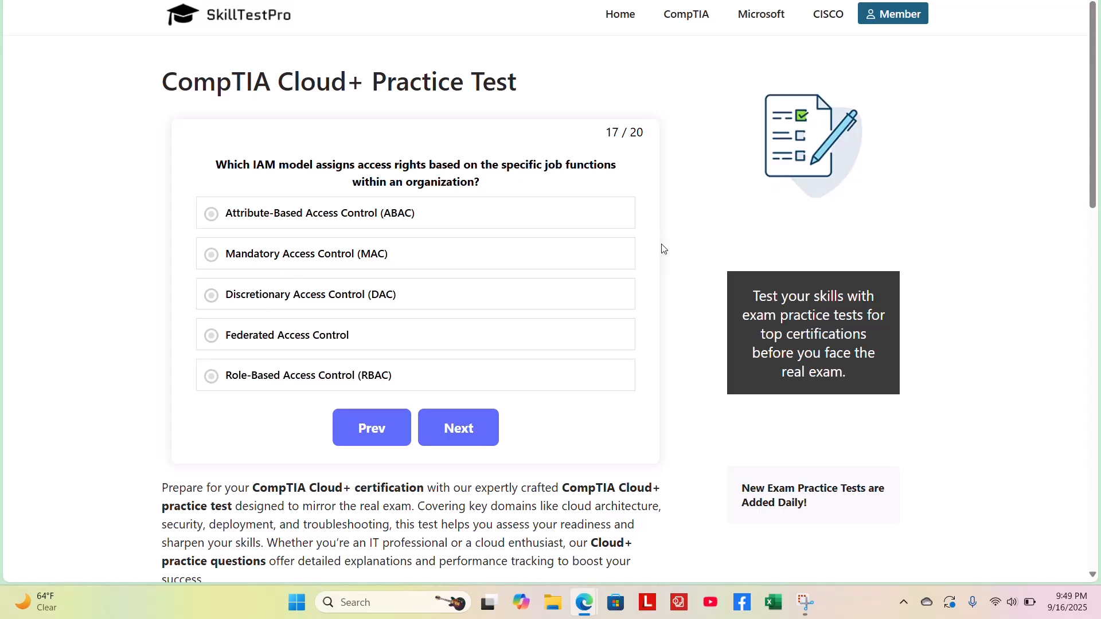
{"action": "mouse_move", "coordinate": [655, 248]}
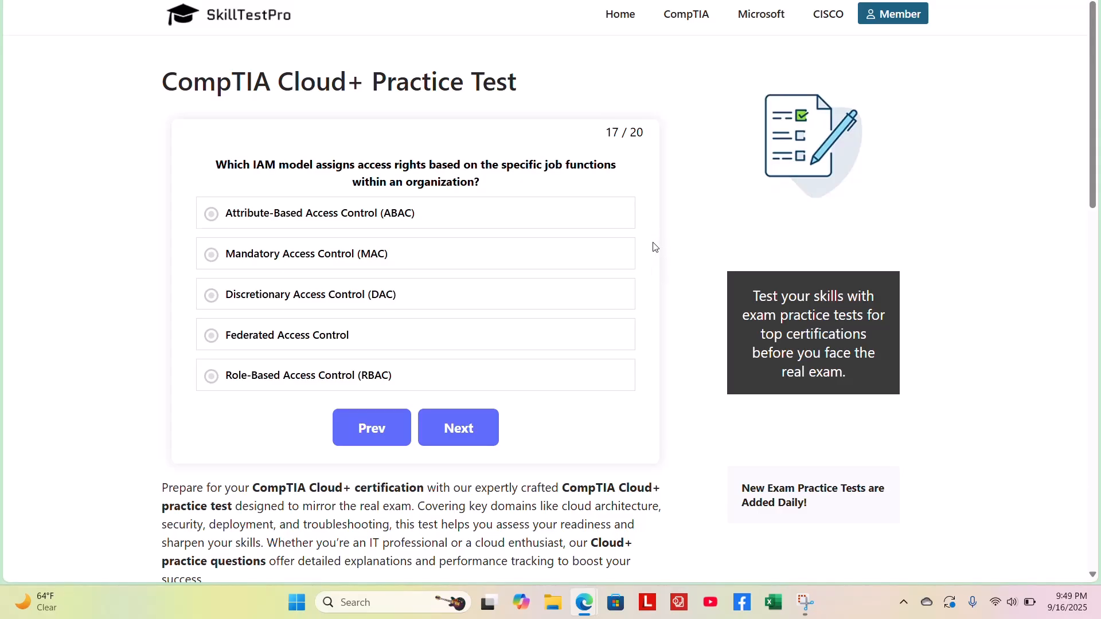
{"action": "left_click", "coordinate": [309, 376]}
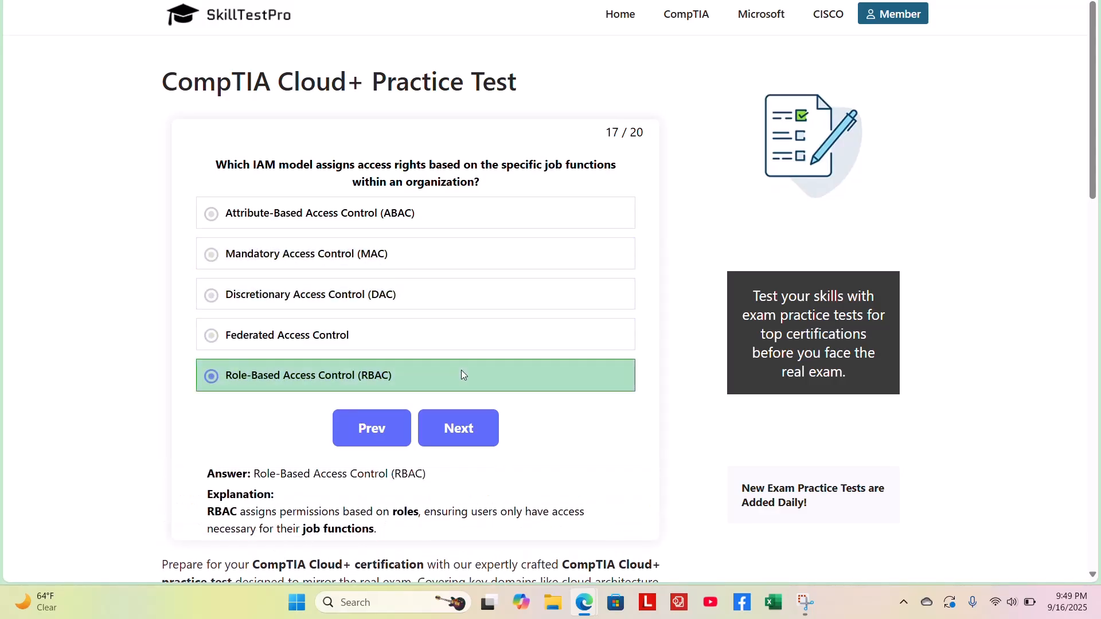
{"action": "mouse_move", "coordinate": [280, 523]}
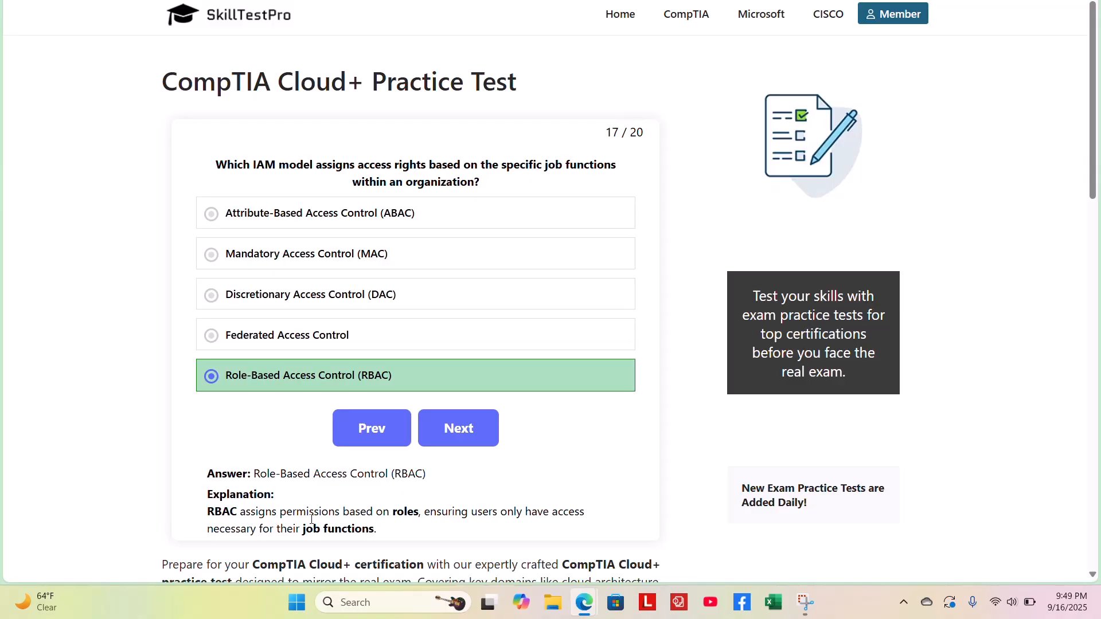
{"action": "mouse_move", "coordinate": [450, 490]}
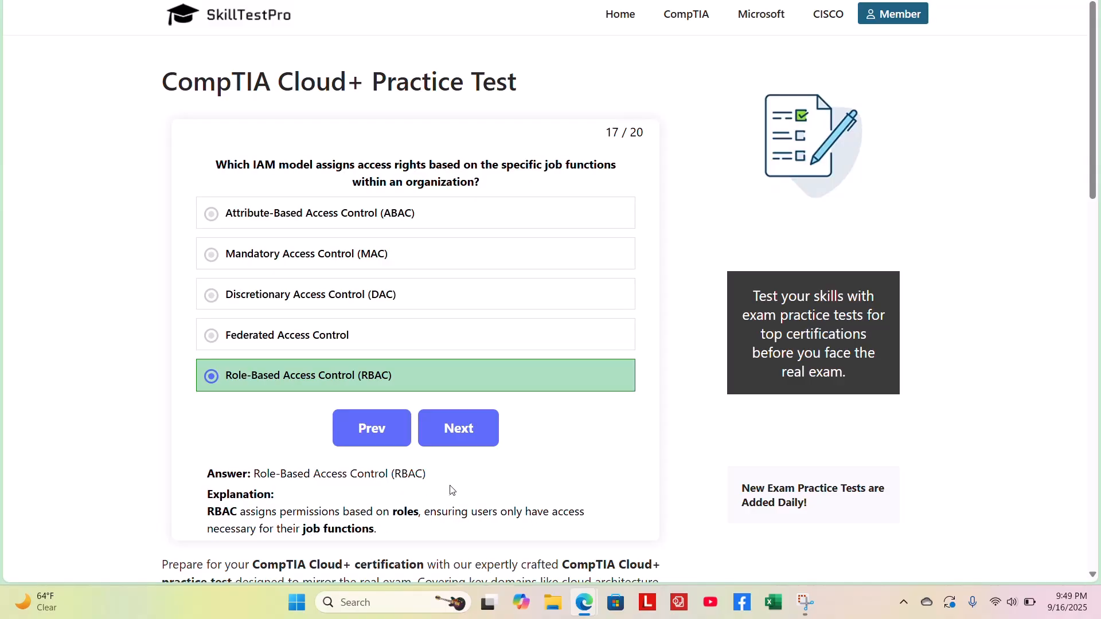
Advance to question 18, choose Virtual Private Cloud (VPC), then move to question 19.
{"action": "left_click", "coordinate": [458, 427]}
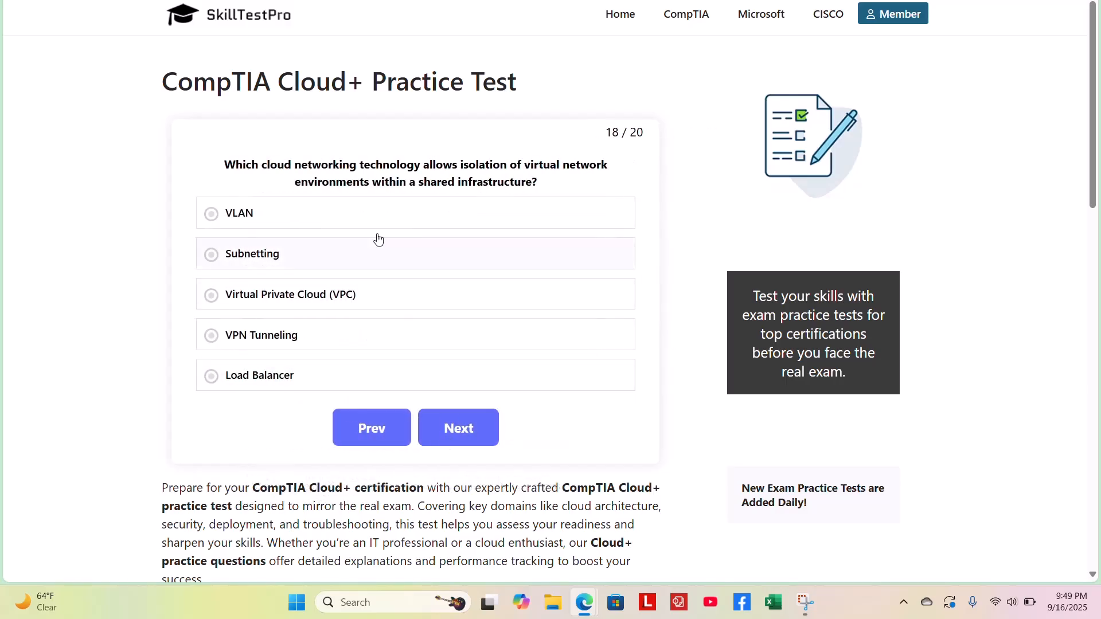
{"action": "mouse_move", "coordinate": [261, 179]}
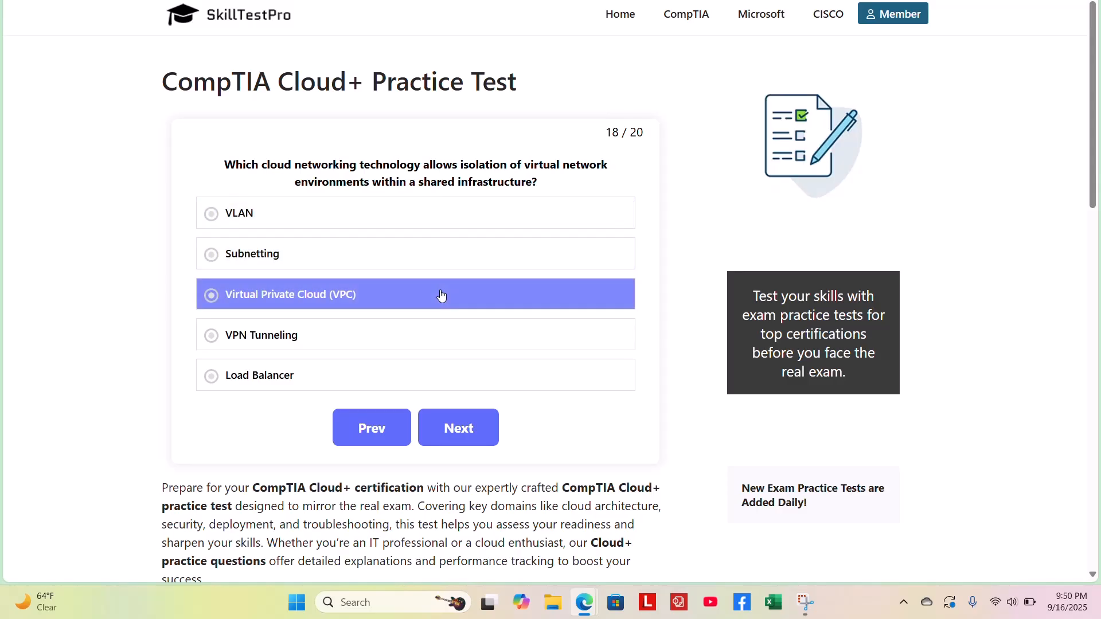
{"action": "left_click", "coordinate": [415, 334]}
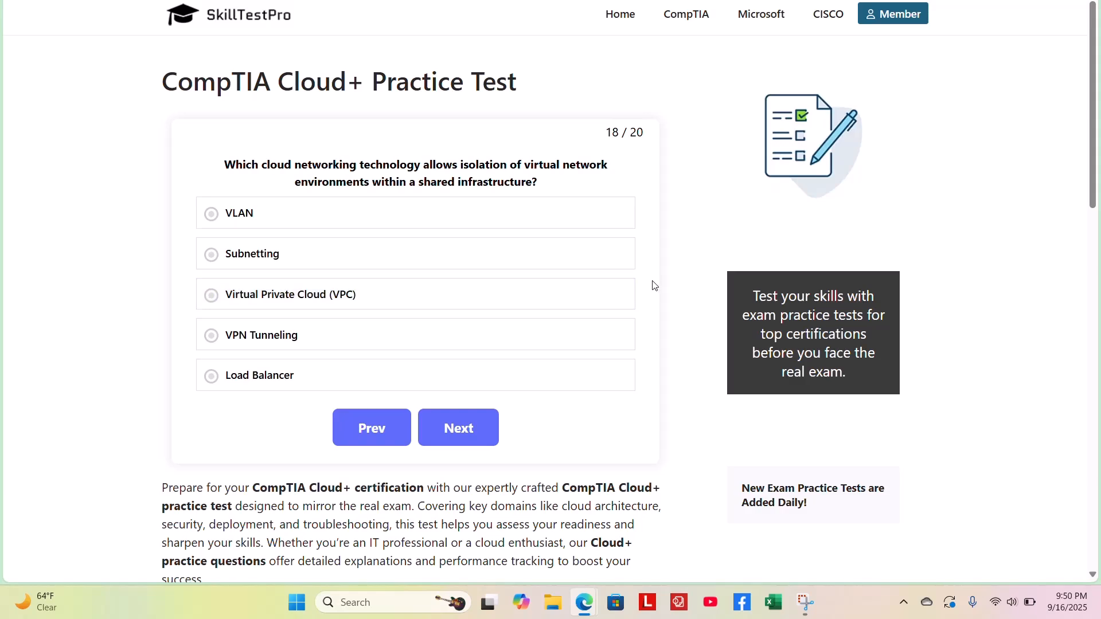
{"action": "left_click", "coordinate": [415, 294]}
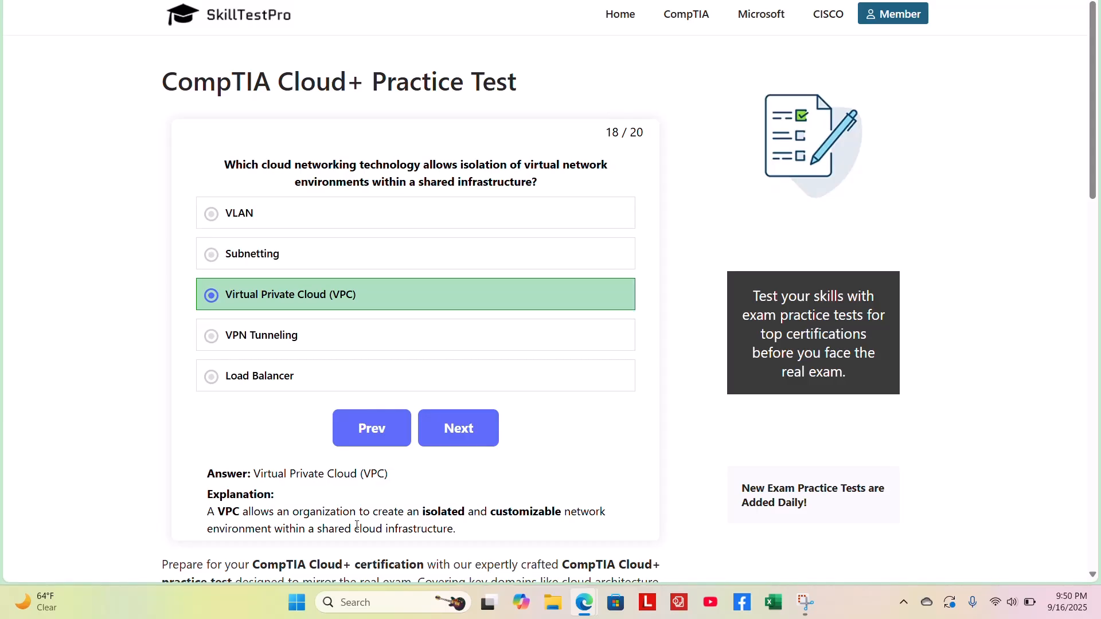
{"action": "left_click", "coordinate": [458, 428]}
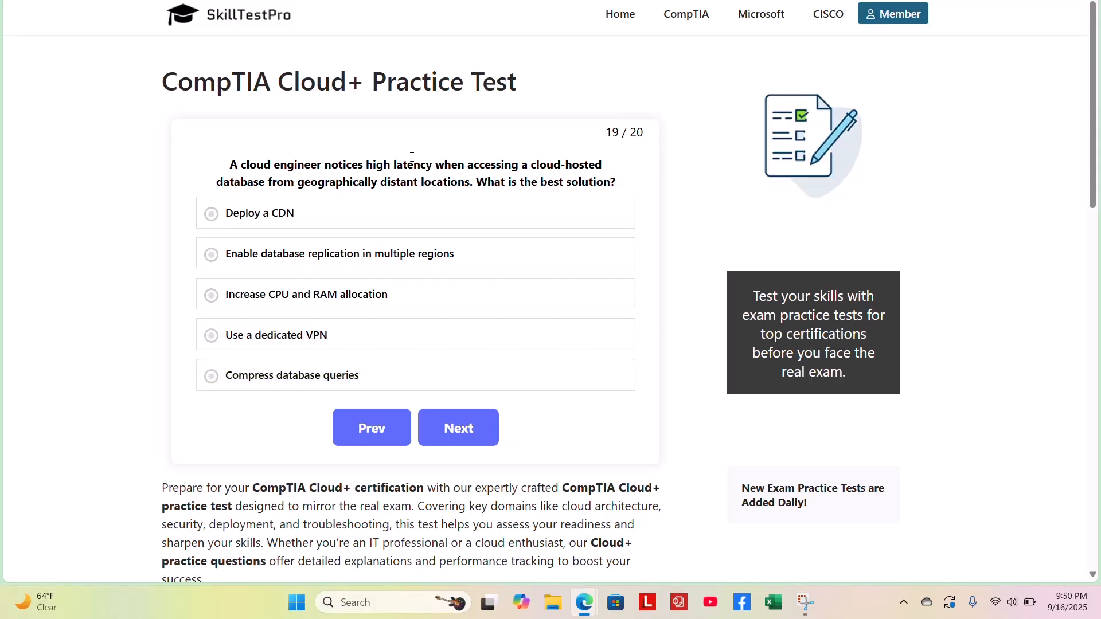
{"action": "mouse_move", "coordinate": [231, 163]}
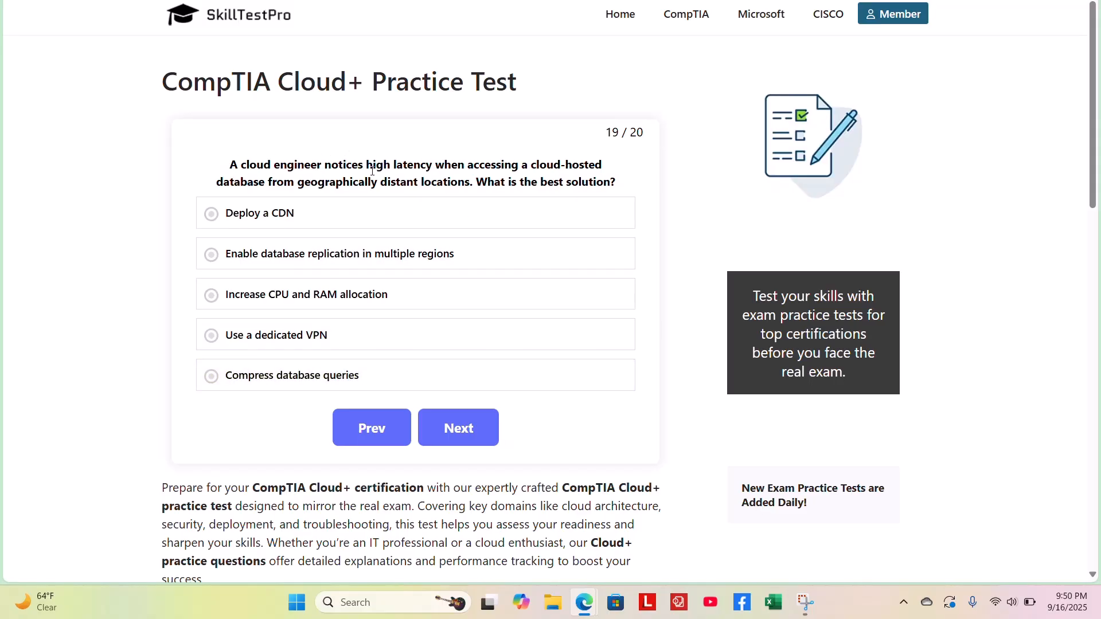
{"action": "mouse_move", "coordinate": [468, 164]}
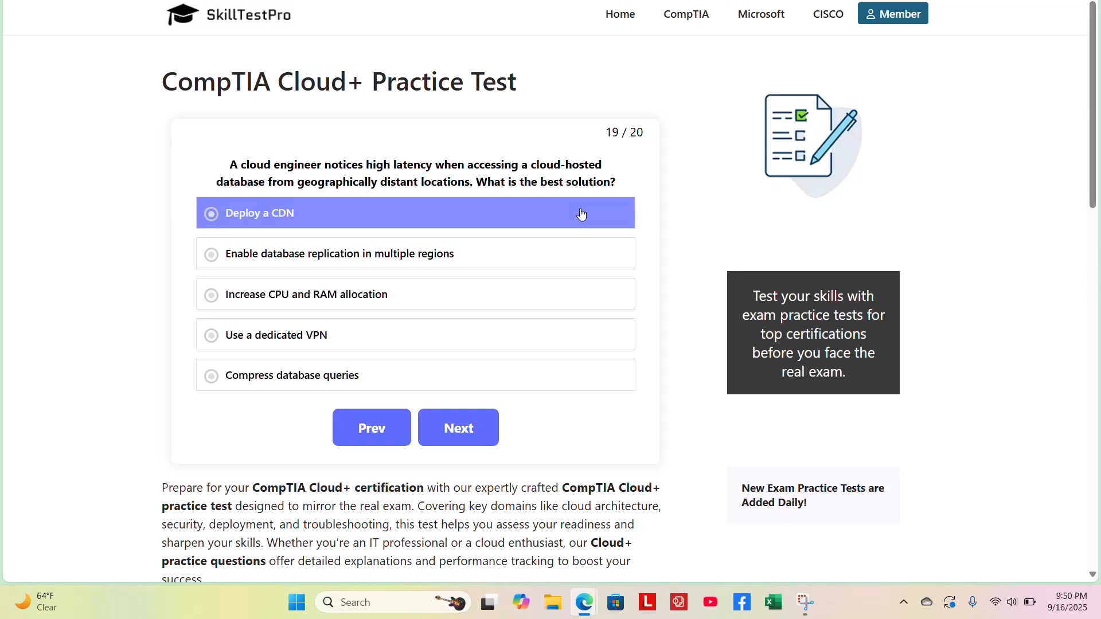
Reveal database replication in multiple regions as question 19's answer, then advance to question 20.
{"action": "left_click", "coordinate": [415, 254]}
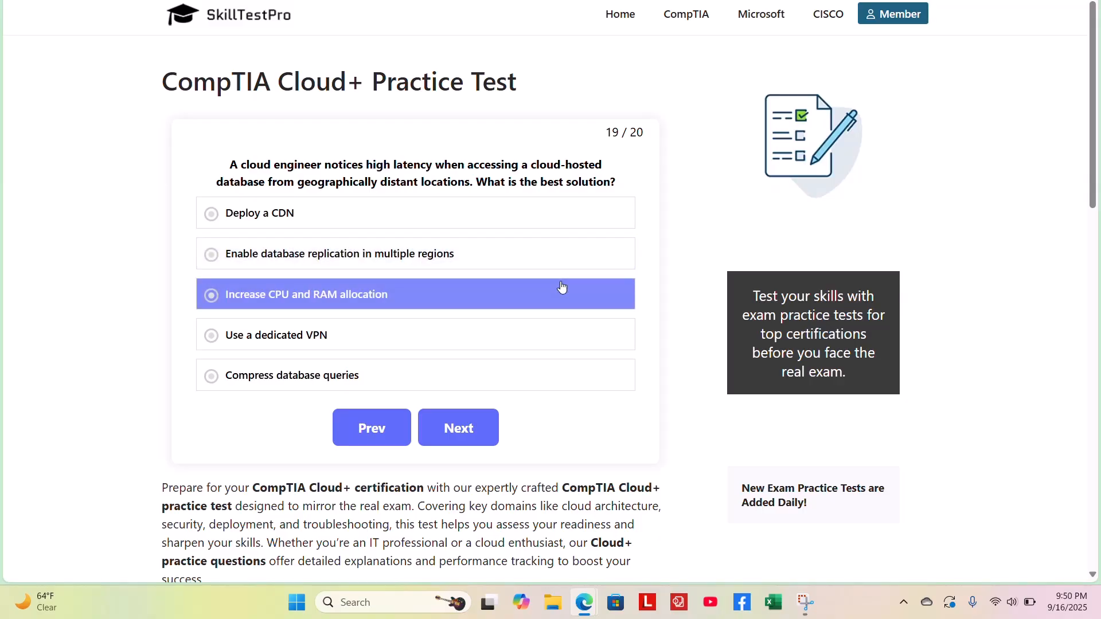
{"action": "left_click", "coordinate": [415, 335]}
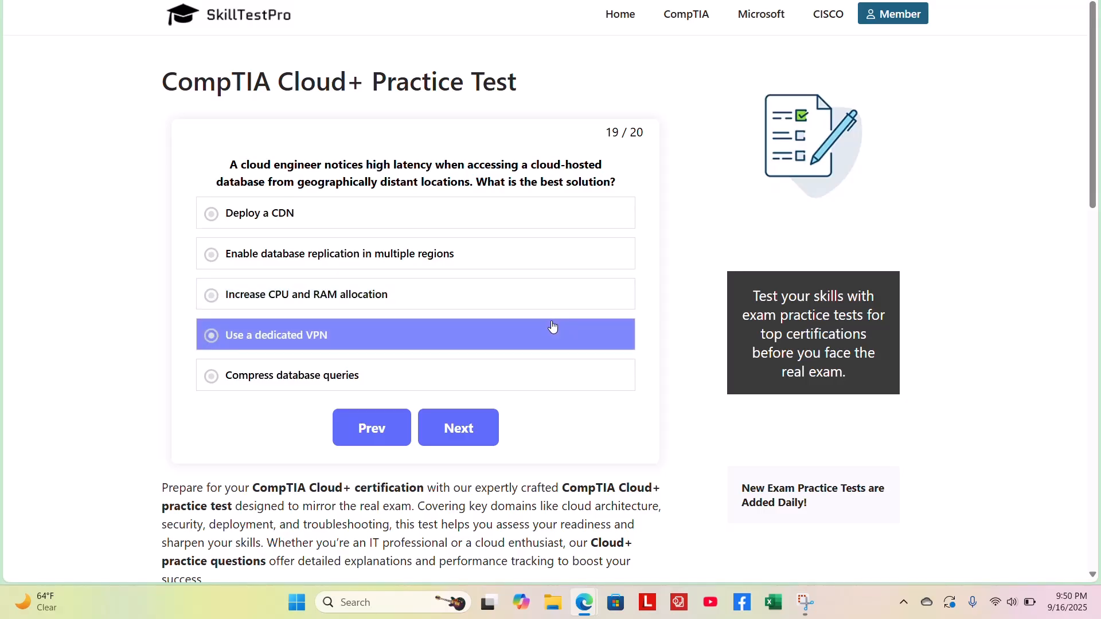
{"action": "left_click", "coordinate": [415, 375]}
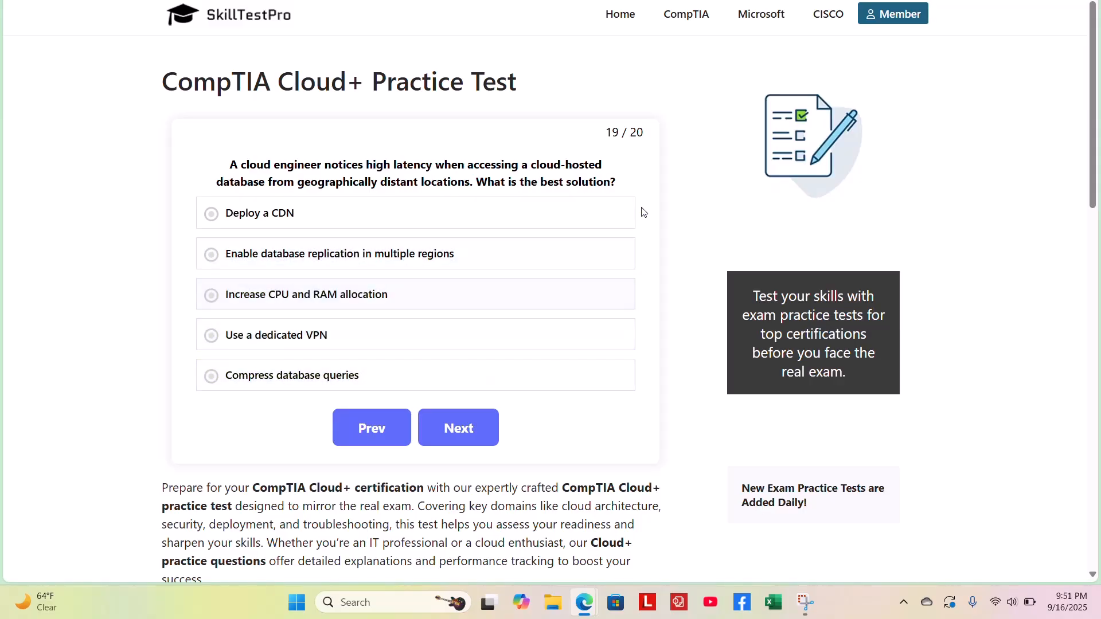
{"action": "mouse_move", "coordinate": [647, 312]}
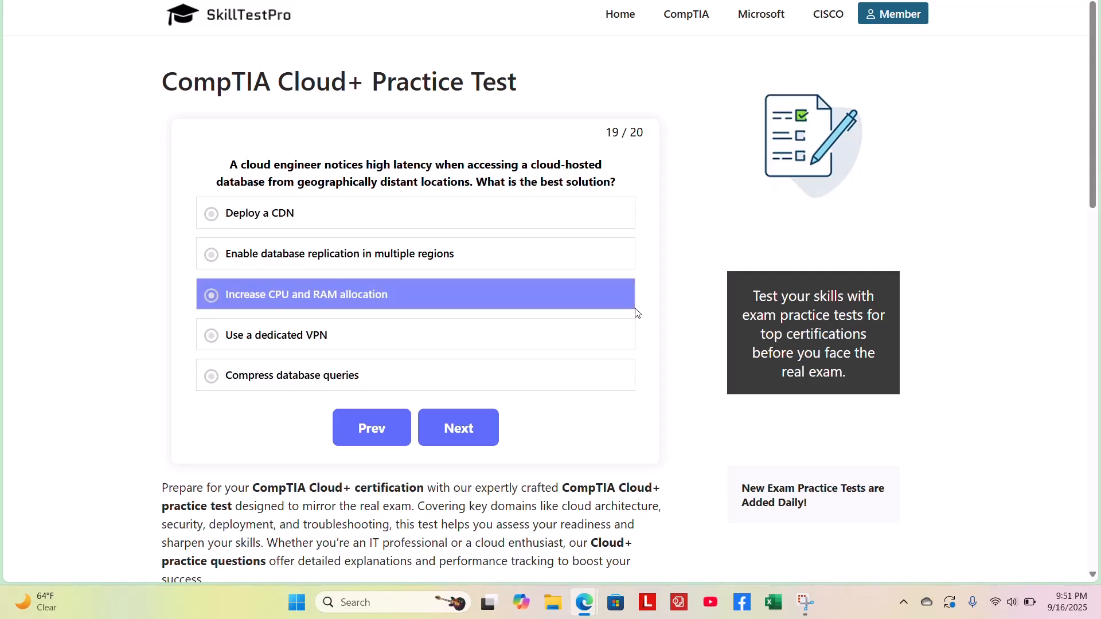
{"action": "left_click", "coordinate": [340, 253]}
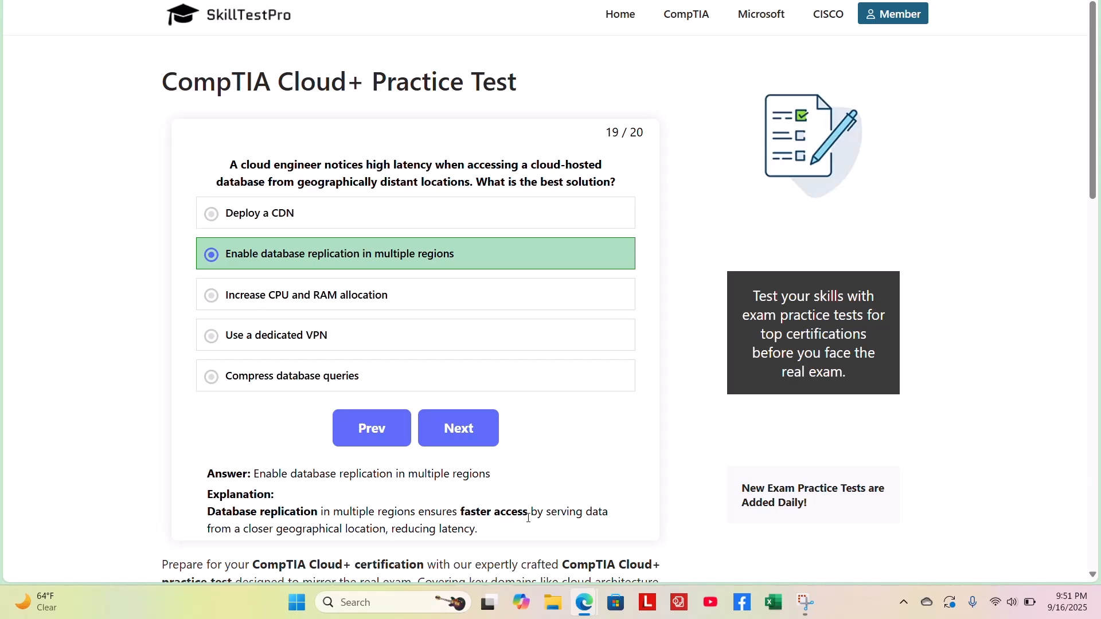
{"action": "mouse_move", "coordinate": [295, 531]}
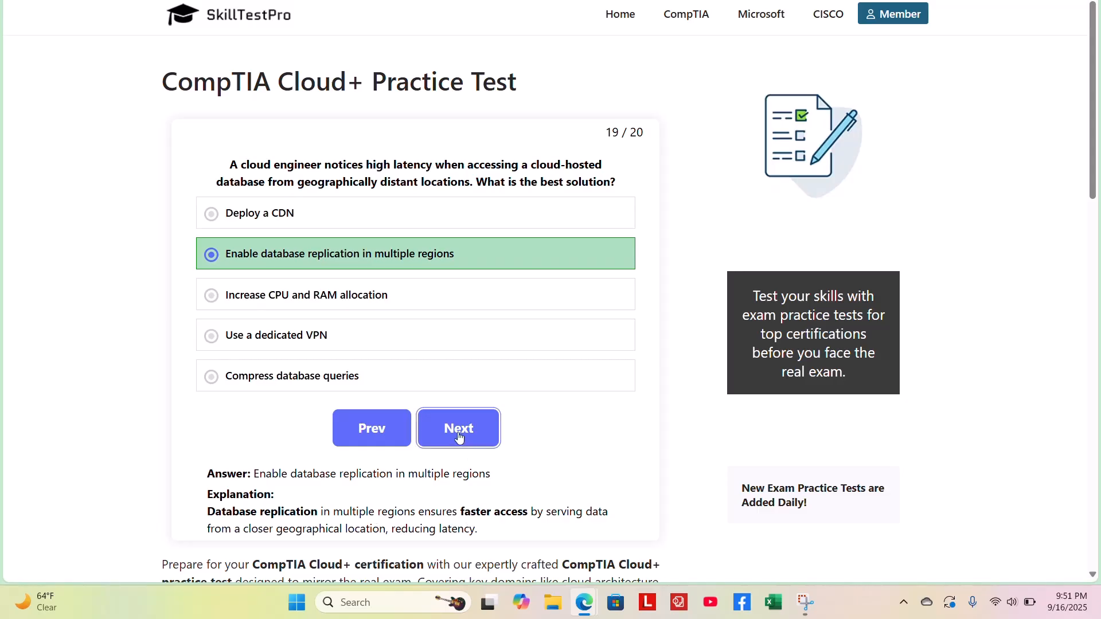
{"action": "left_click", "coordinate": [457, 428]}
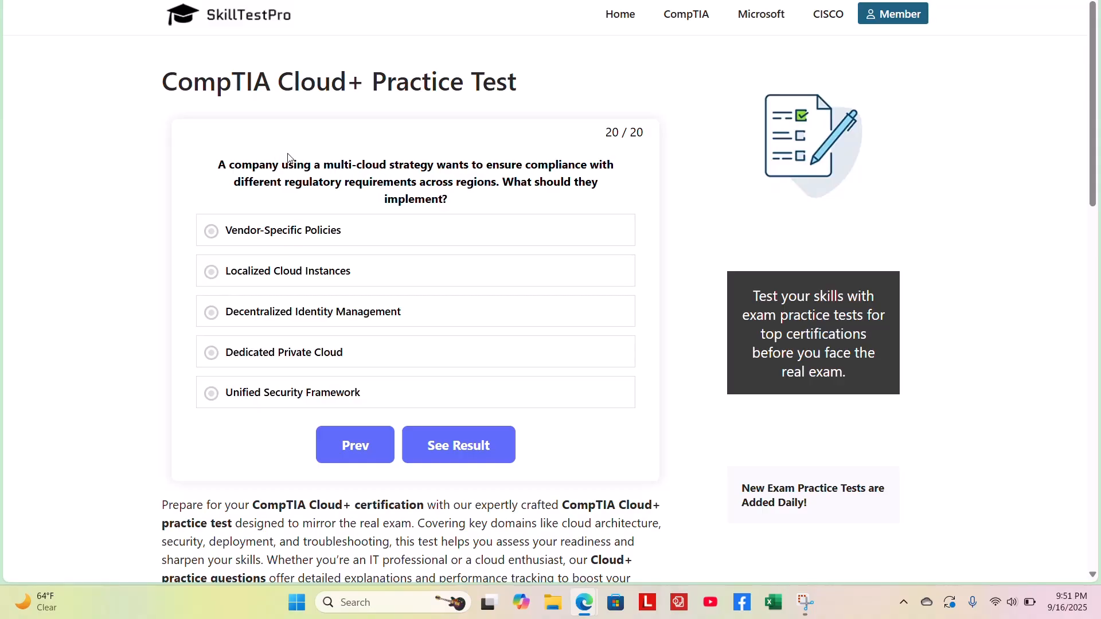
{"action": "mouse_move", "coordinate": [317, 162]}
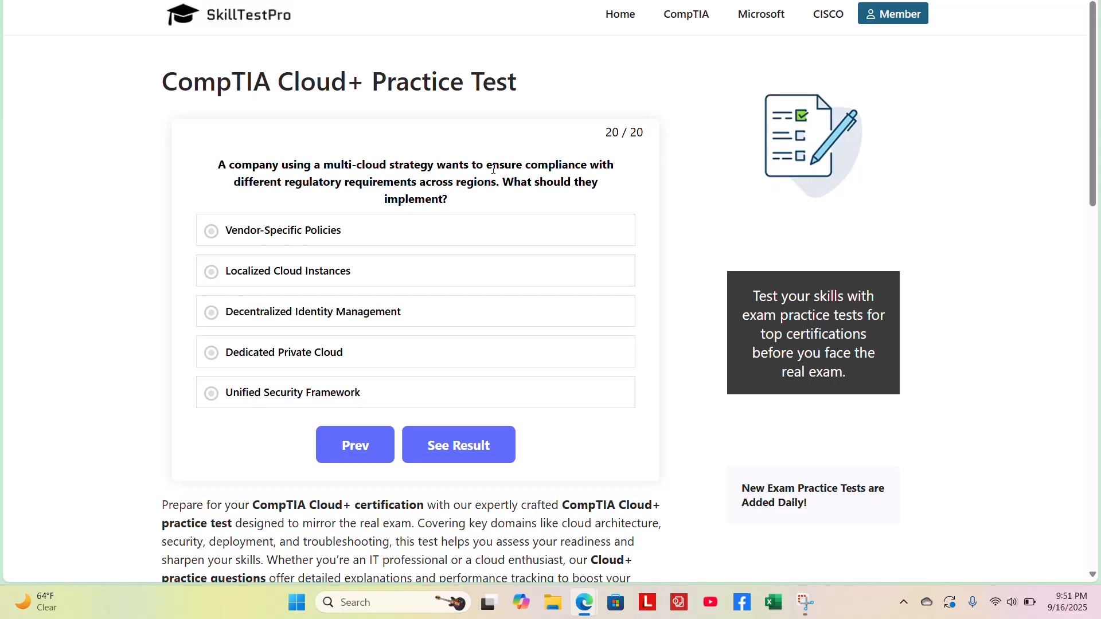
{"action": "mouse_move", "coordinate": [357, 196]}
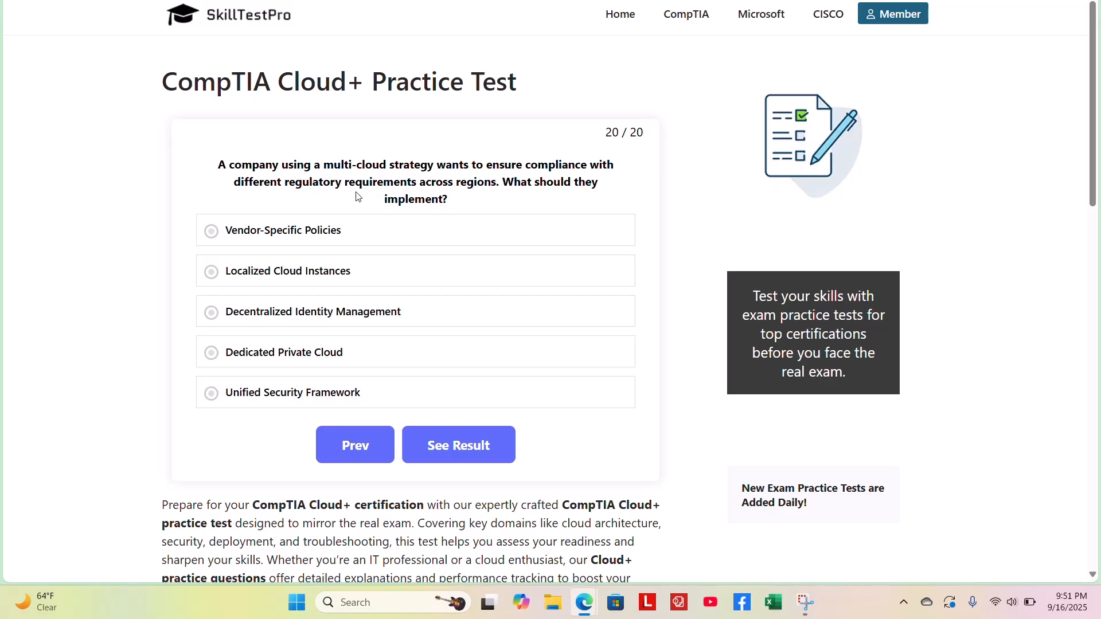
{"action": "mouse_move", "coordinate": [461, 184]}
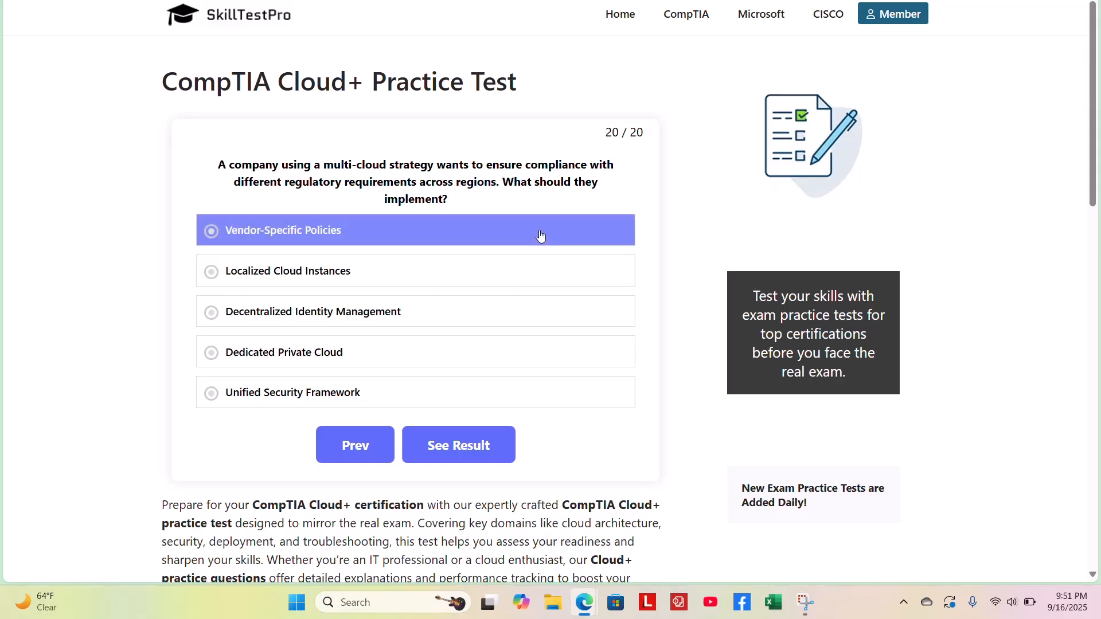
Answer question 20 with Unified Security Framework and review its explanation.
{"action": "left_click", "coordinate": [415, 271]}
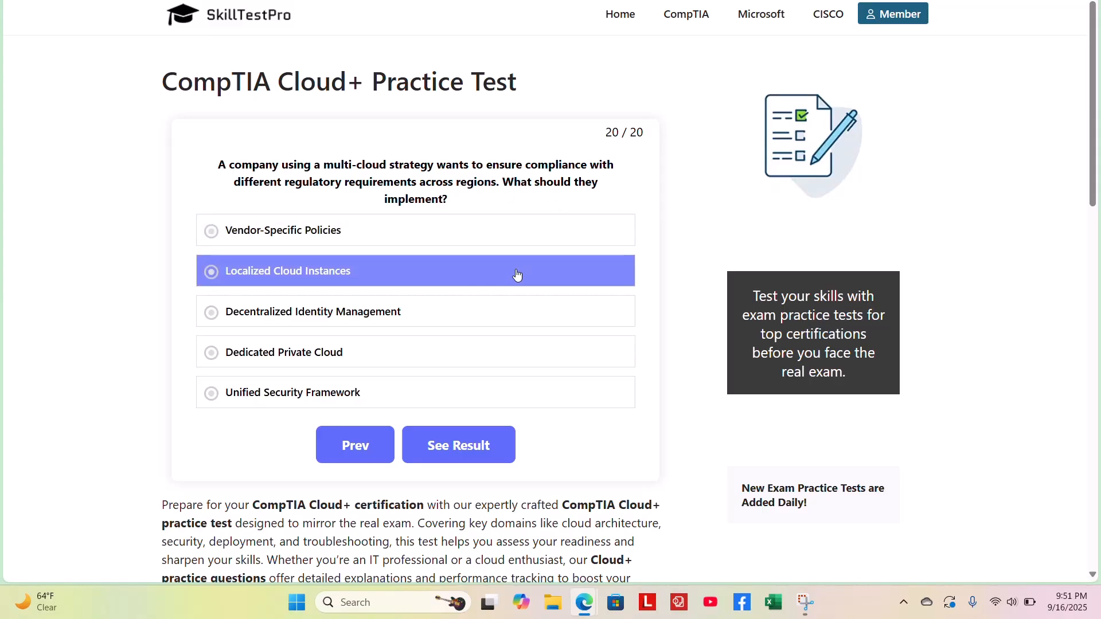
{"action": "left_click", "coordinate": [312, 310]}
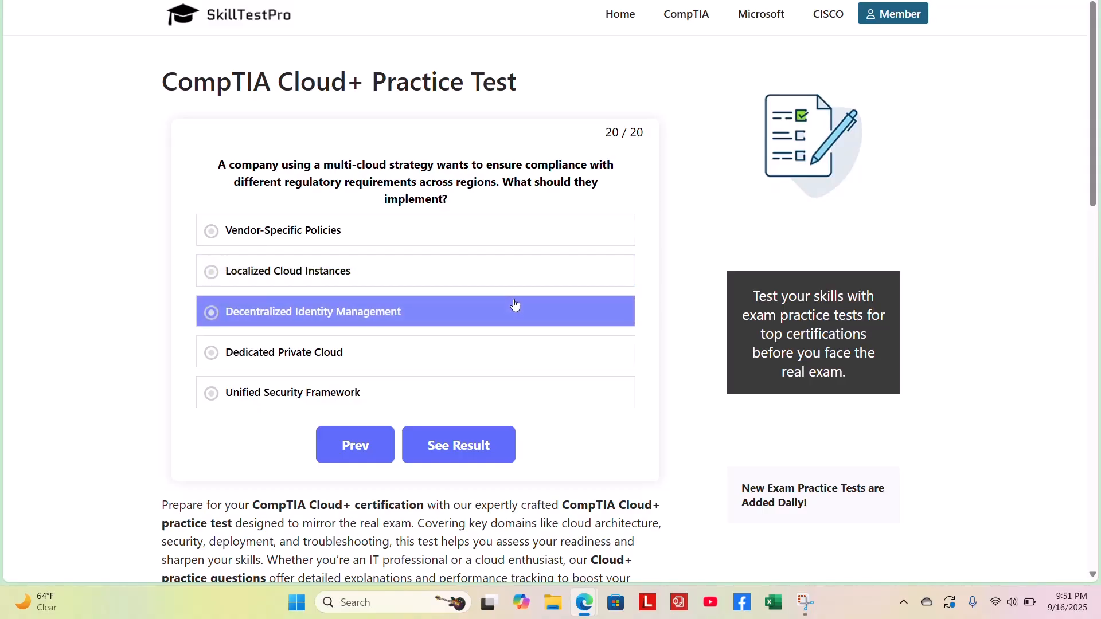
{"action": "mouse_move", "coordinate": [531, 335]}
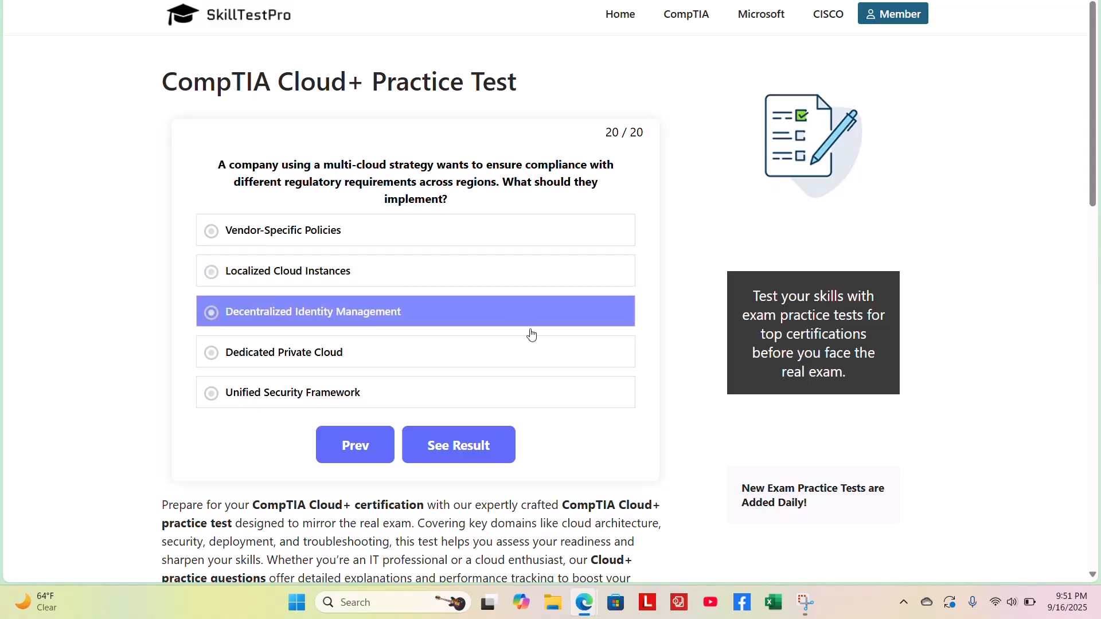
{"action": "left_click", "coordinate": [283, 352]}
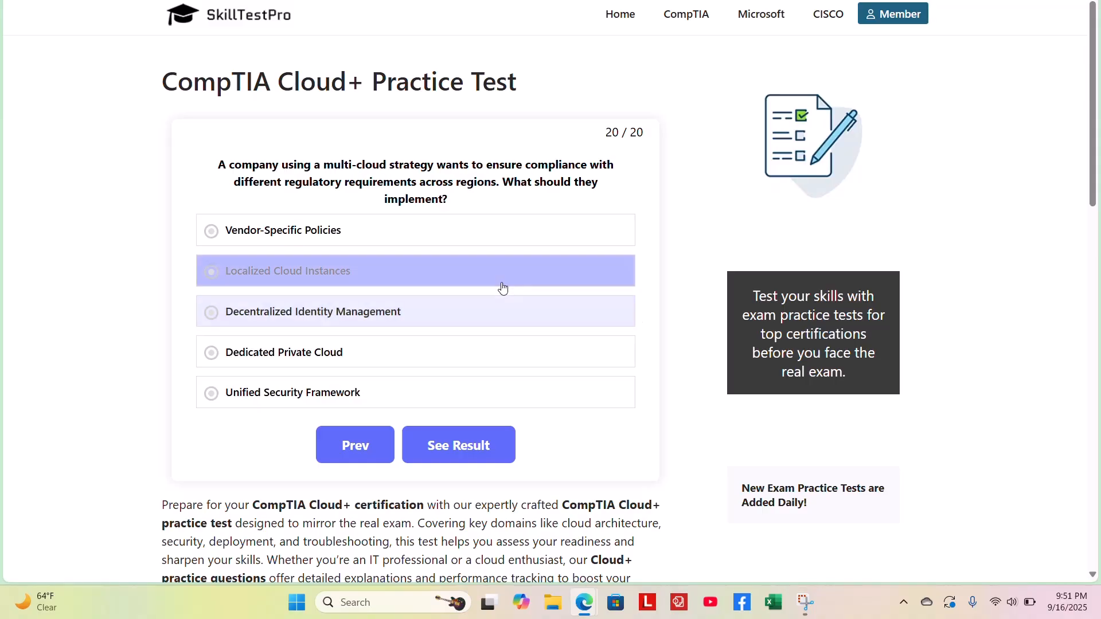
{"action": "left_click", "coordinate": [293, 392]}
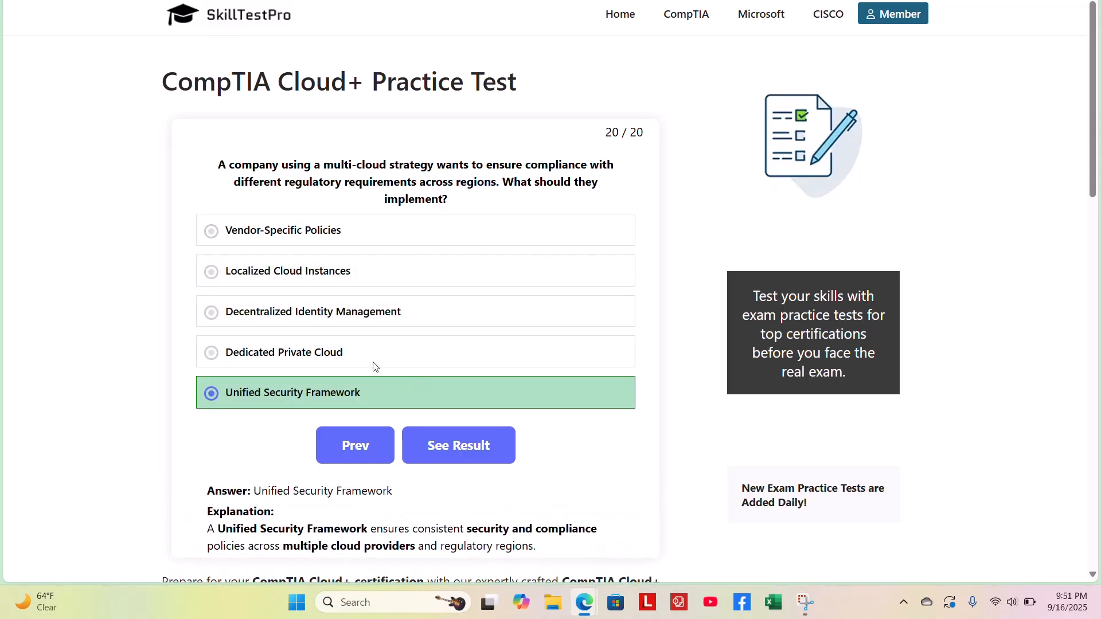
{"action": "scroll", "scroll_direction": "down", "scroll_amount": 3}
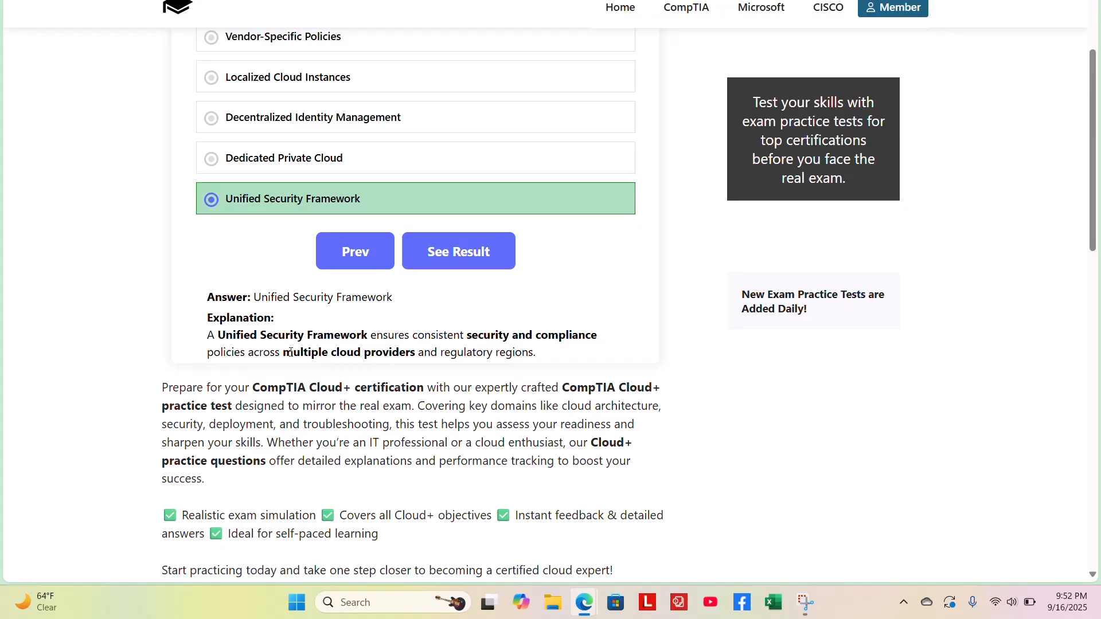
{"action": "mouse_move", "coordinate": [506, 368]}
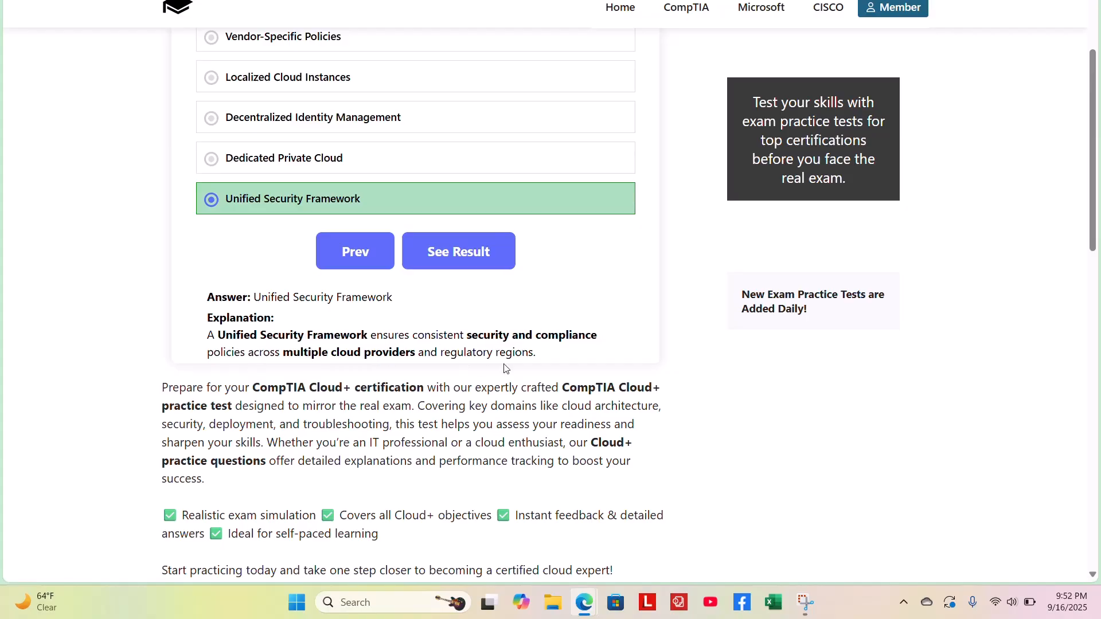
{"action": "mouse_move", "coordinate": [449, 352]}
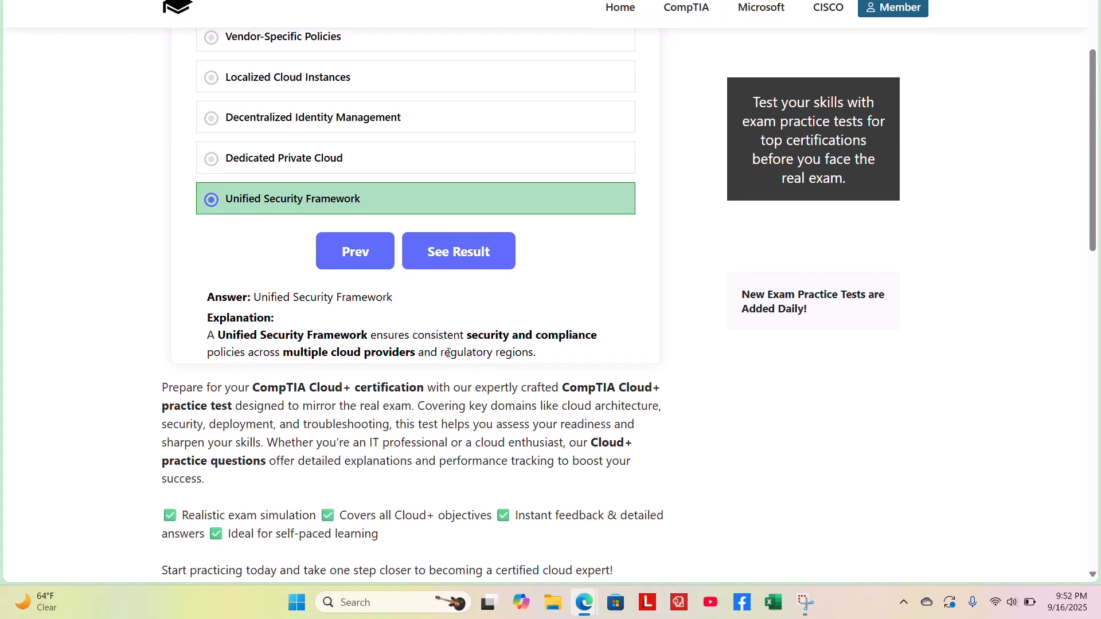
{"action": "scroll", "scroll_direction": "up", "scroll_amount": 3}
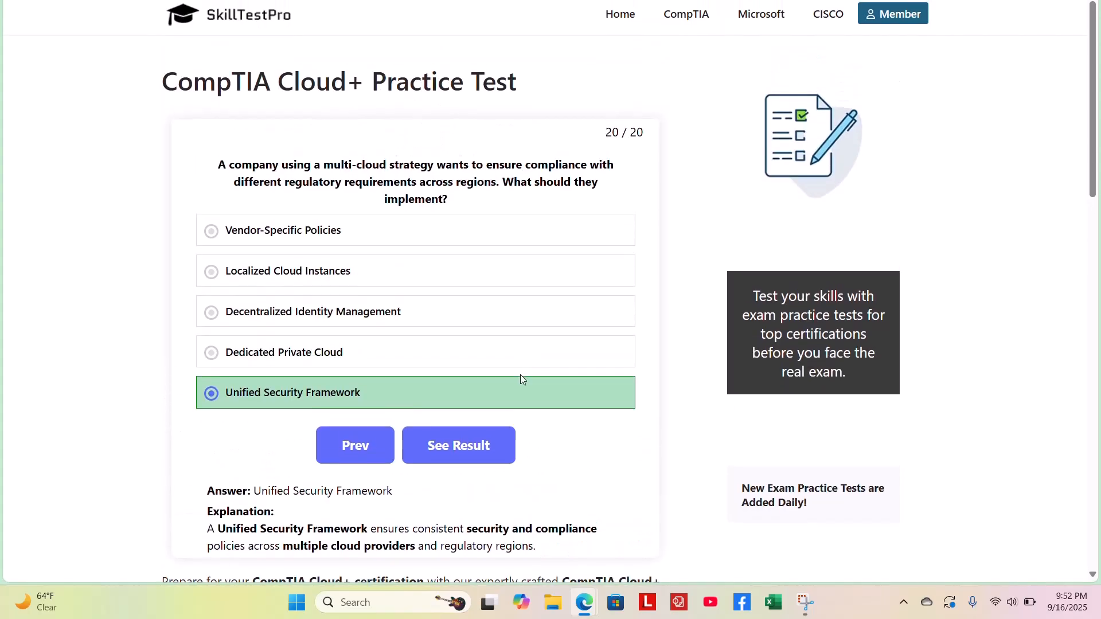
{"action": "mouse_move", "coordinate": [458, 445]}
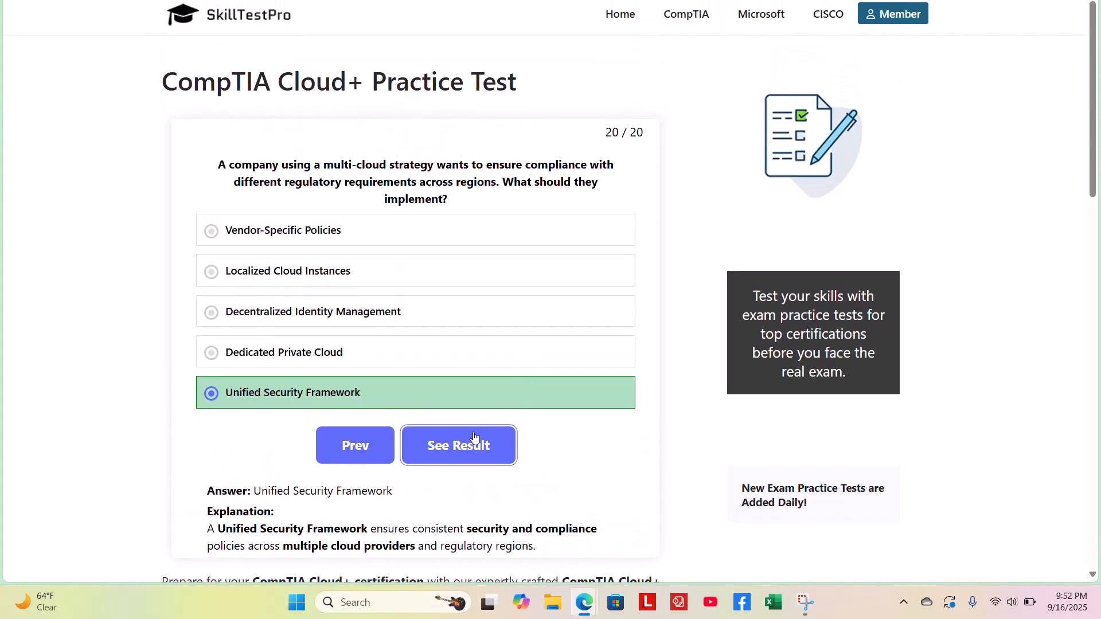
Submit the practice test via See Result to load the score.
{"action": "left_click", "coordinate": [459, 445]}
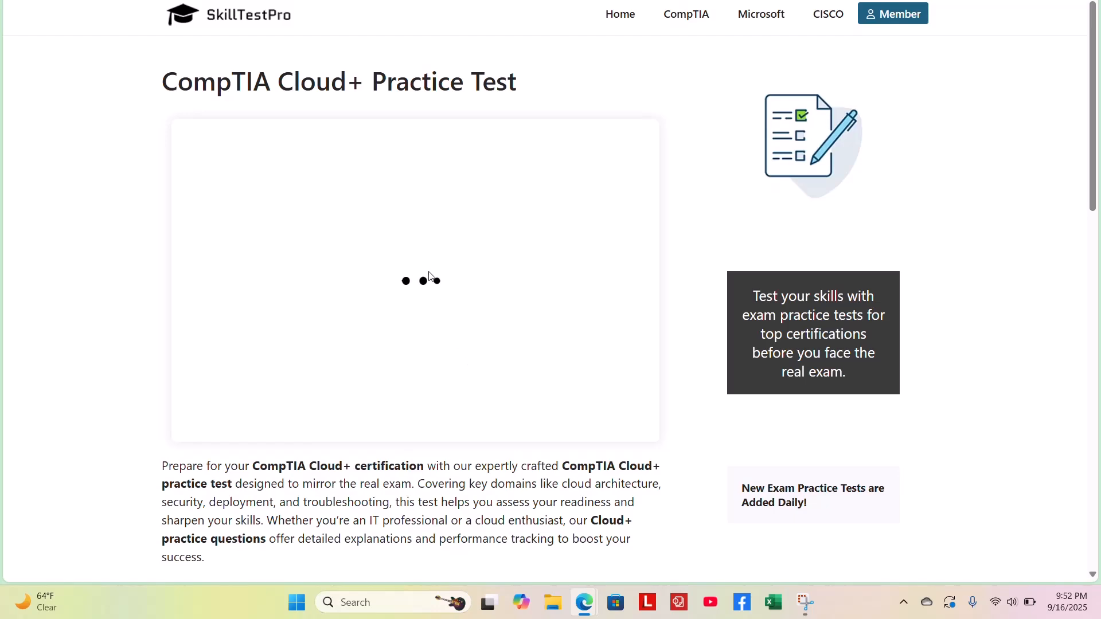